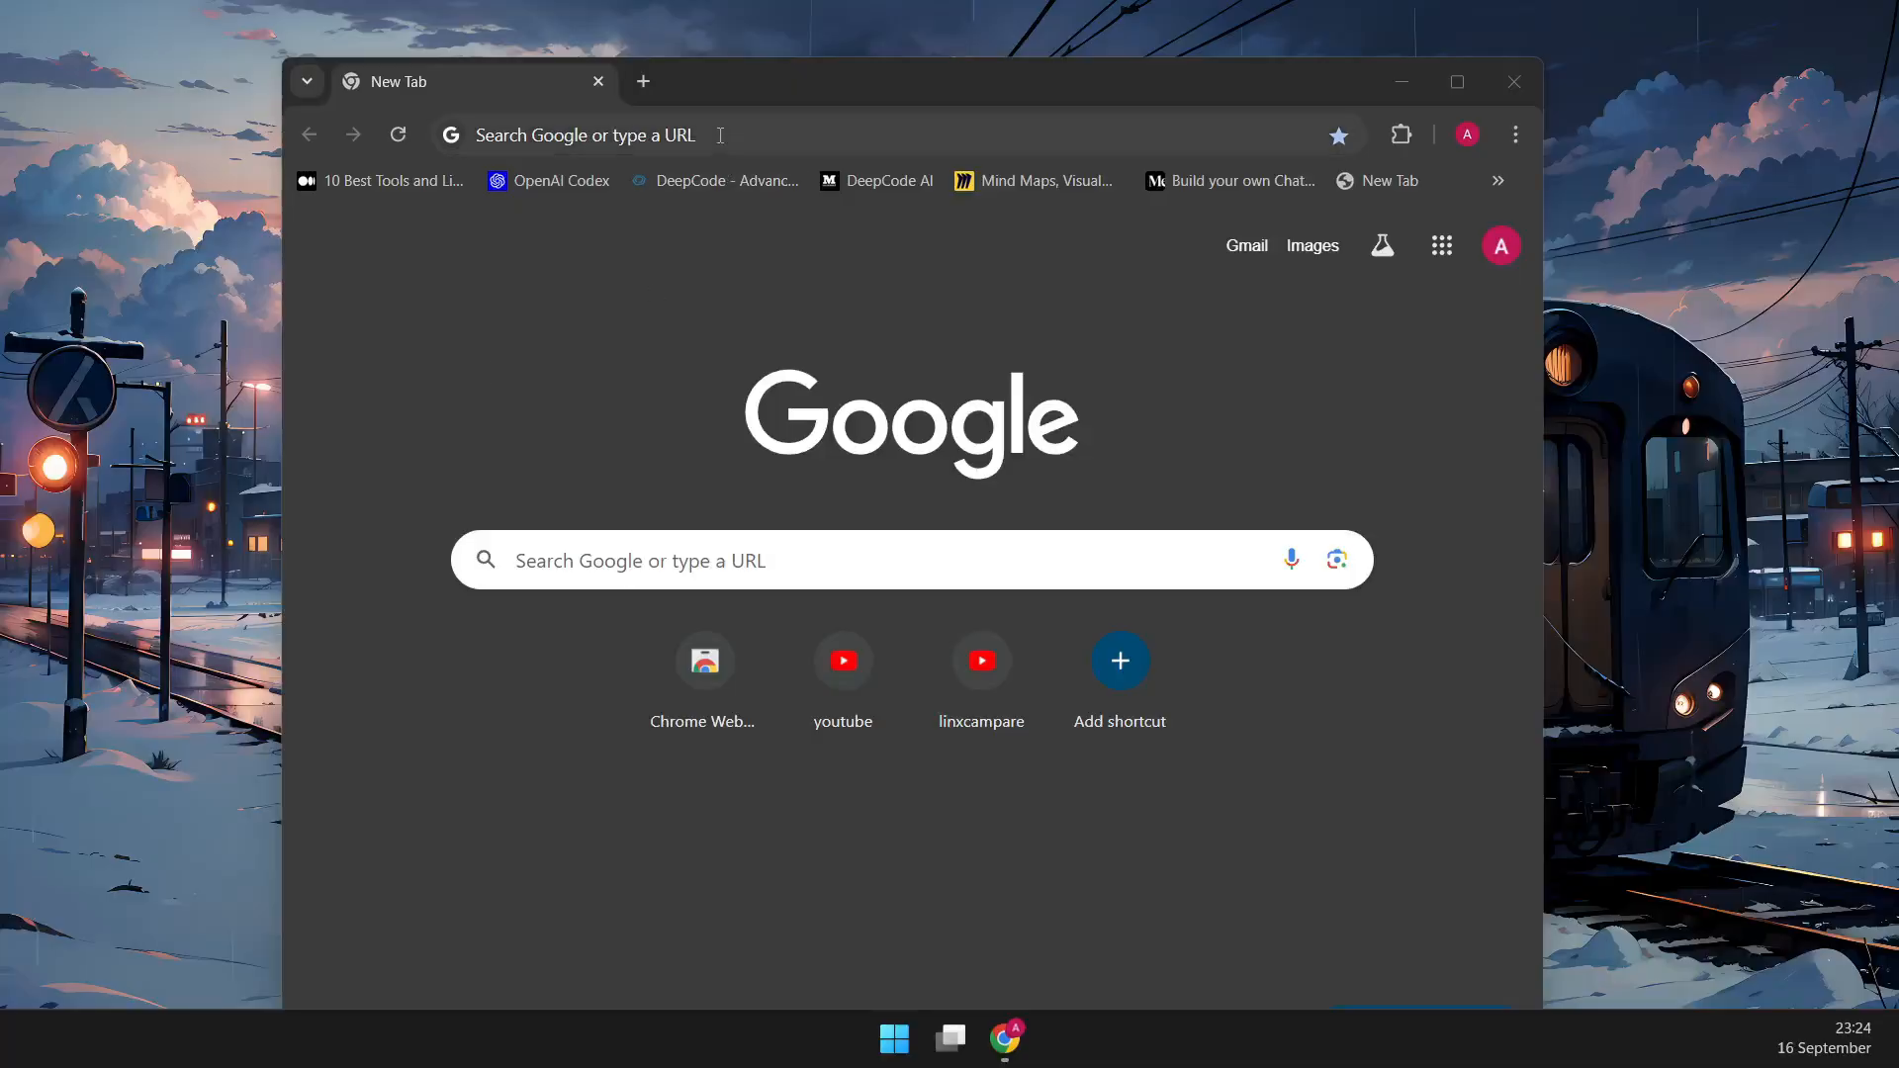
- Search Chrome for 'virtual box' and follow the Oracle result's Downloads link
type("virtual")
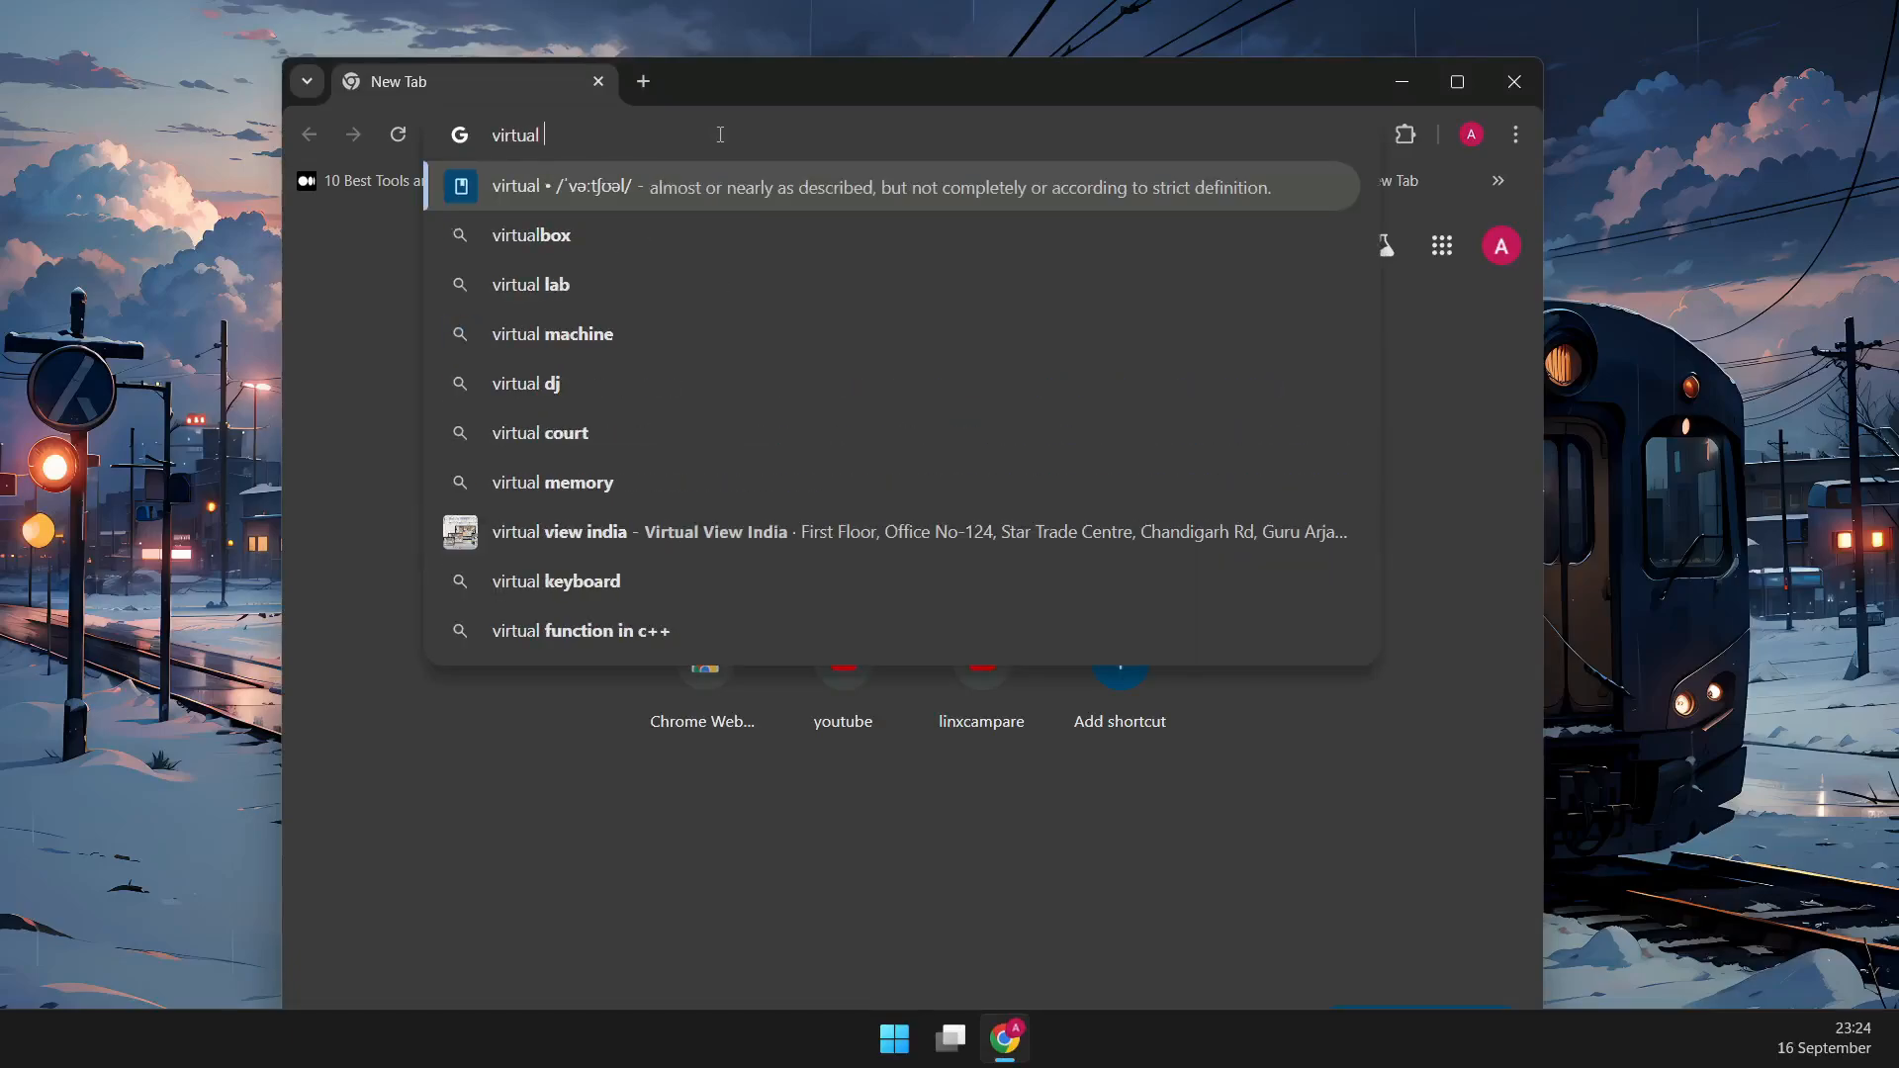
type("box")
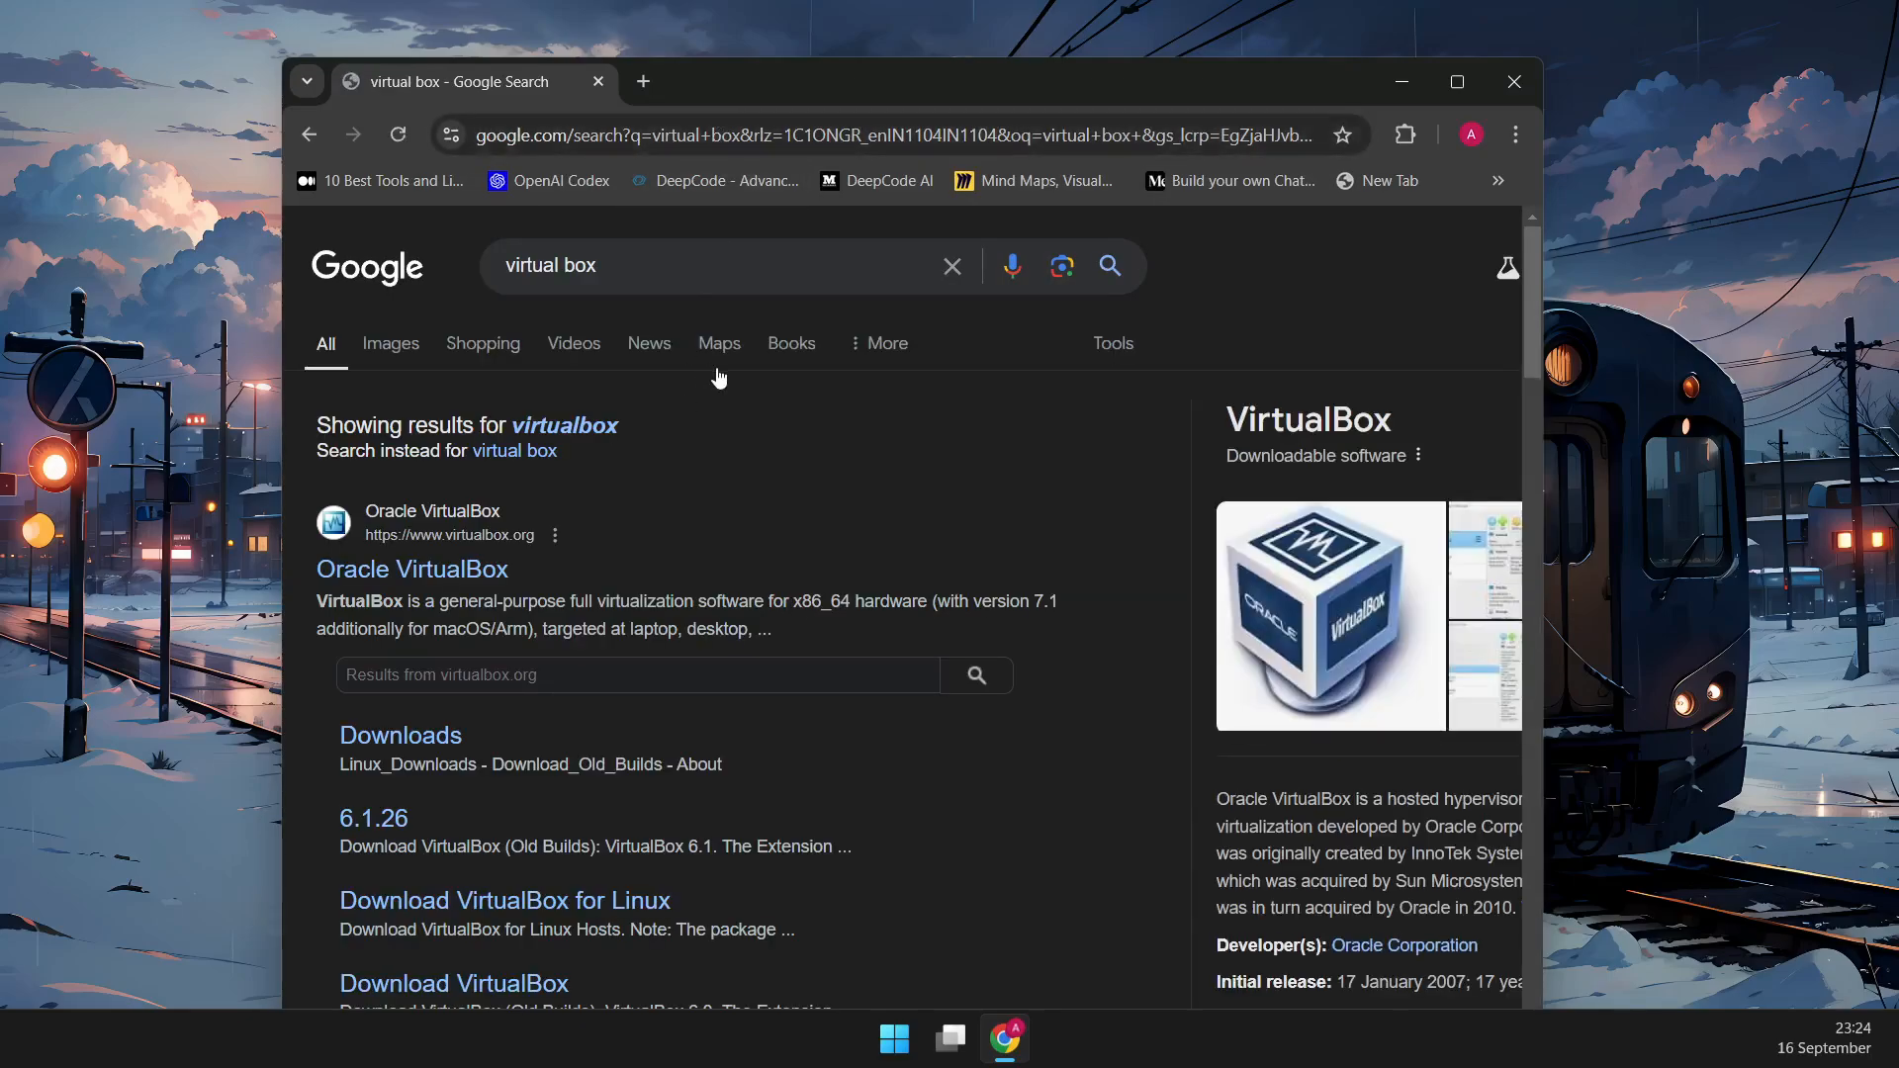
left_click(397, 734)
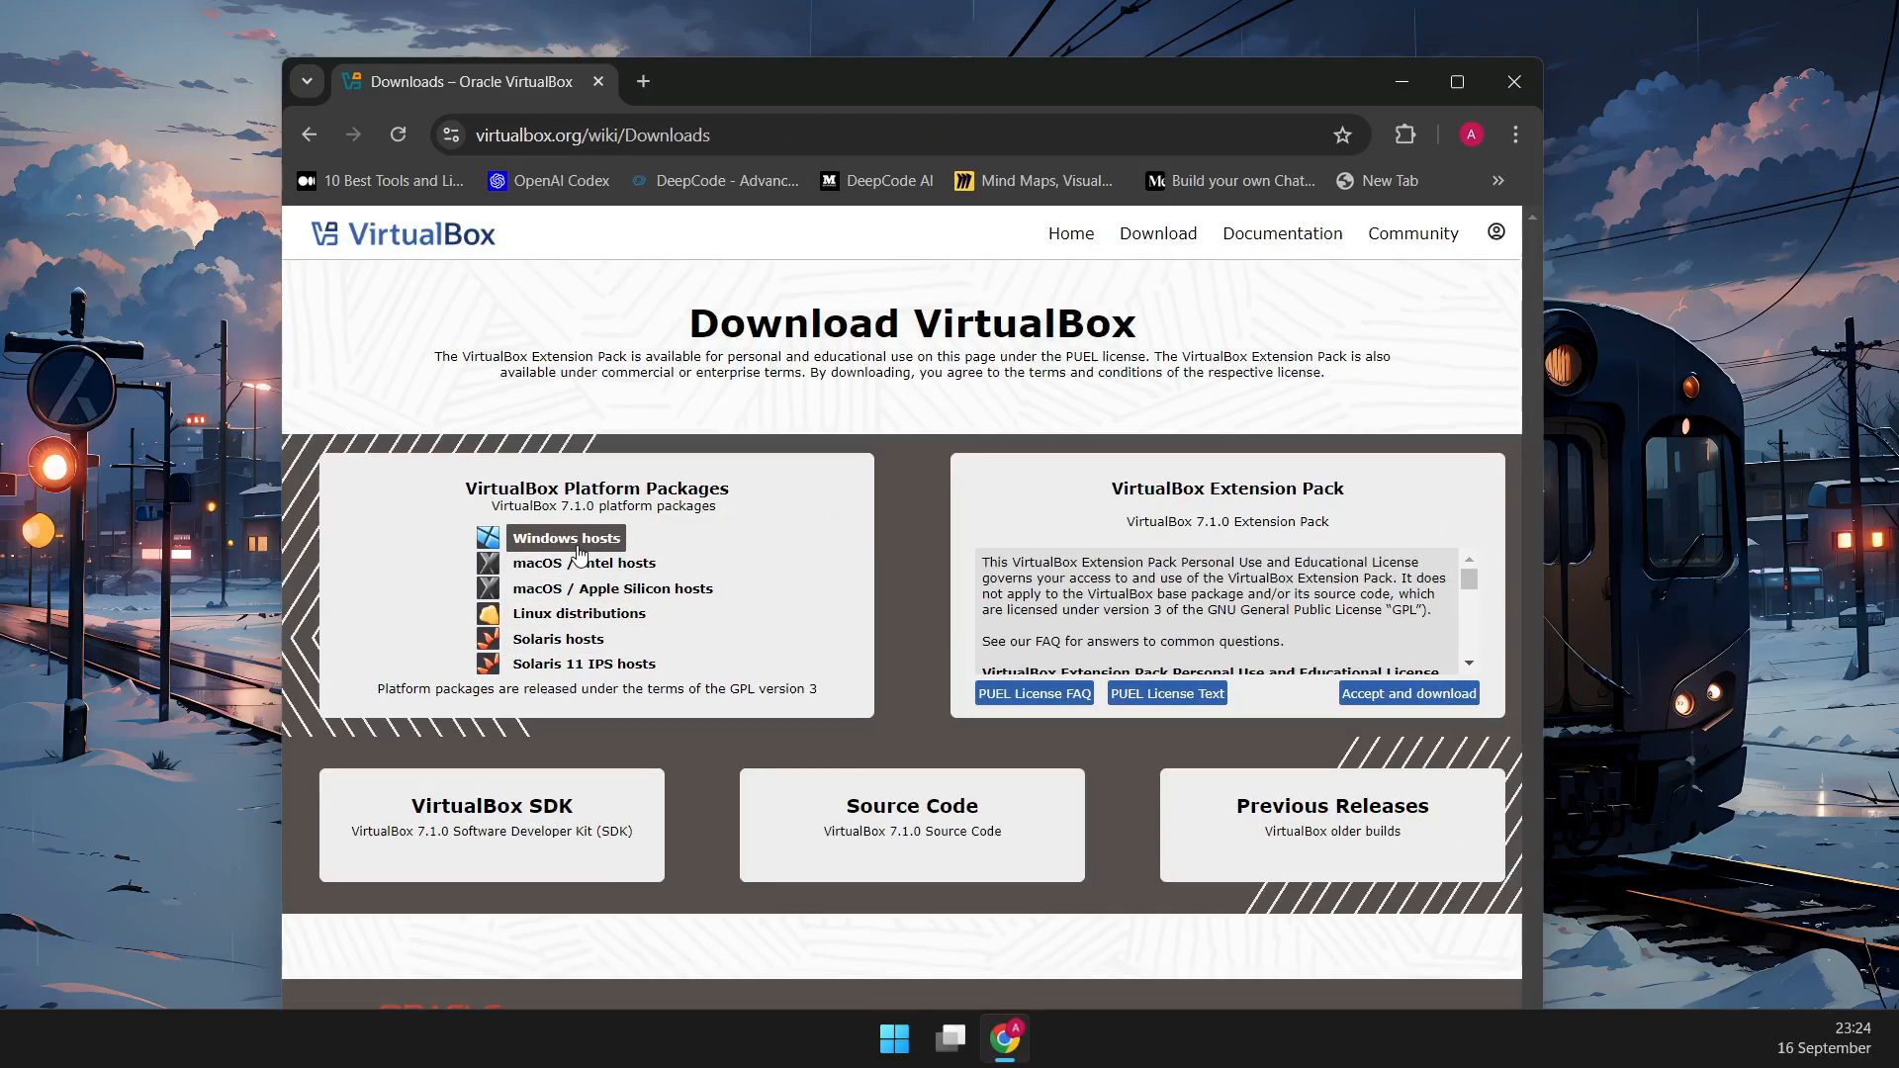
- Download the Windows hosts package from VirtualBox Platform Packages
left_click(566, 538)
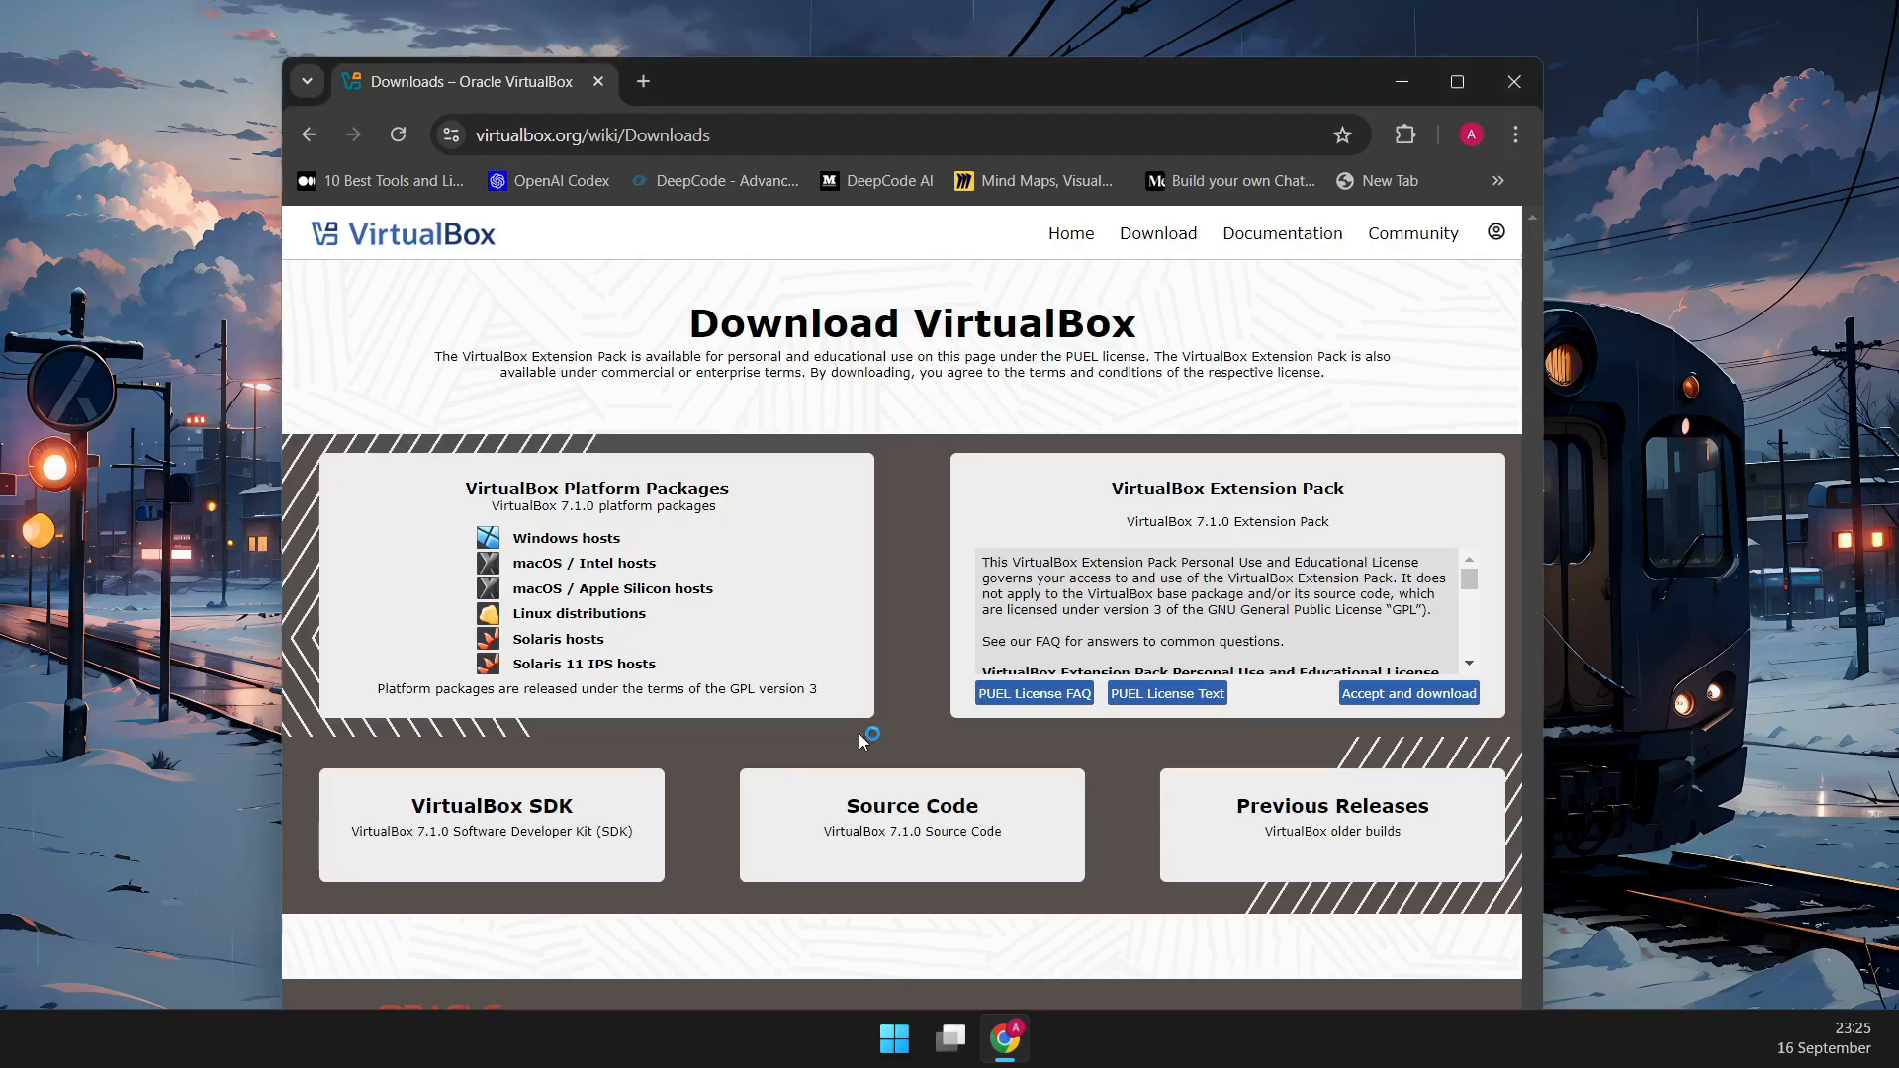
mouse_move(697, 710)
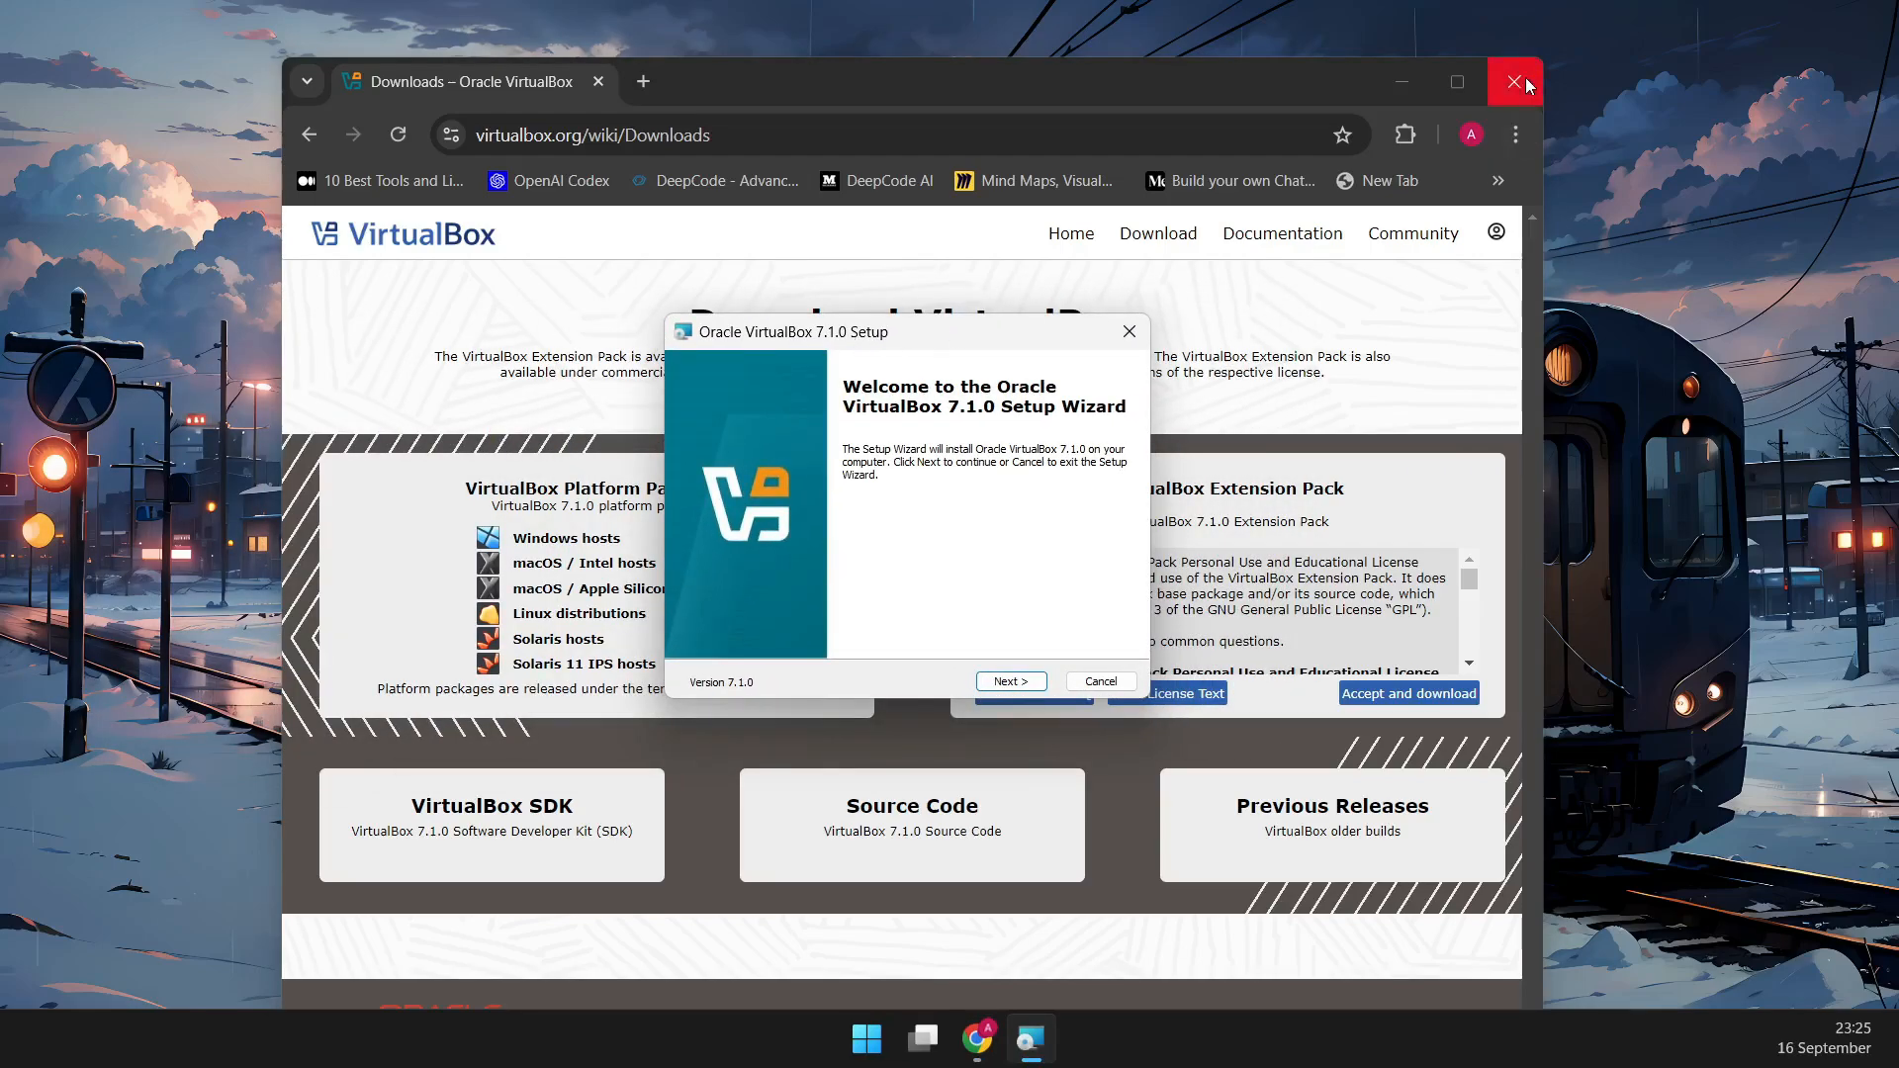
- Close Chrome and install VirtualBox 7.1.0 with default features, accepting the network reset, through to Finish
left_click(1513, 81)
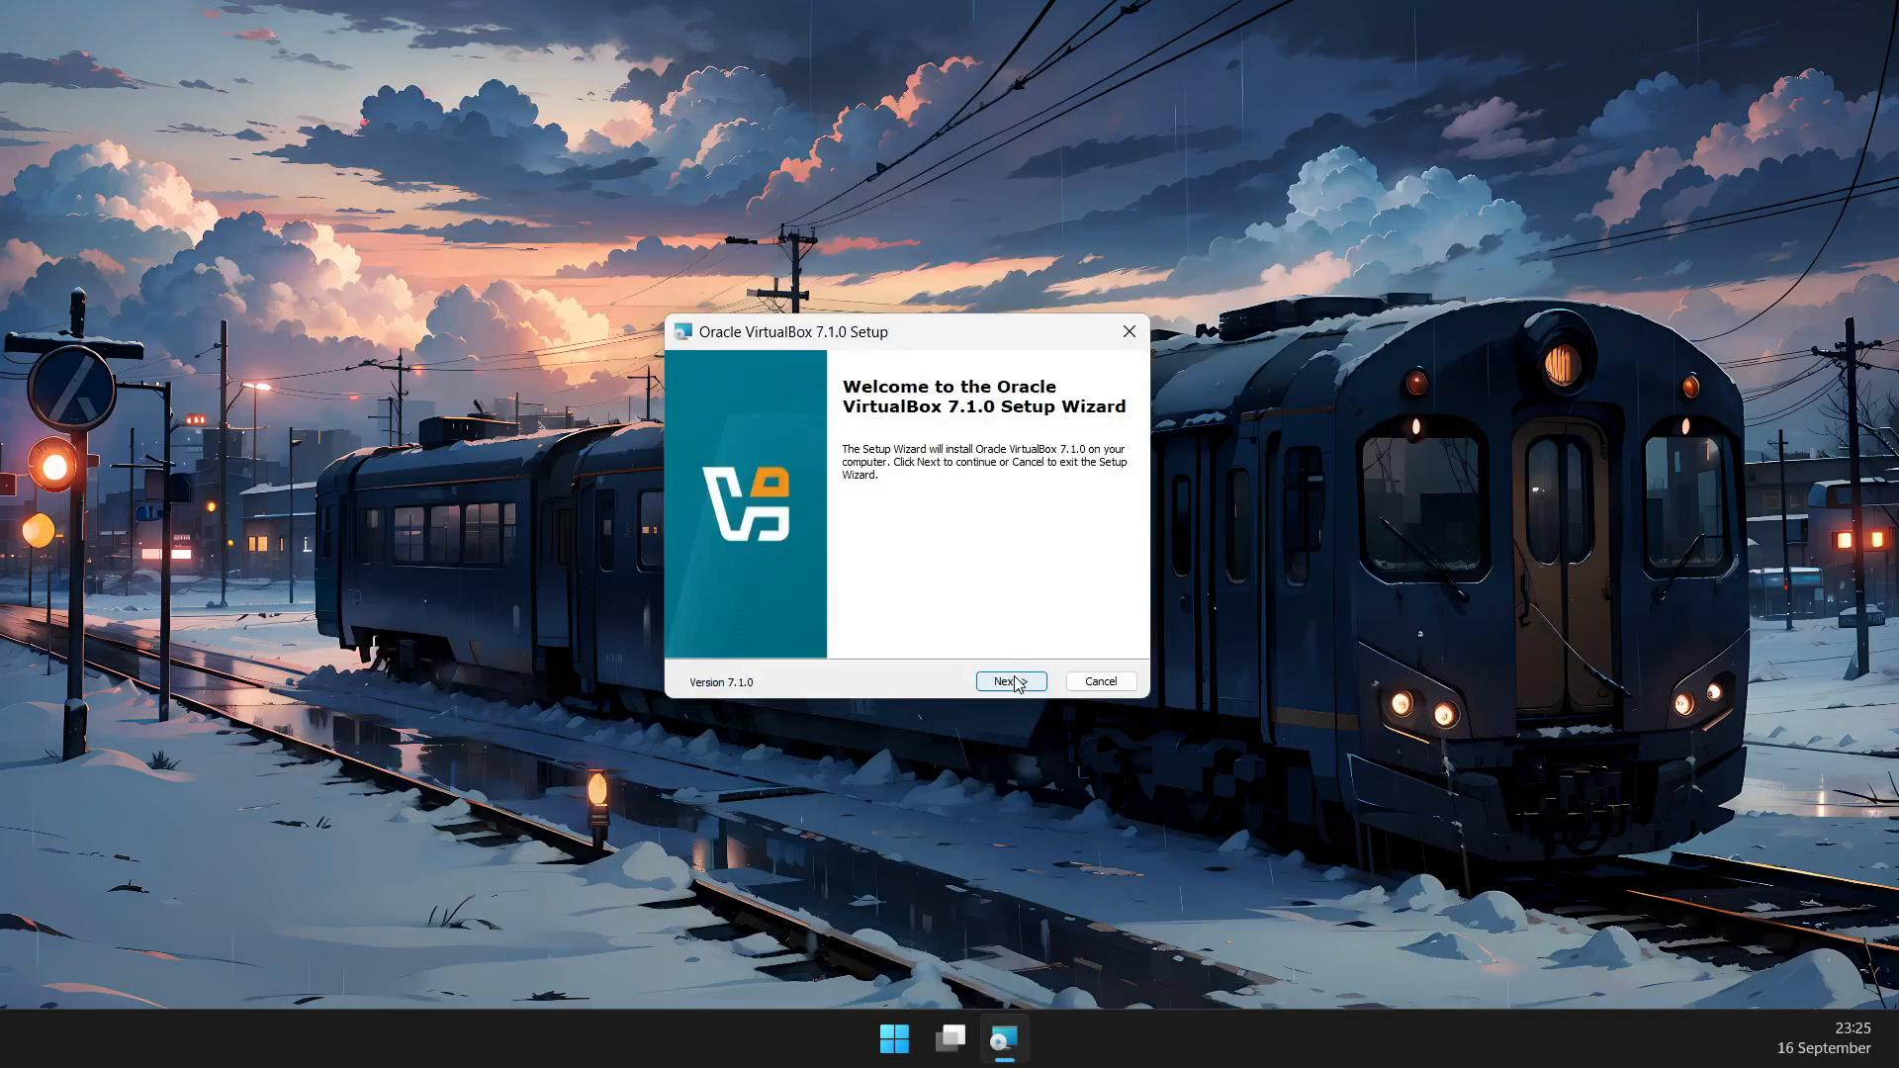
left_click(1008, 680)
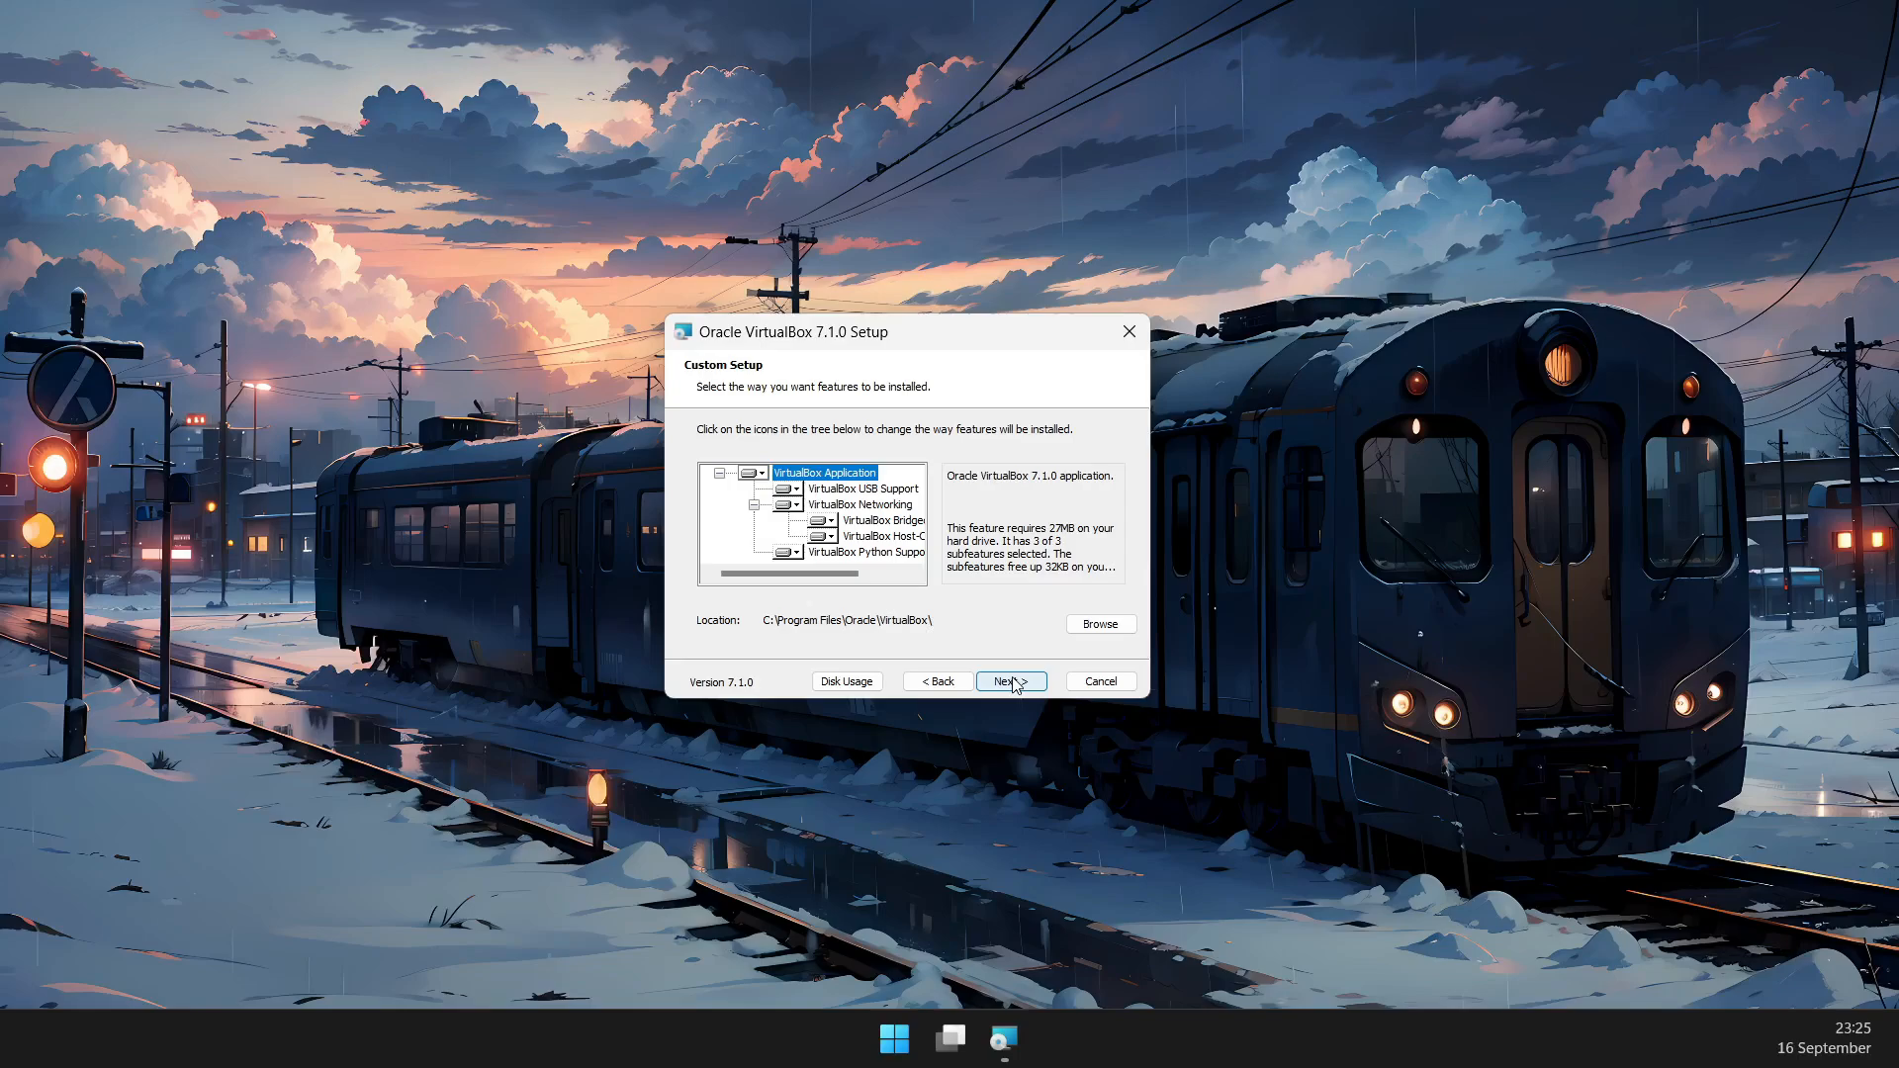
left_click(1011, 680)
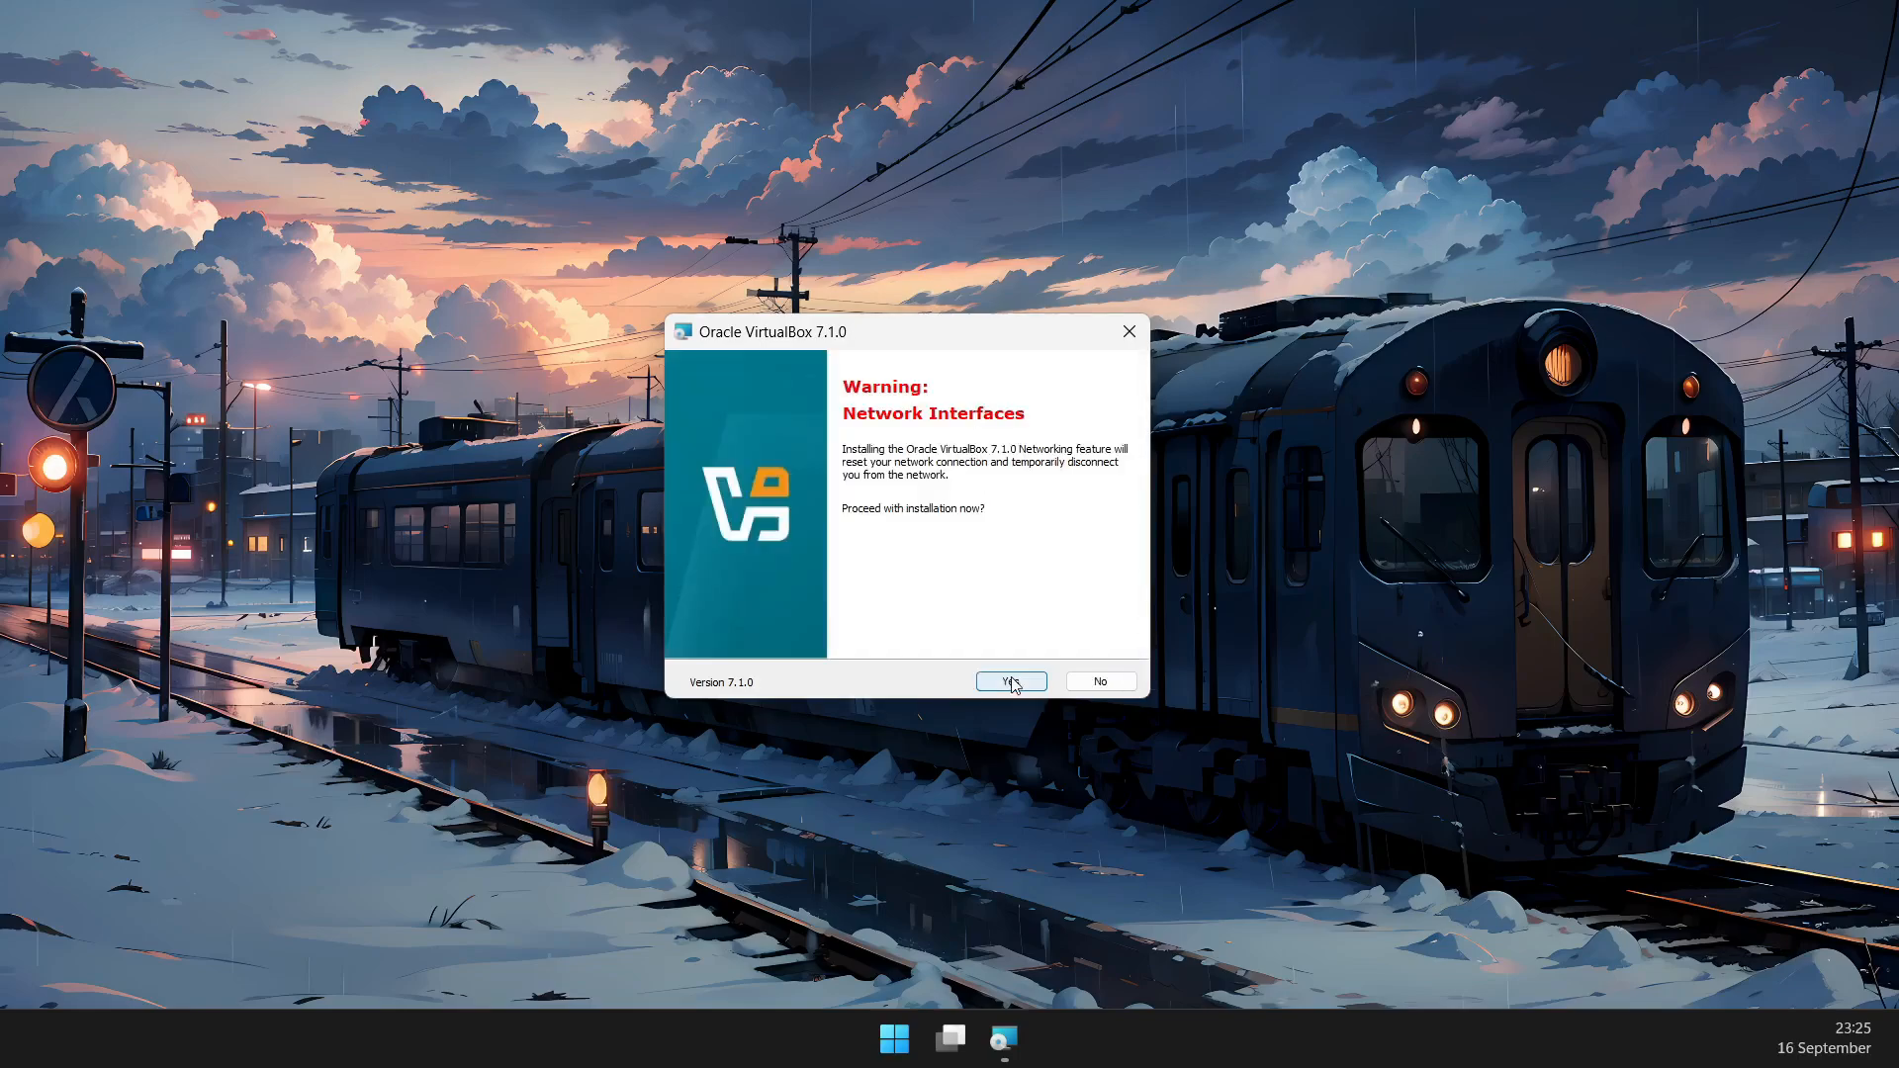
left_click(1010, 680)
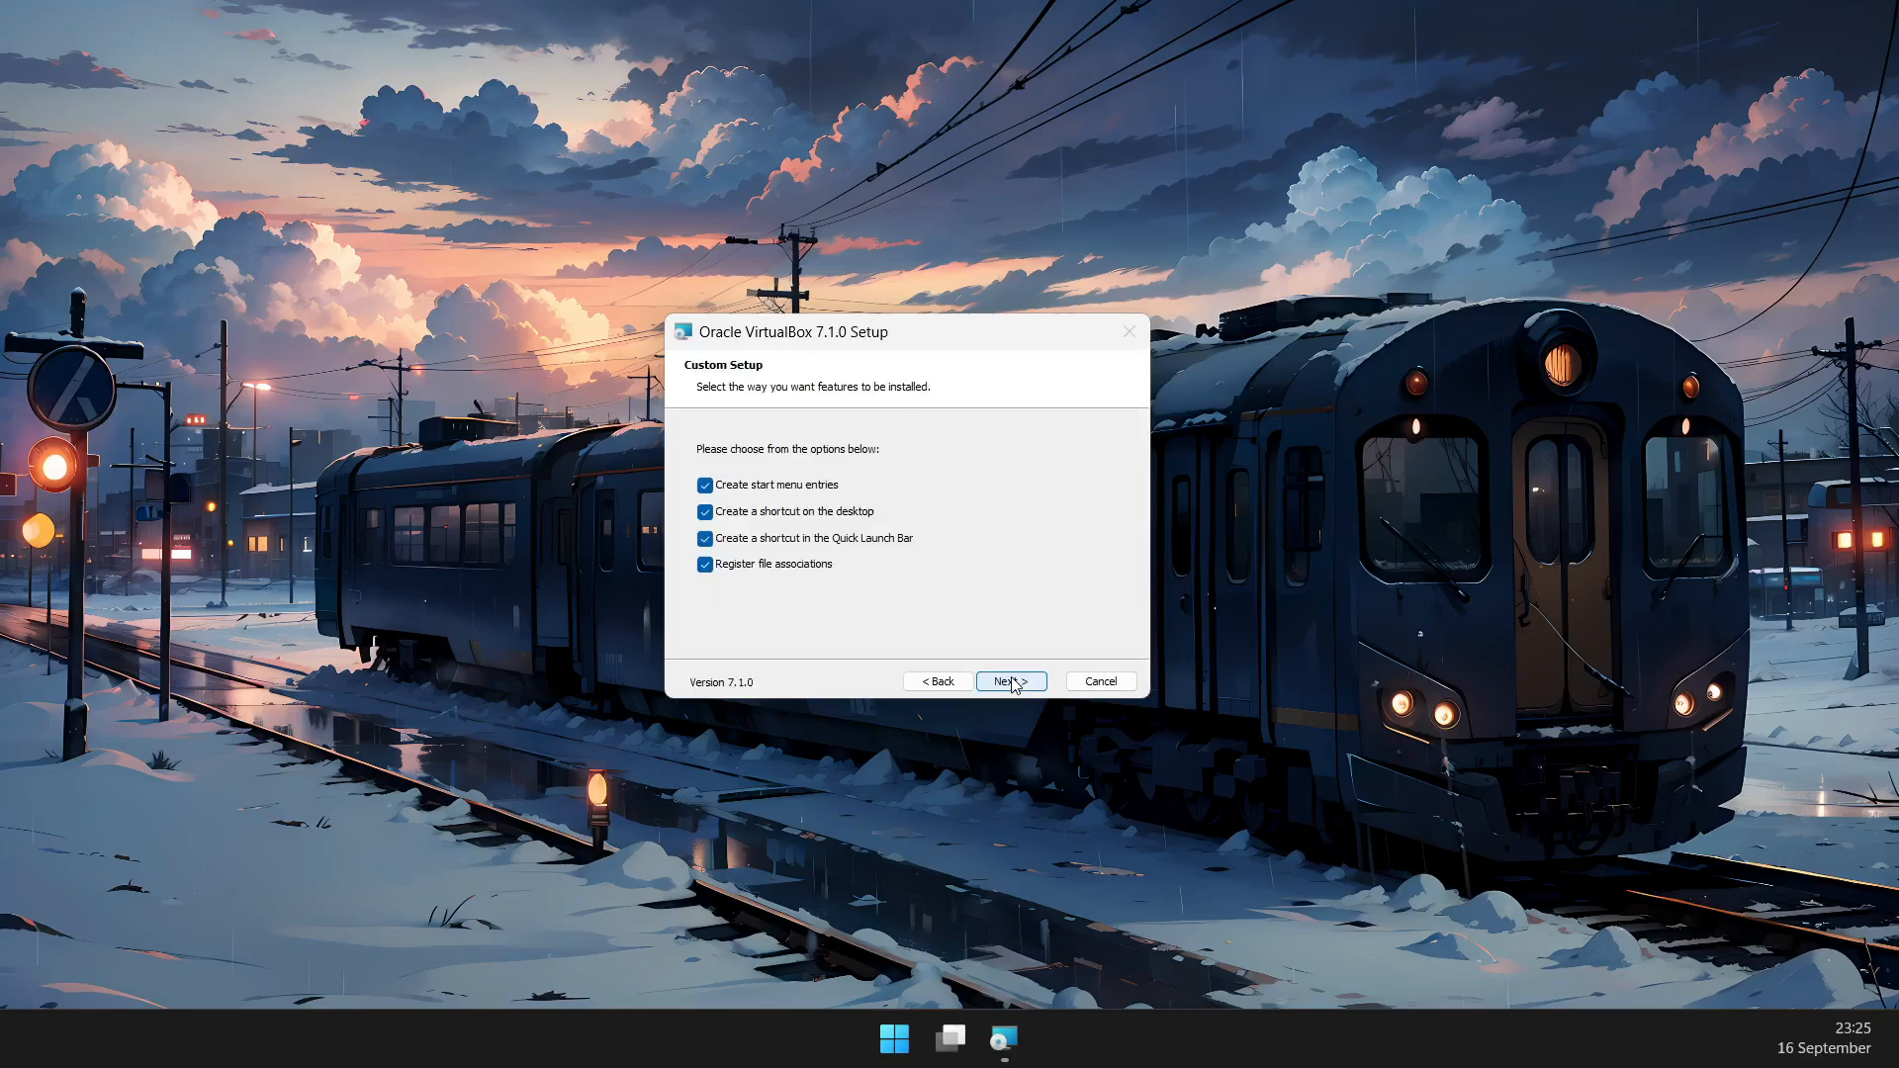
left_click(1008, 680)
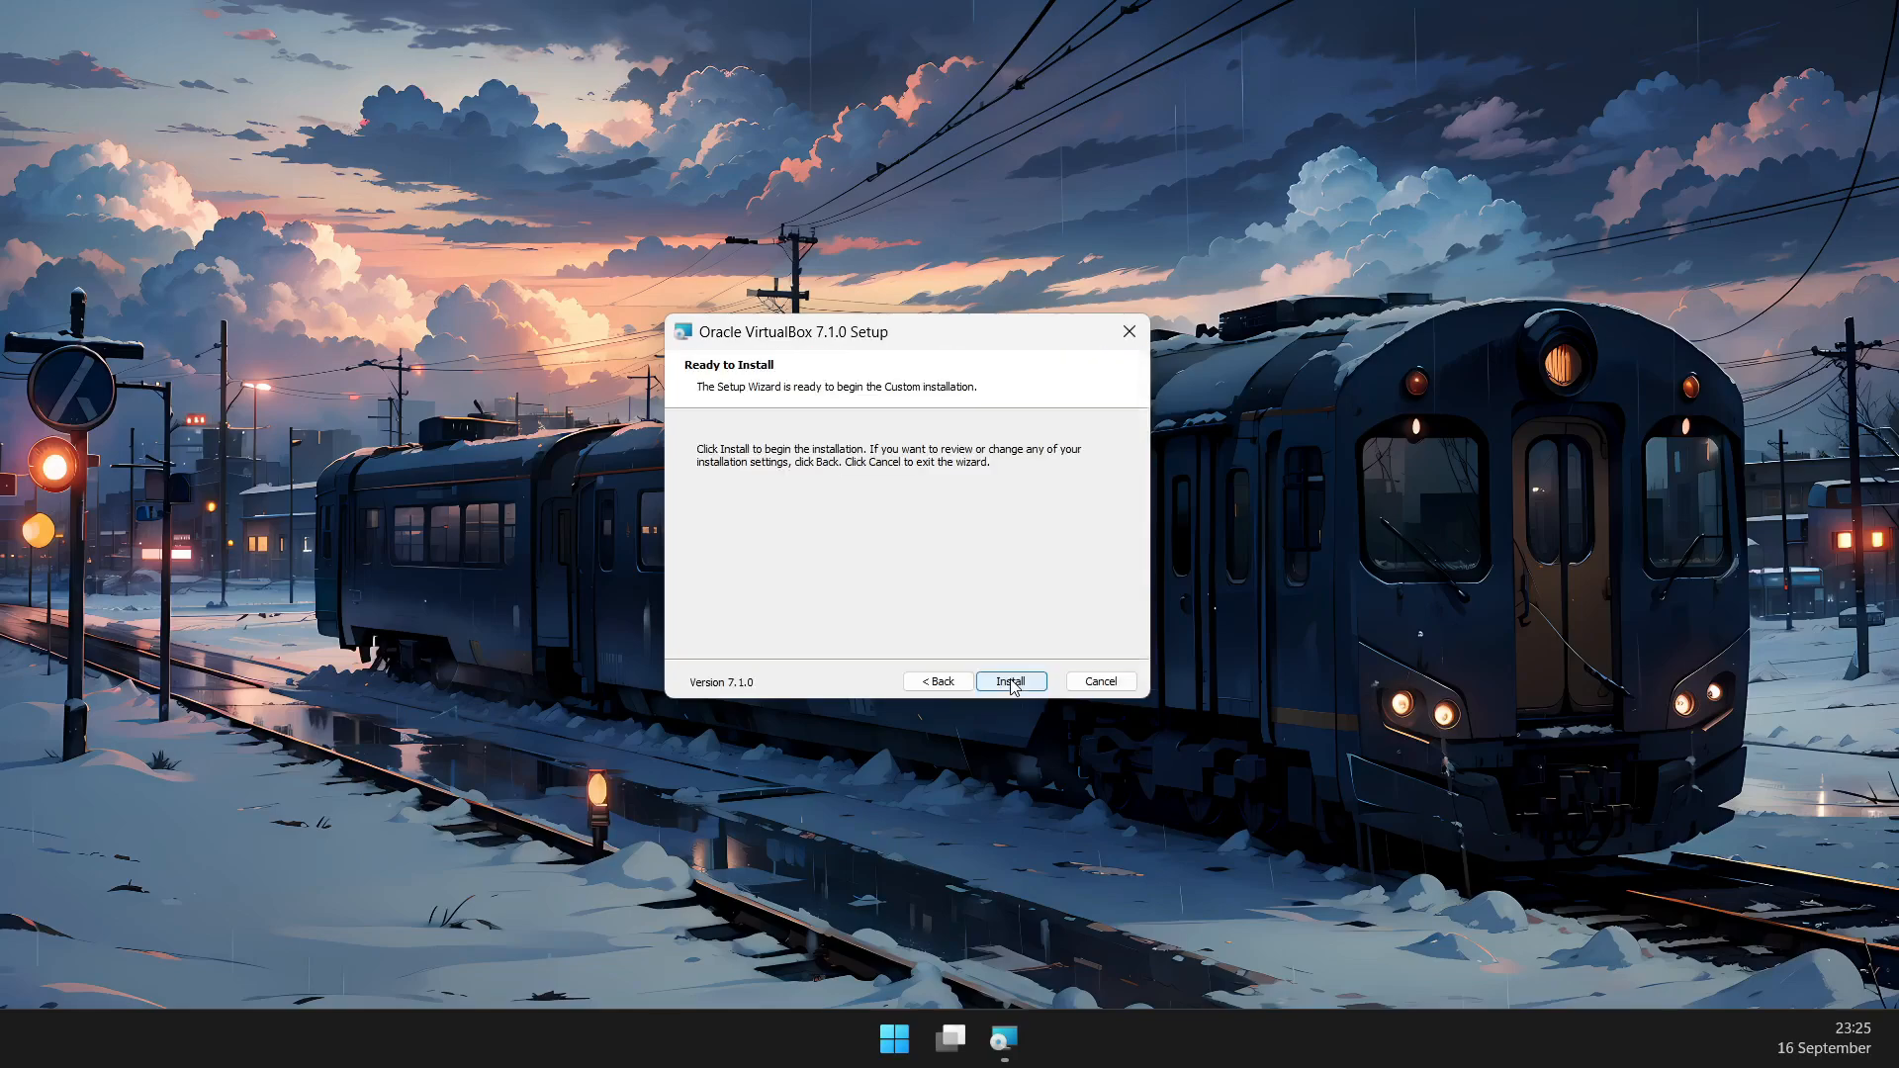
left_click(1008, 681)
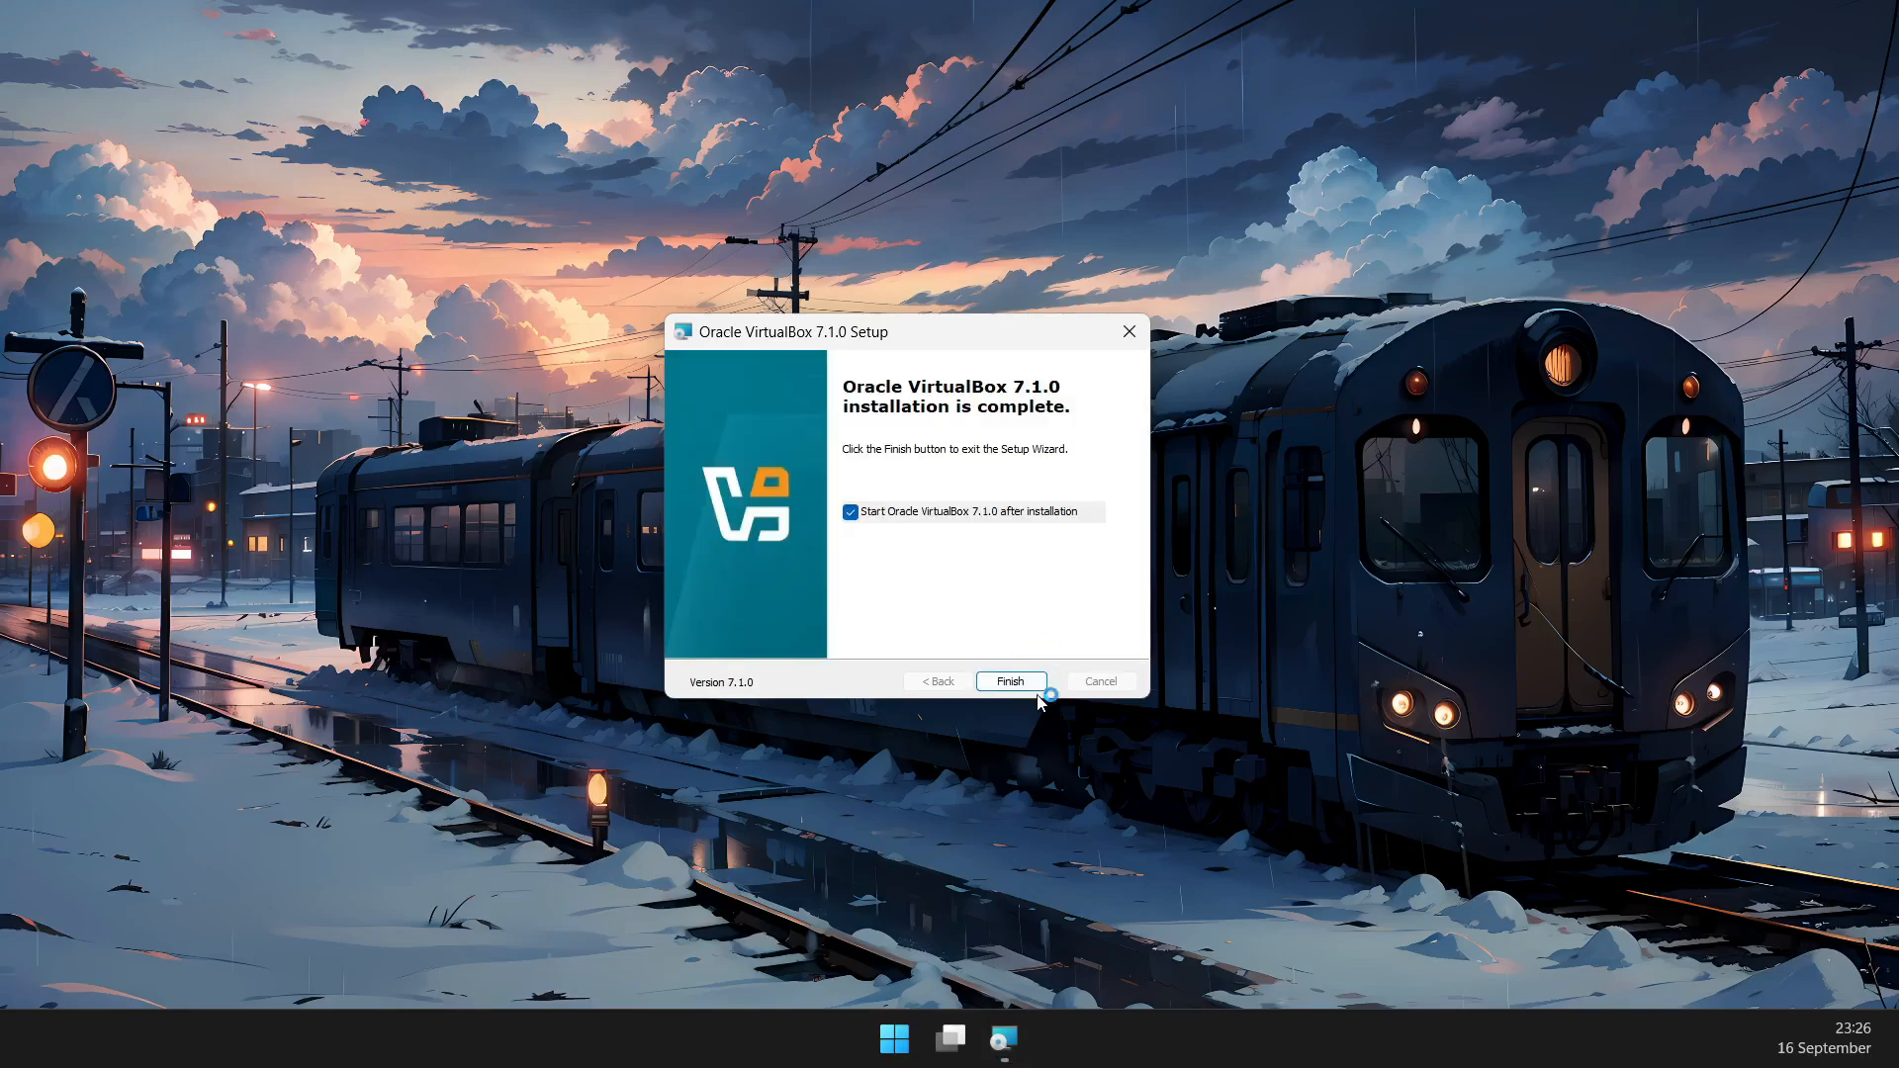
left_click(1011, 678)
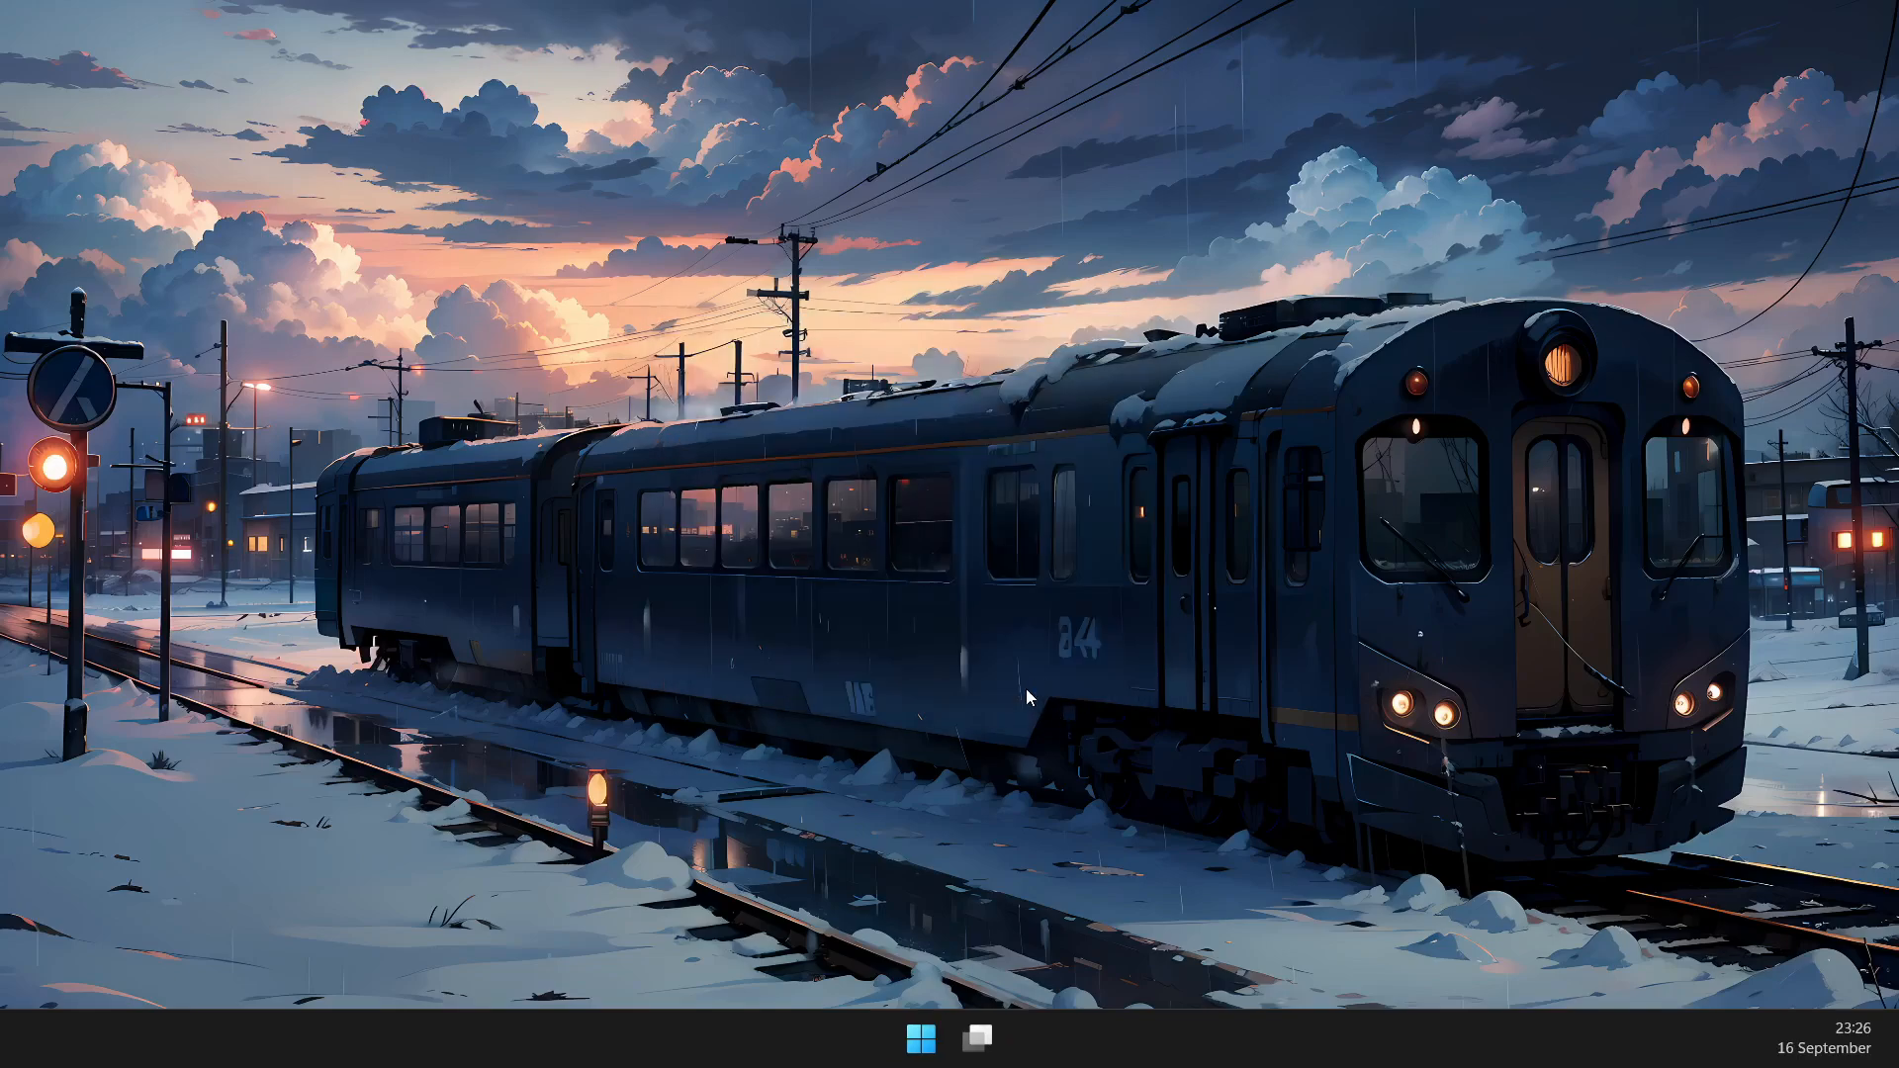
- Reposition the Manager, view the Tools page and About 7.1.0 info, then start a new VM
left_click(1005, 1039)
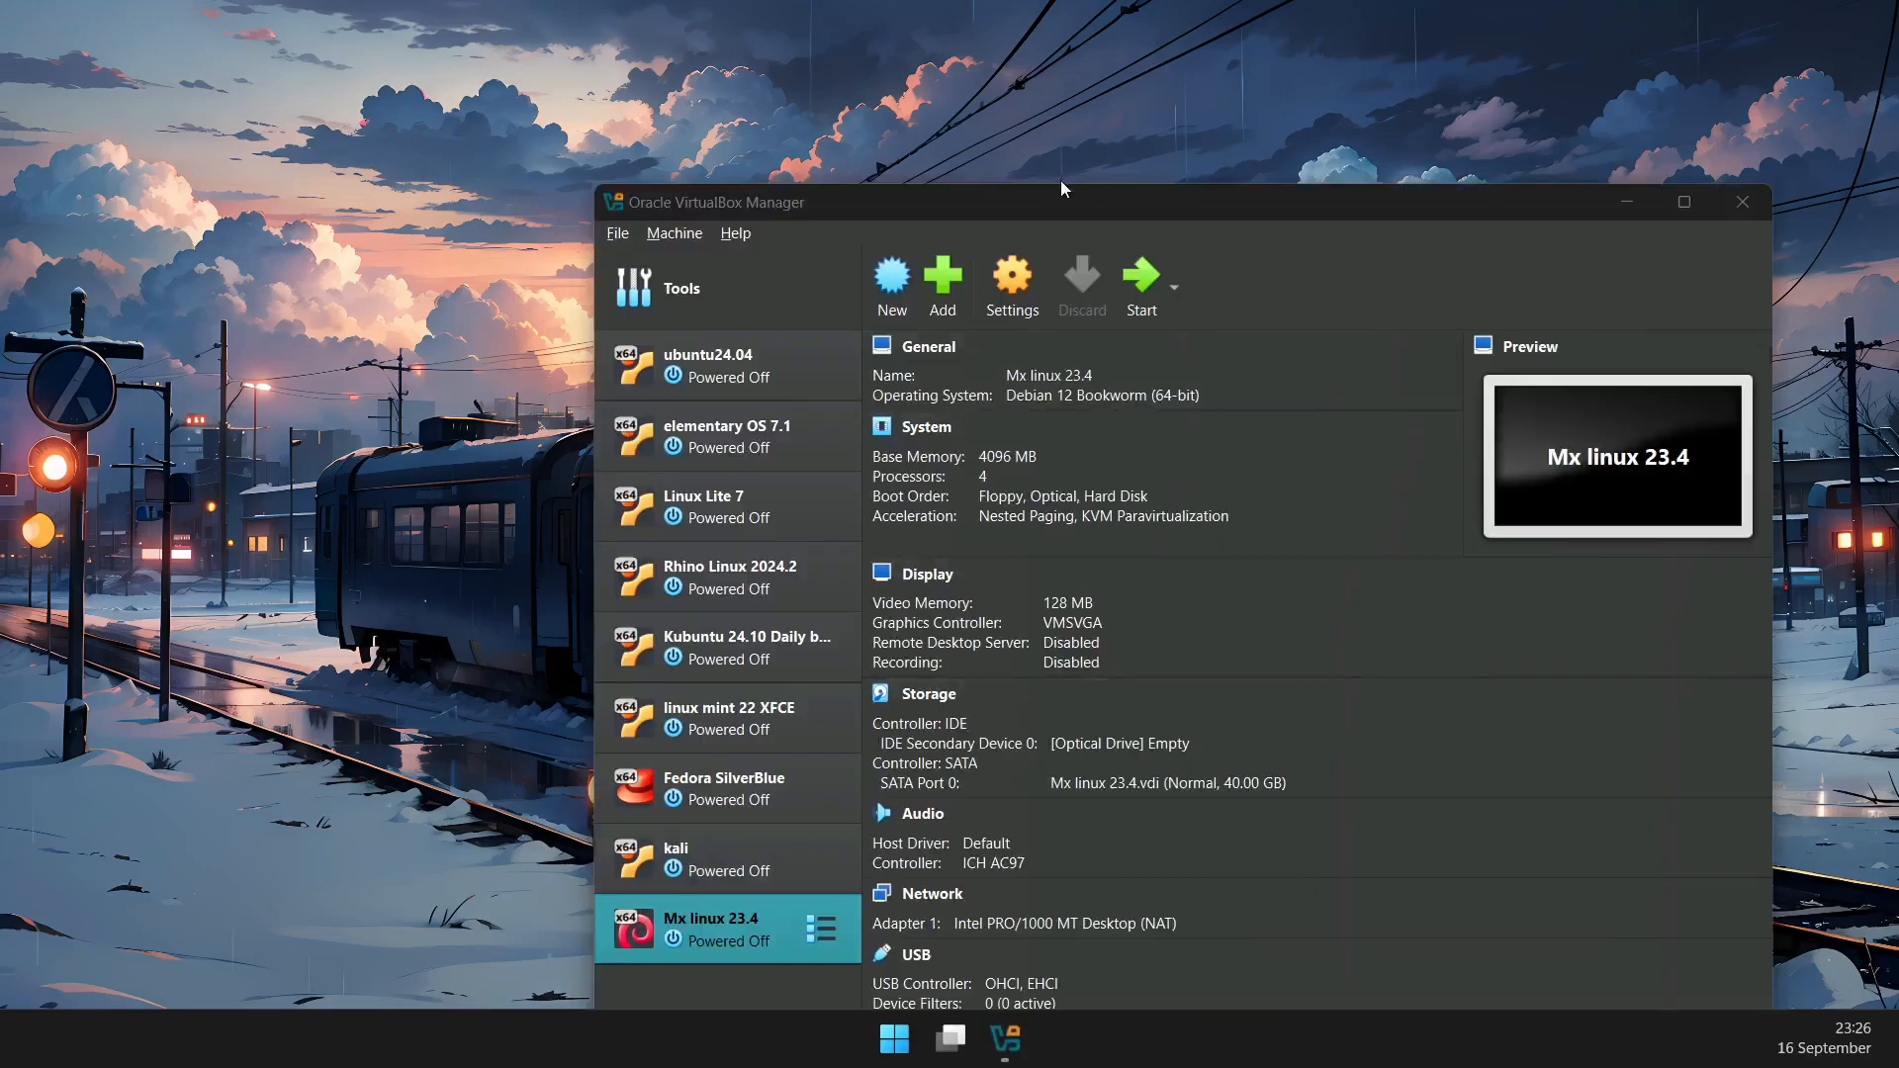
left_click_drag(1062, 187, 799, 79)
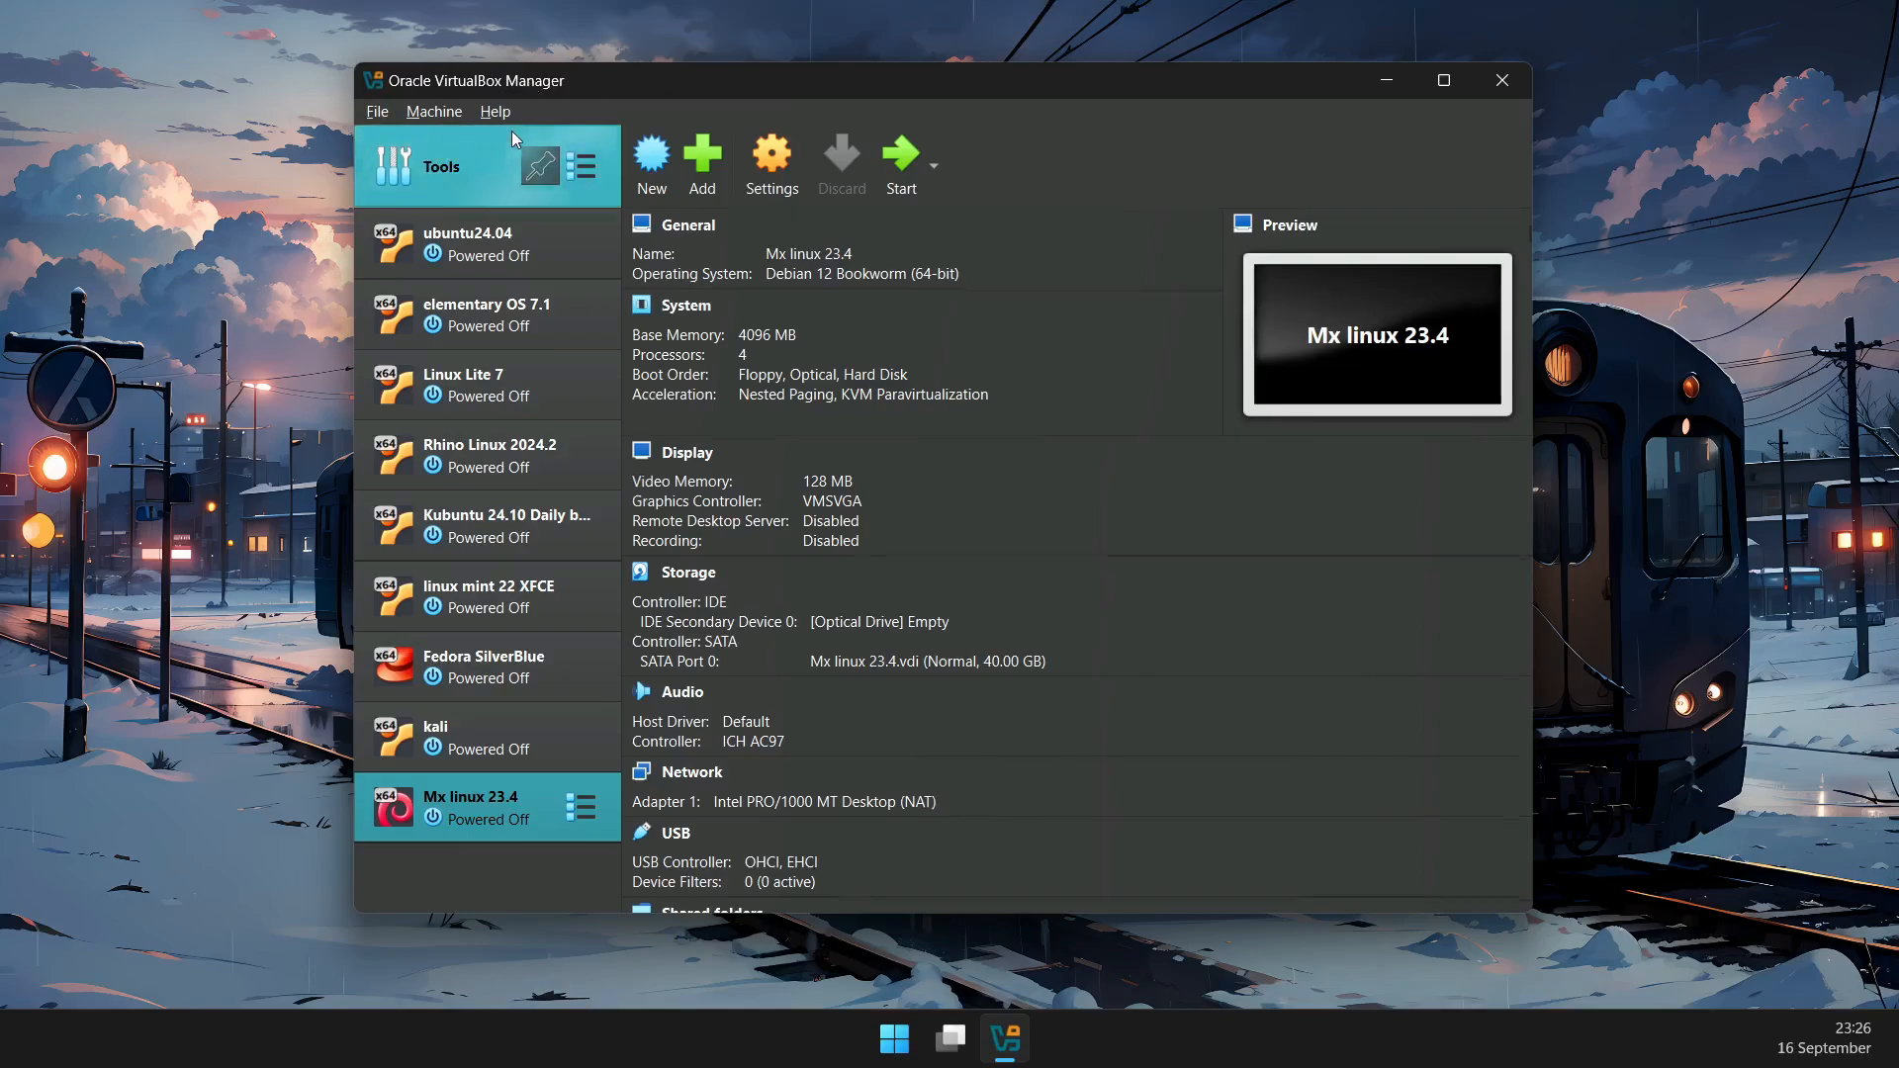
left_click(495, 110)
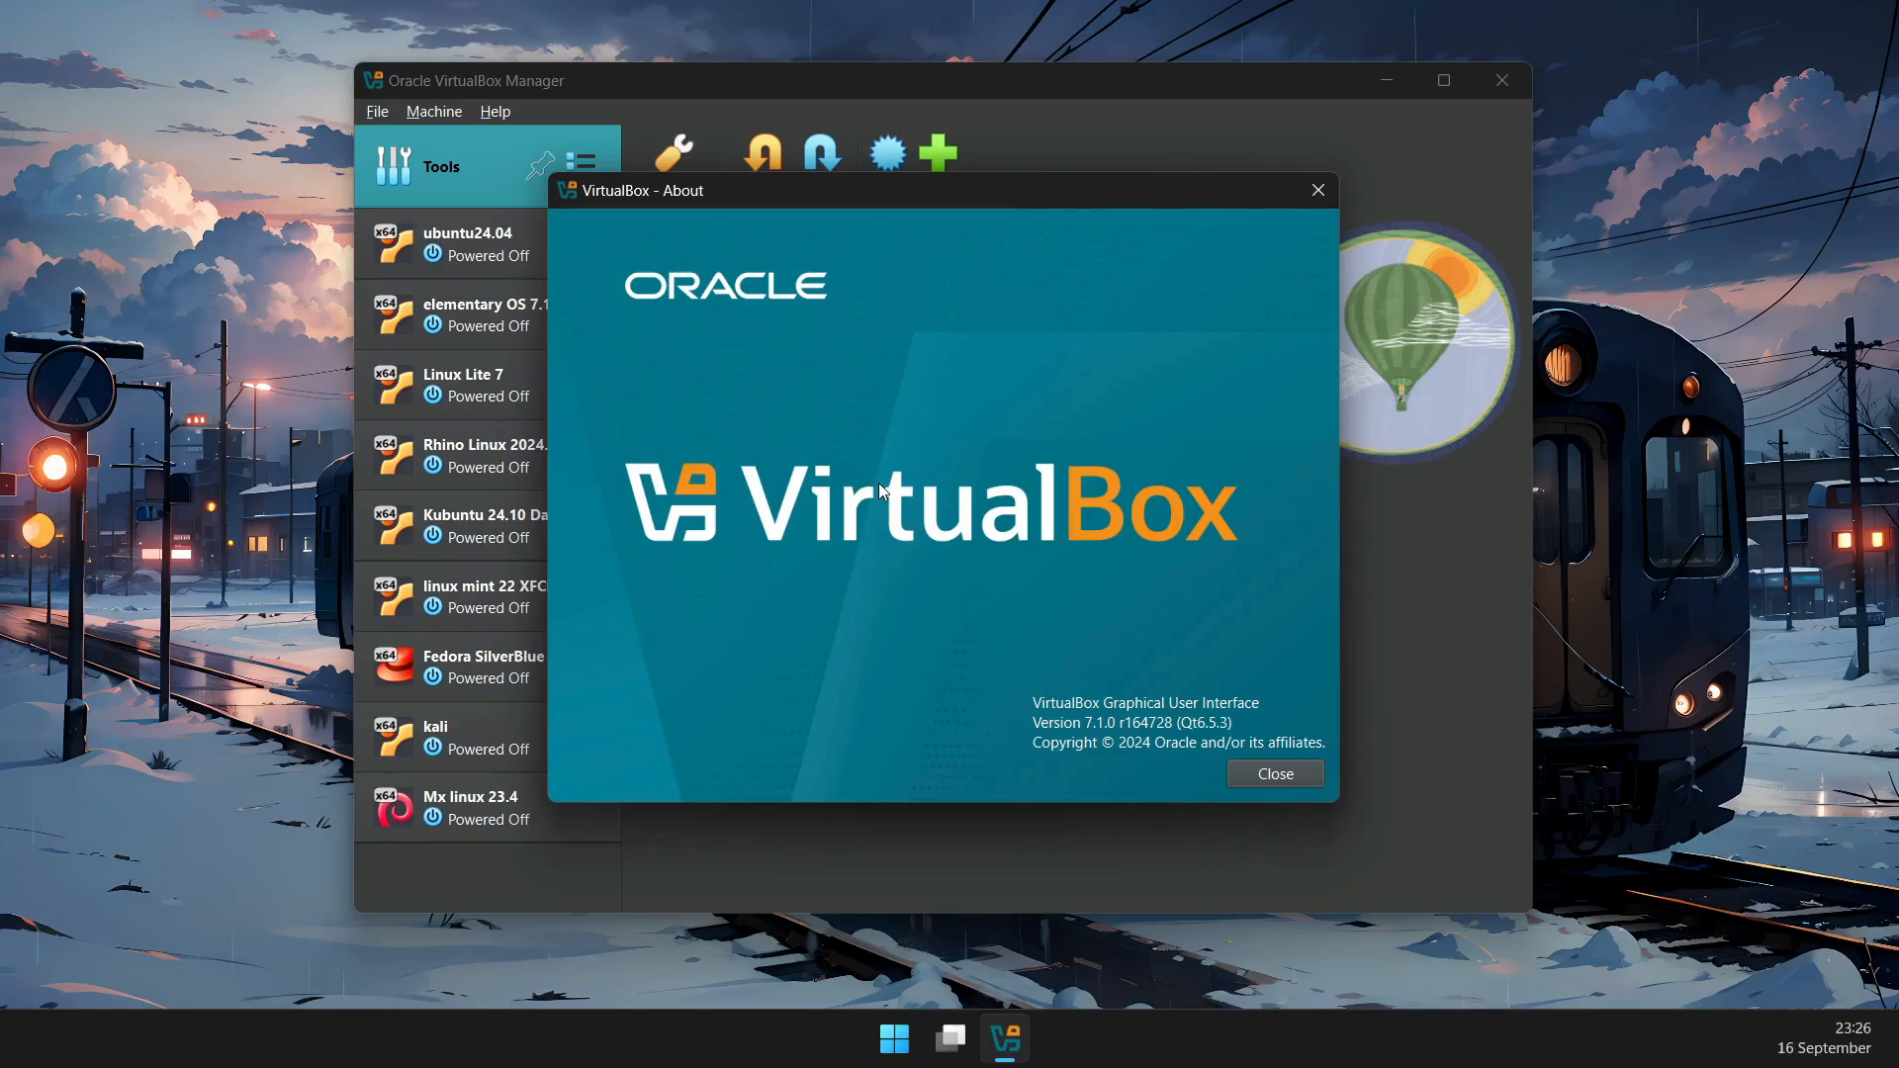
mouse_move(1068, 565)
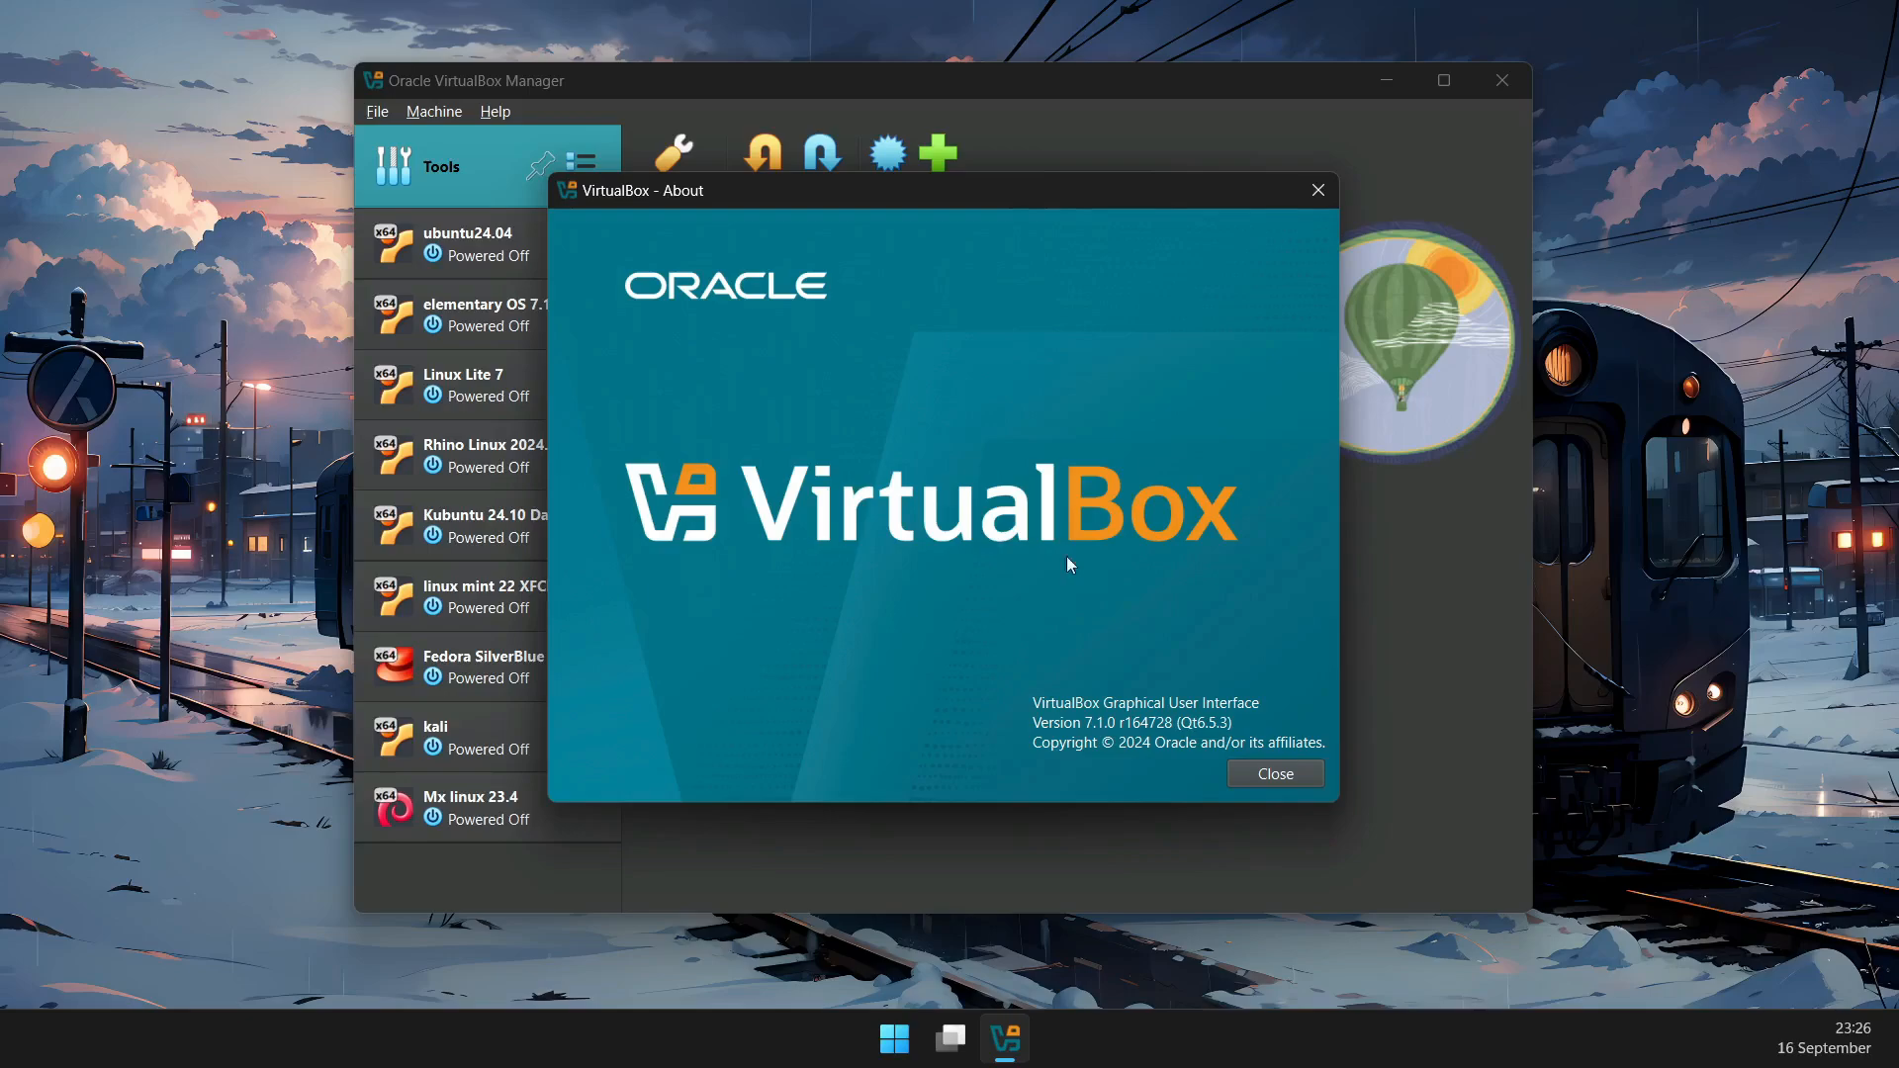
left_click(1272, 774)
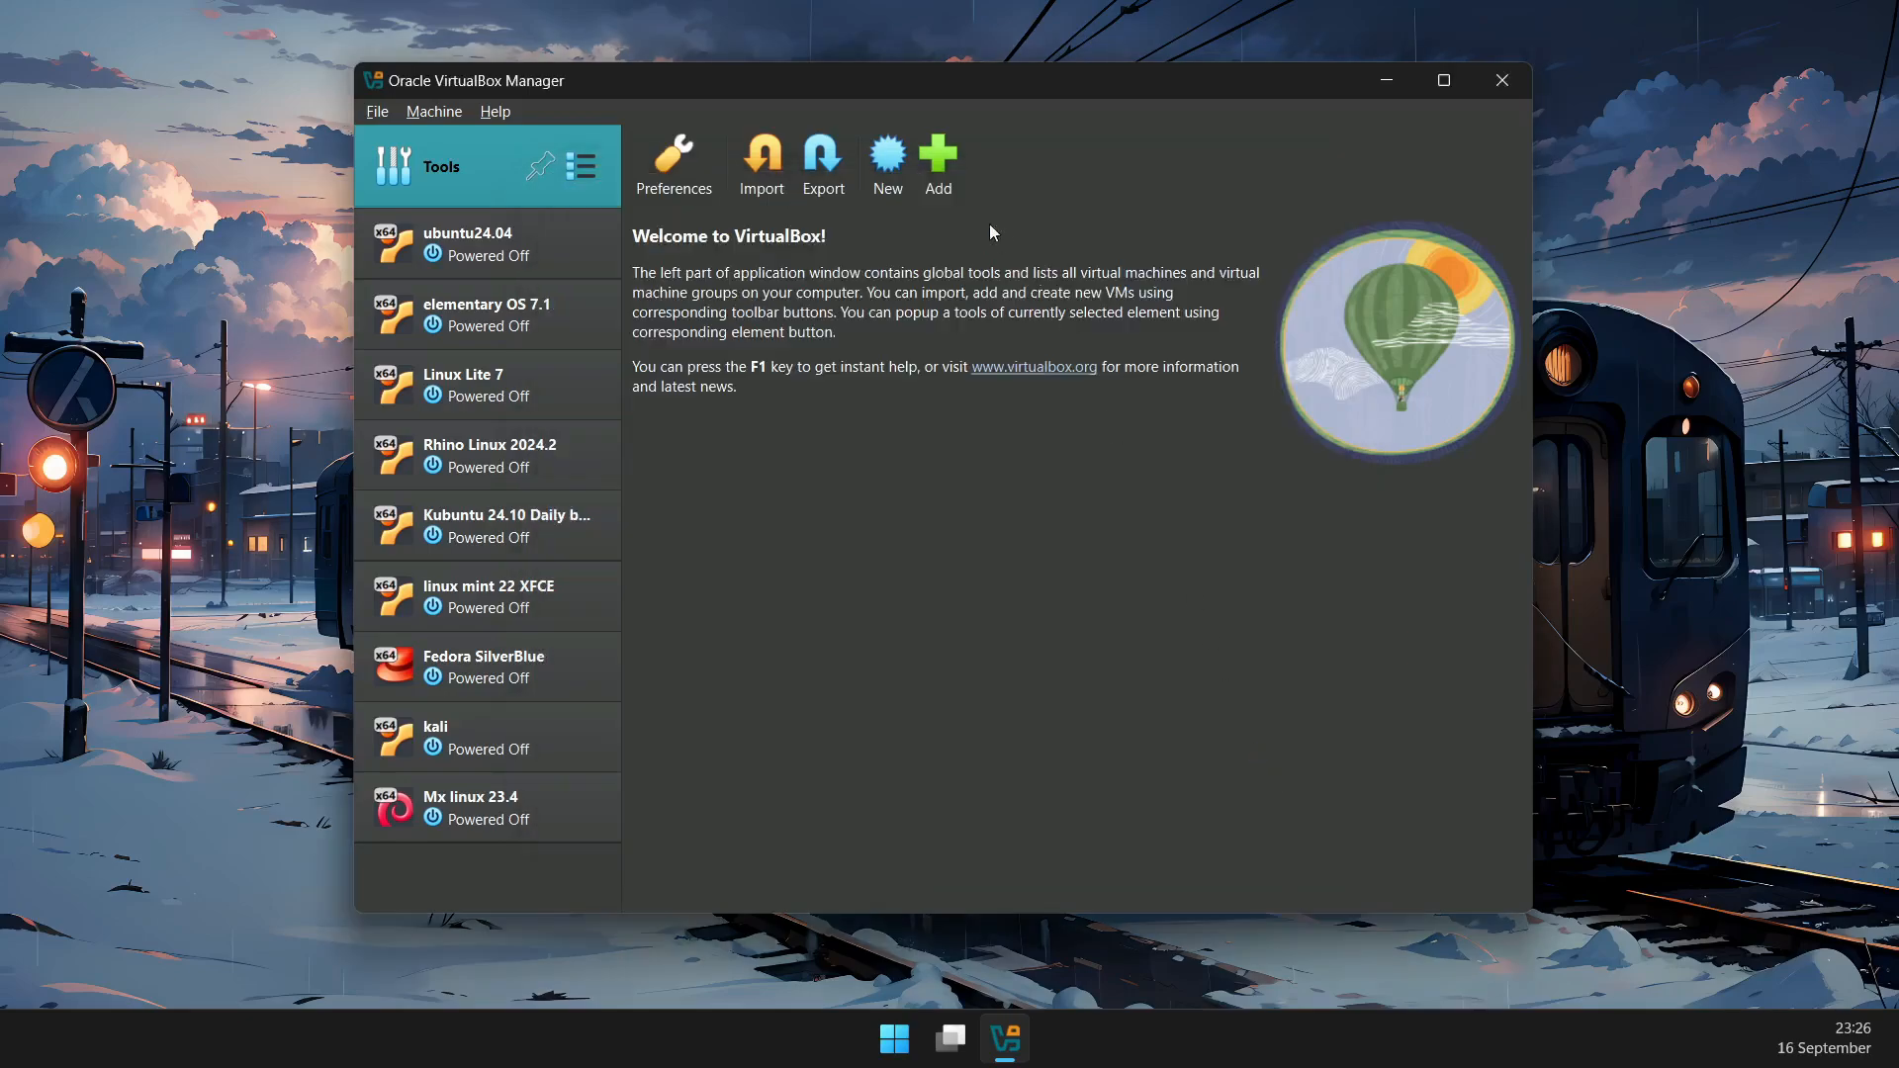
left_click(886, 164)
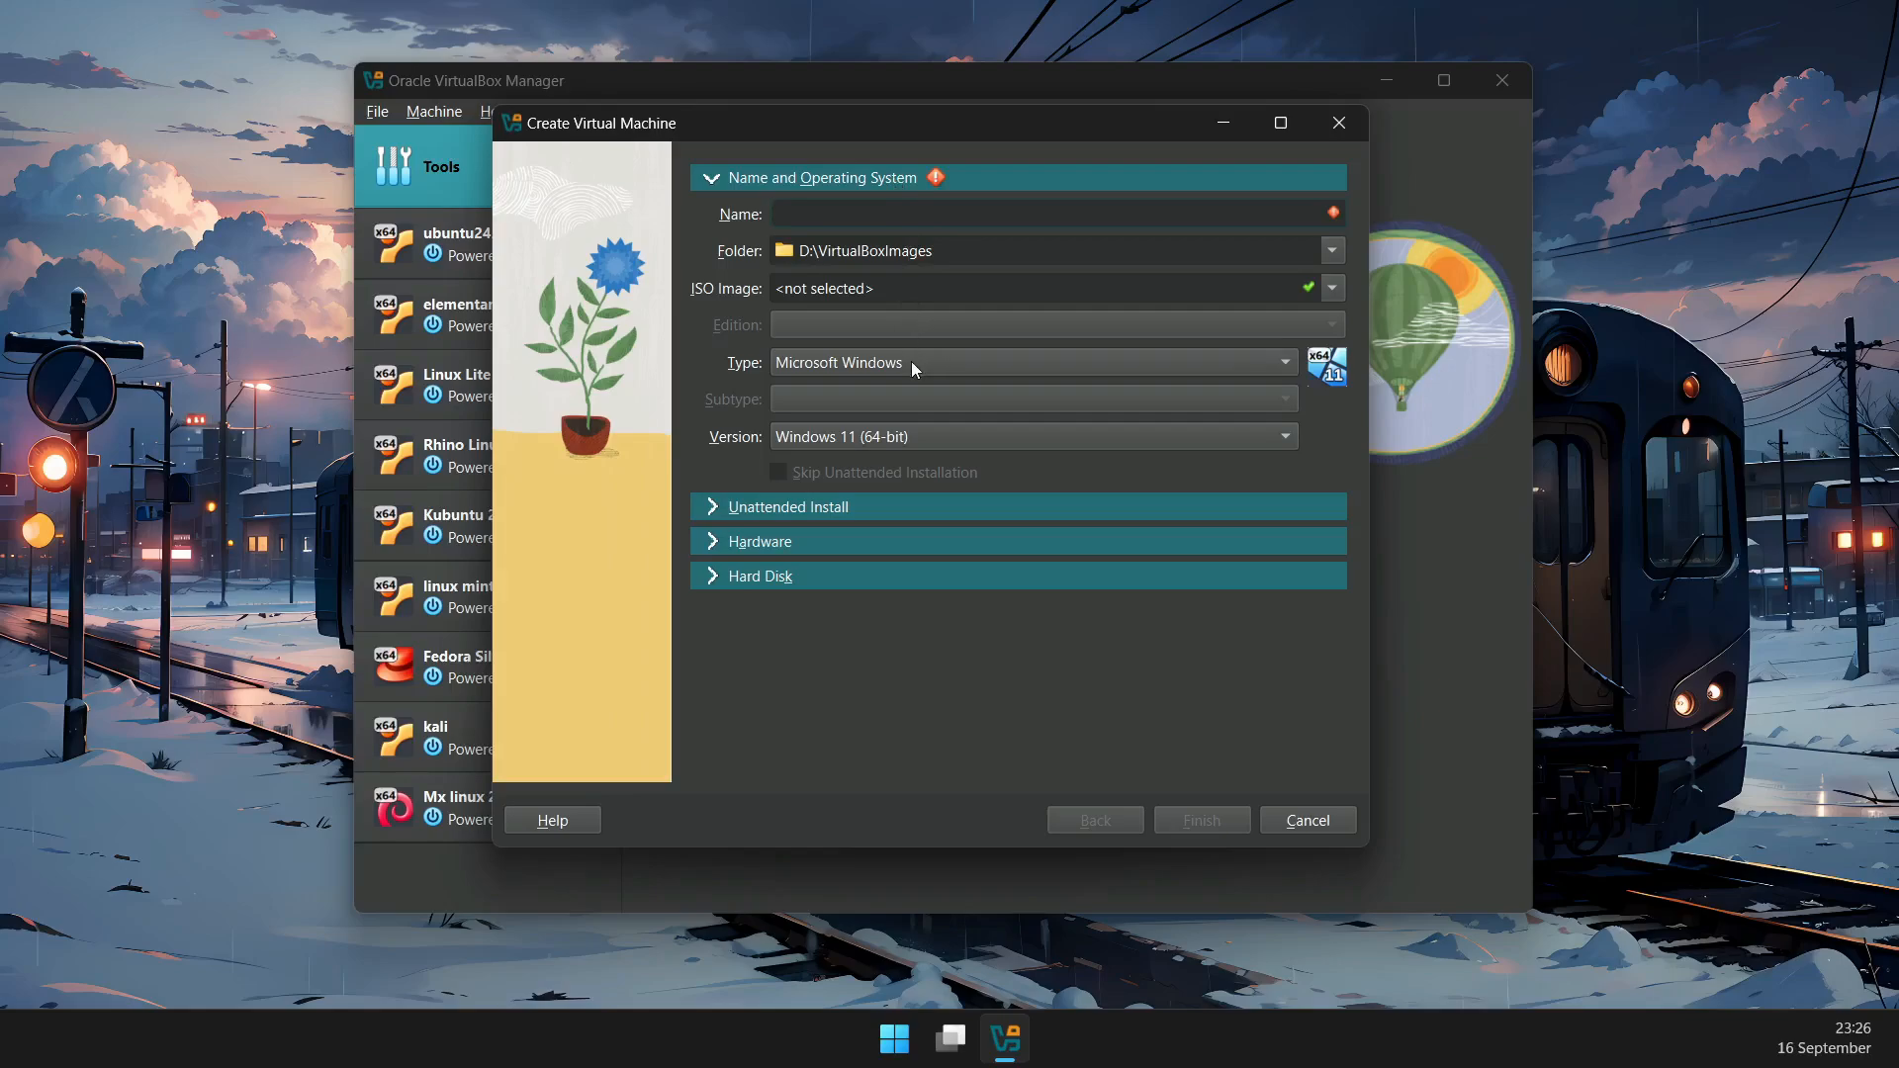
- Review the Linux type list, Hard Disk and Hardware sections, then cancel the Create VM dialog
left_click(1029, 361)
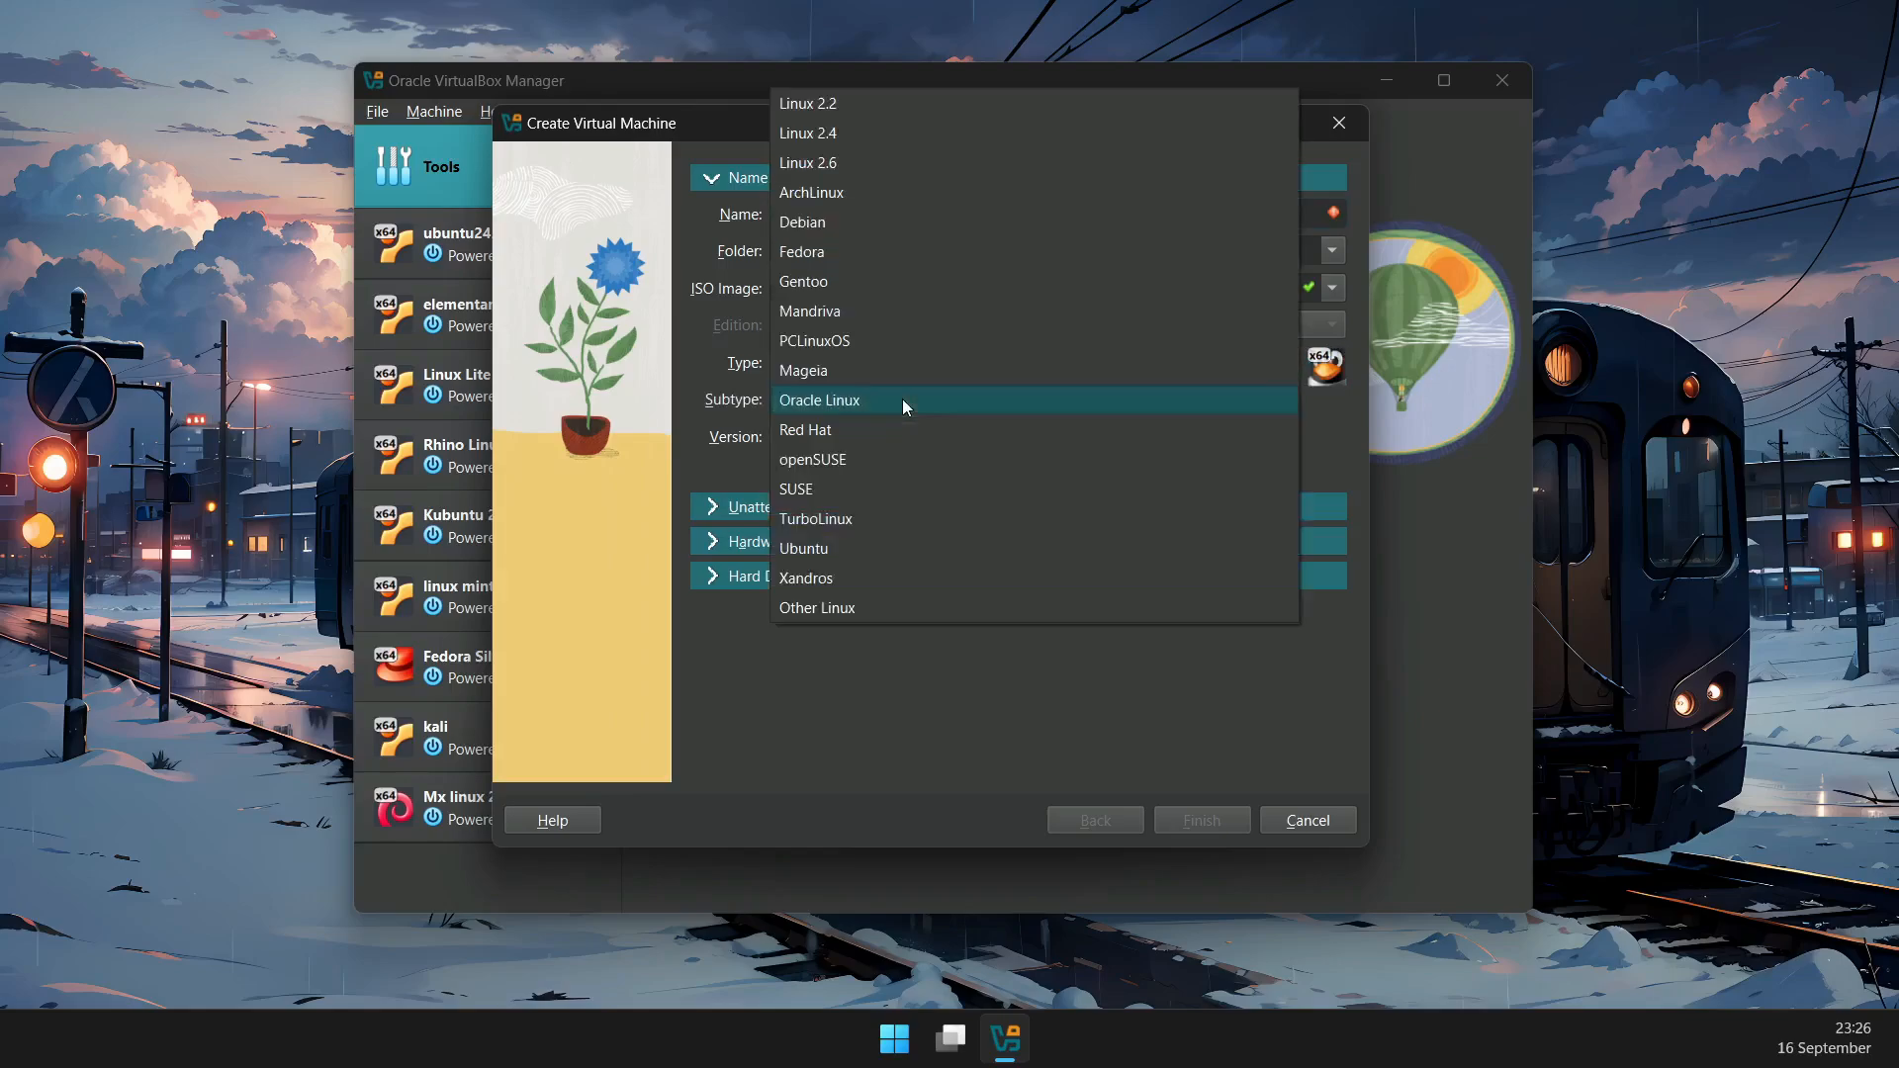
left_click(818, 399)
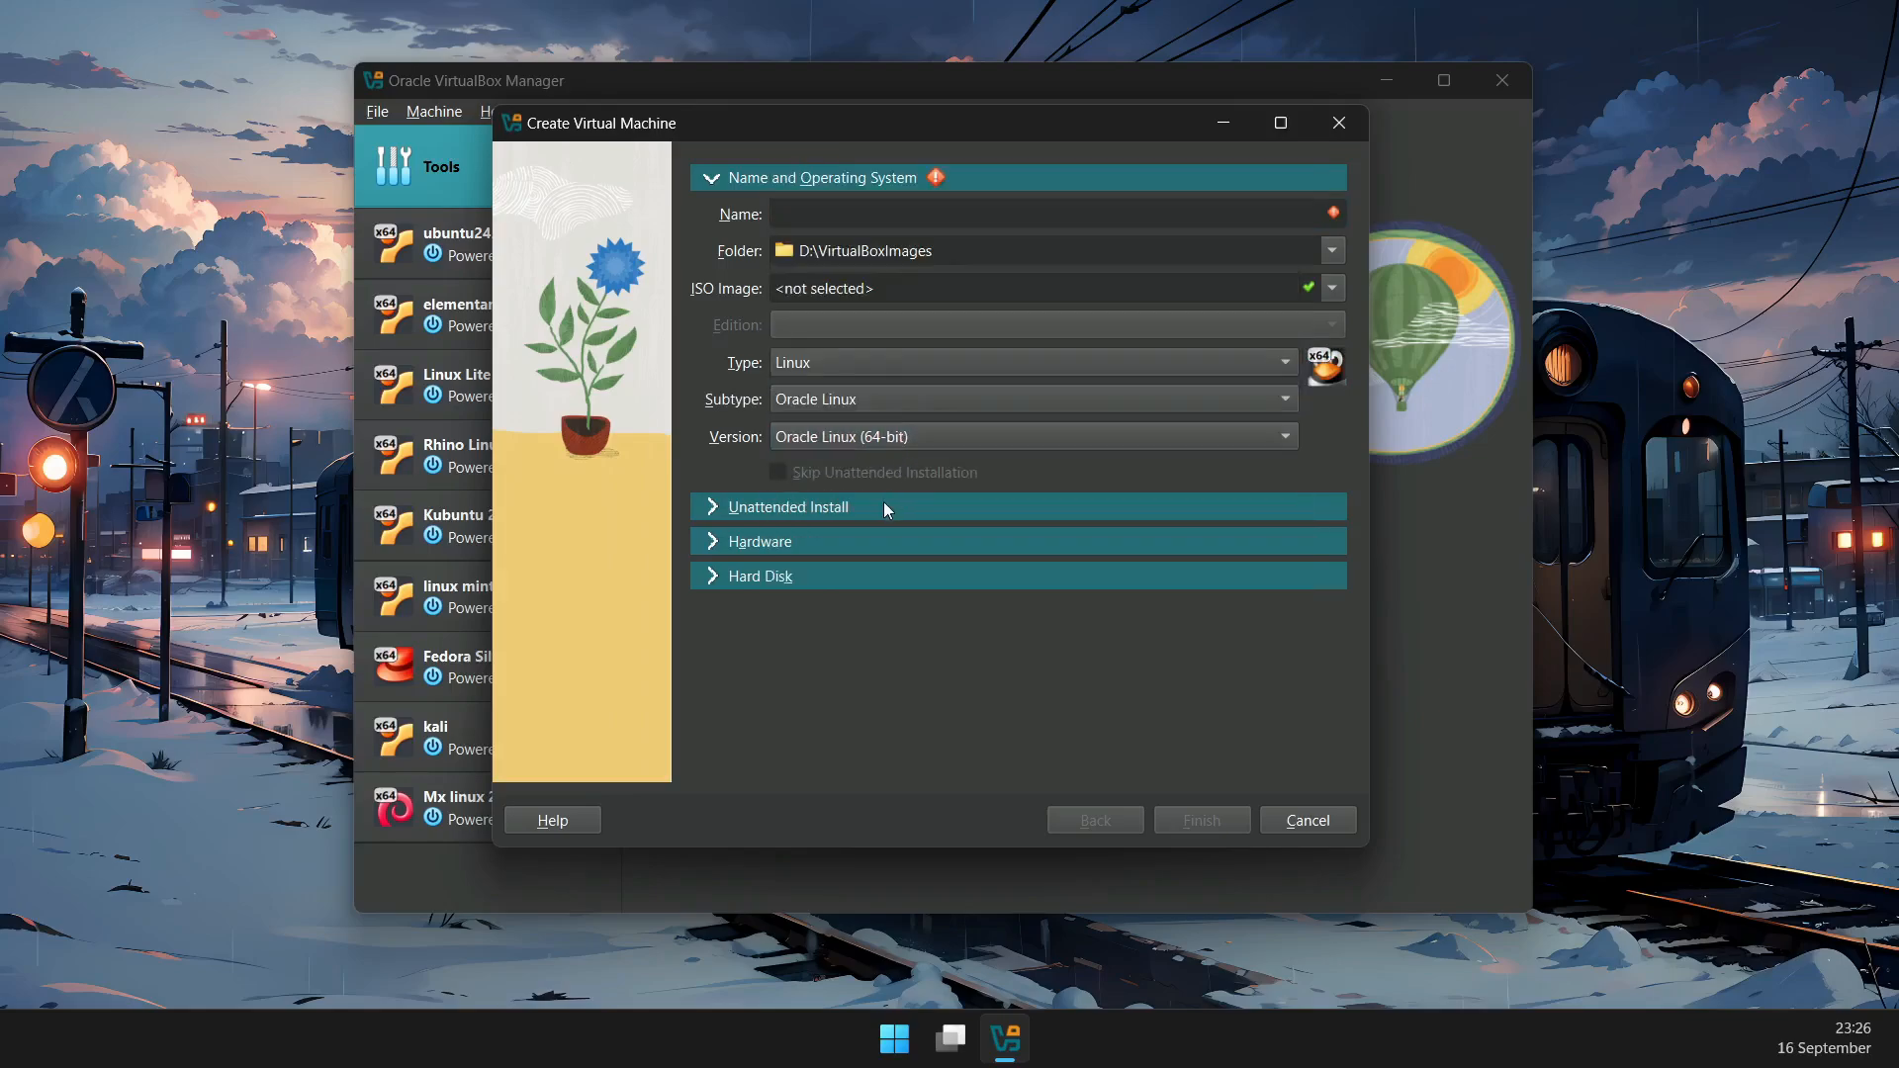
left_click(759, 575)
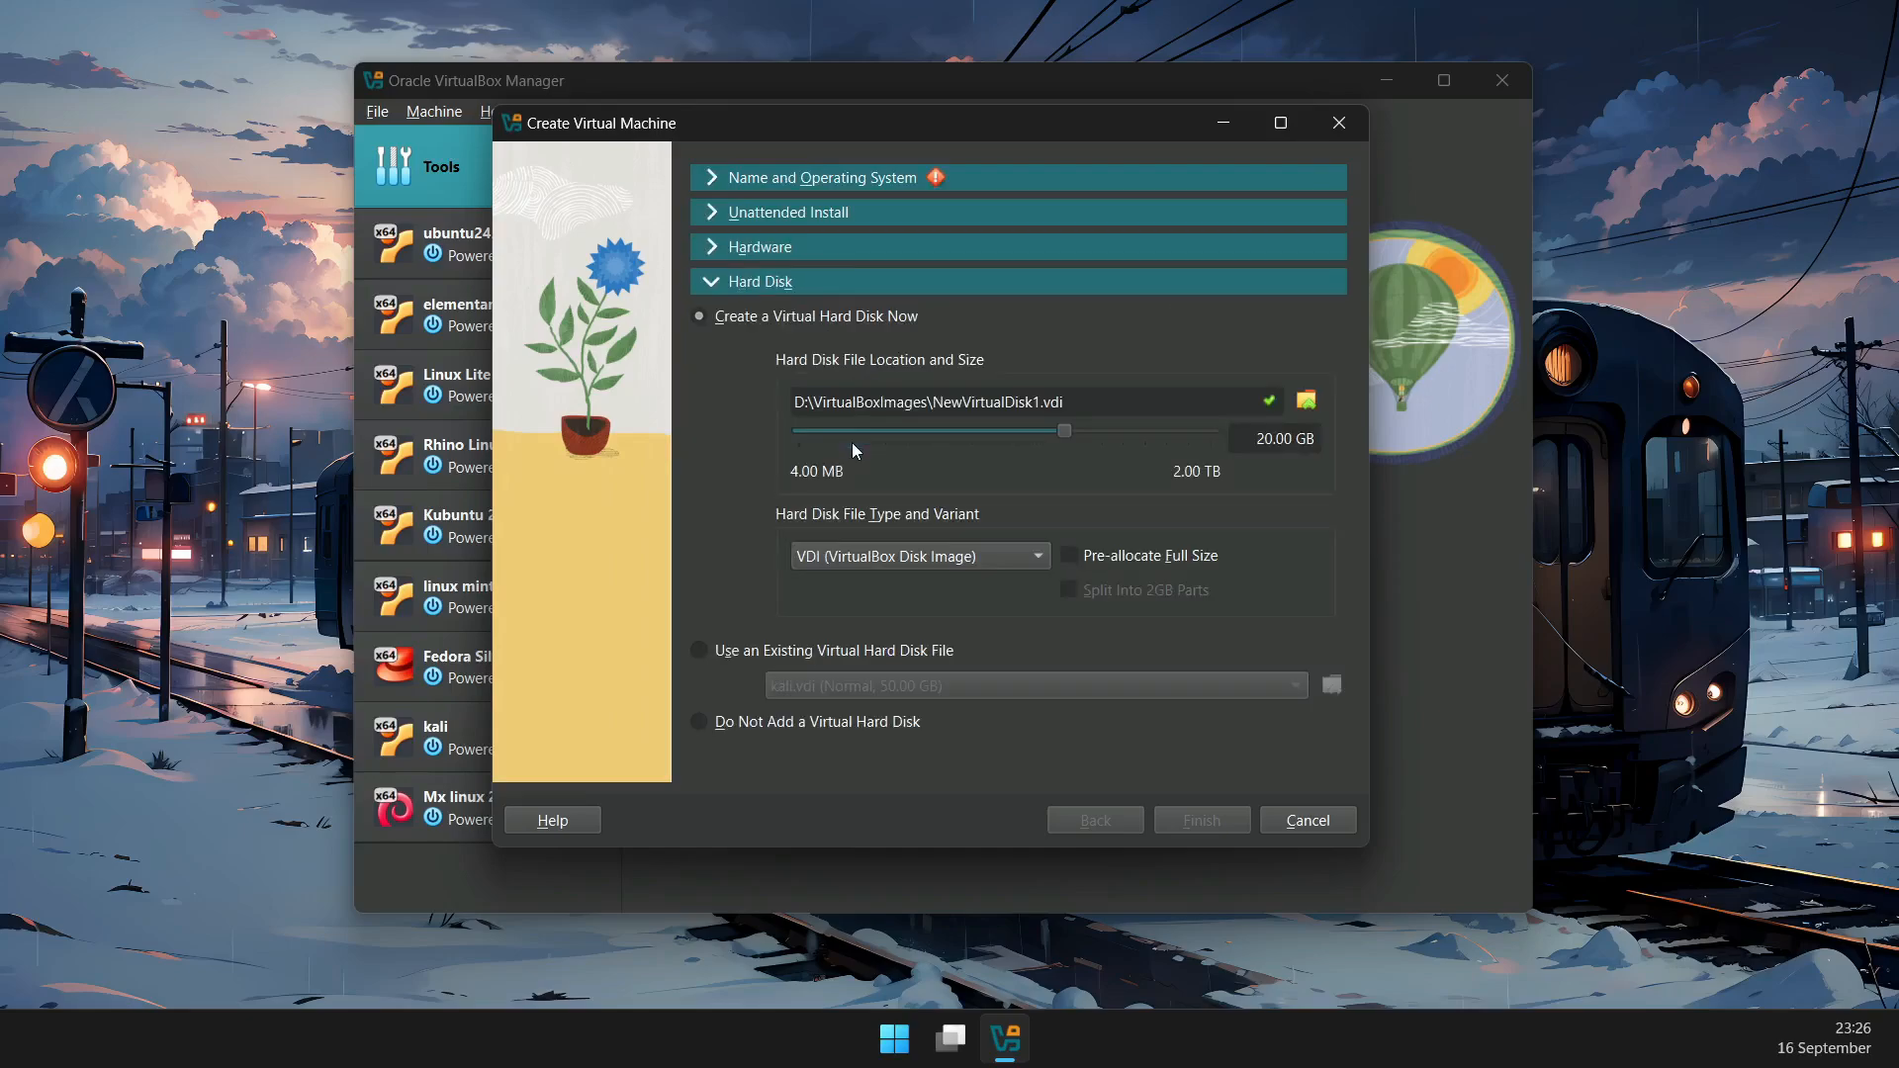
left_click(759, 245)
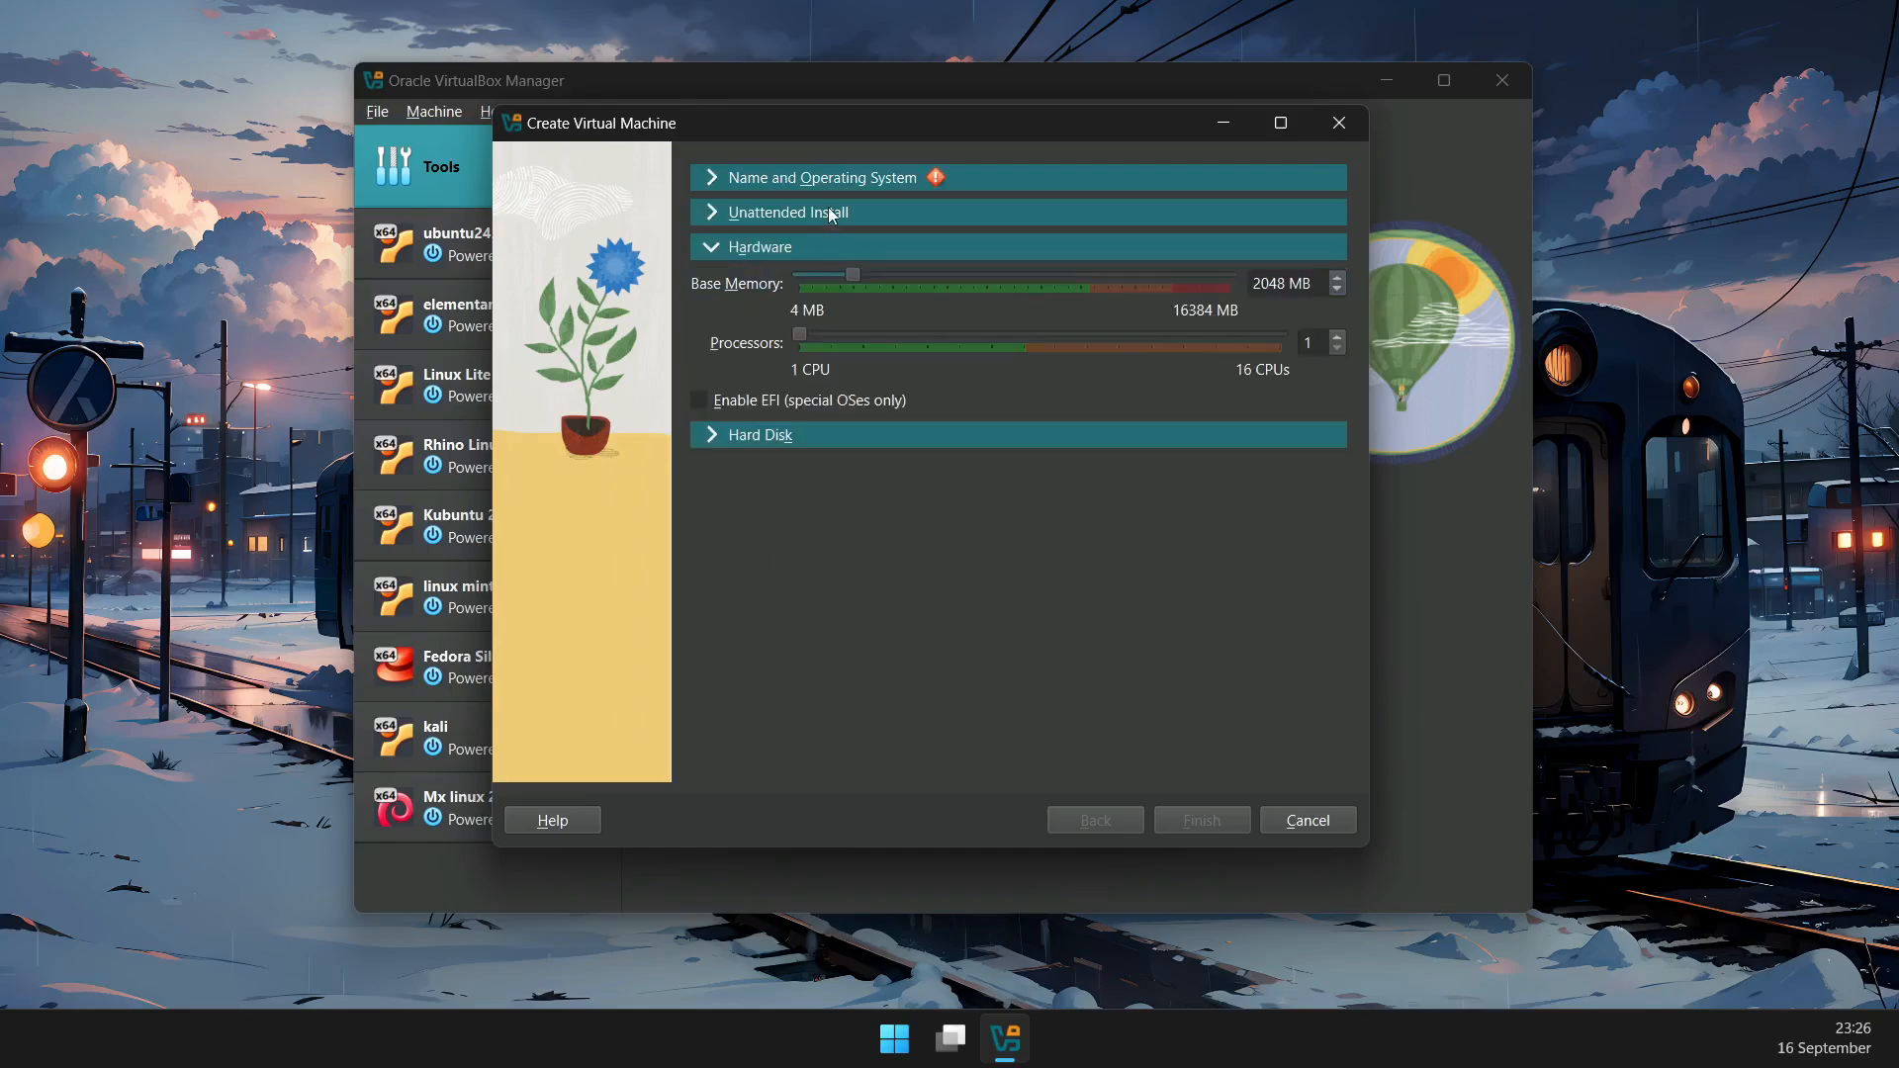
left_click(1306, 819)
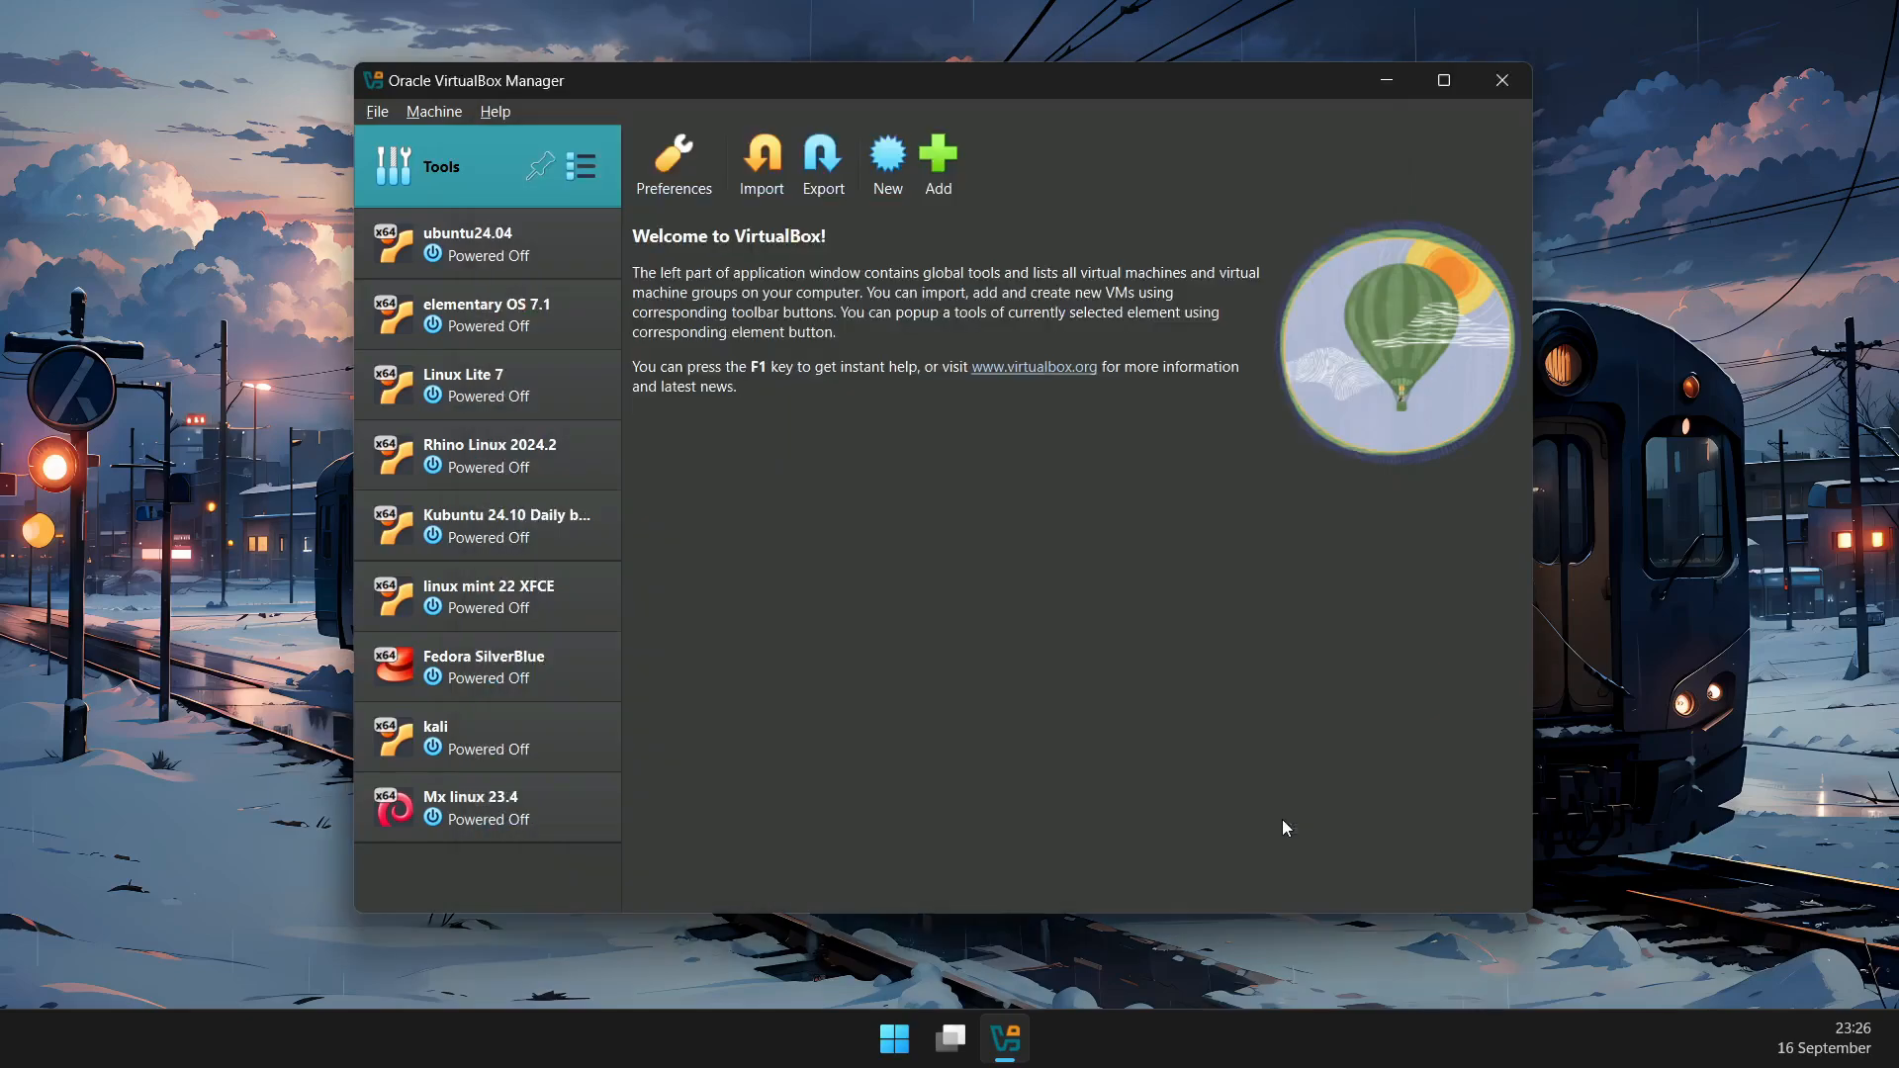
left_click(579, 166)
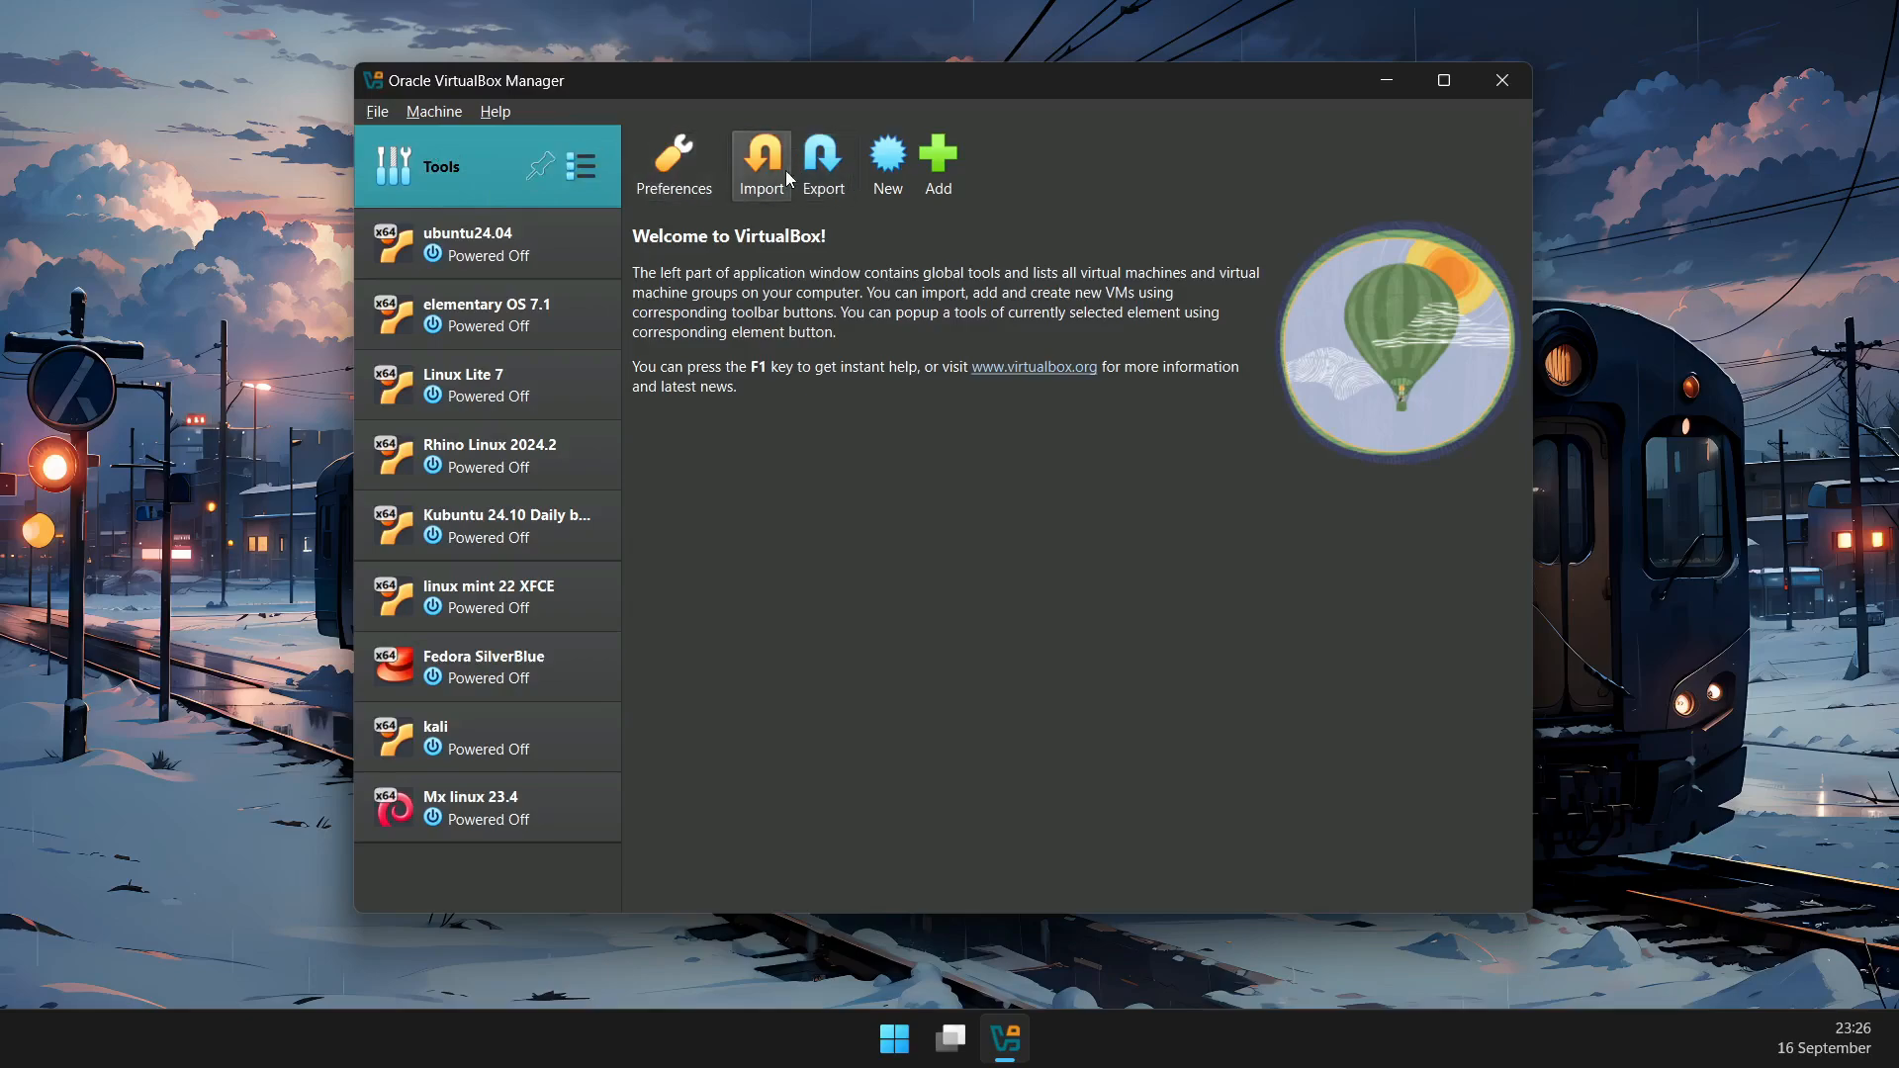
left_click(672, 164)
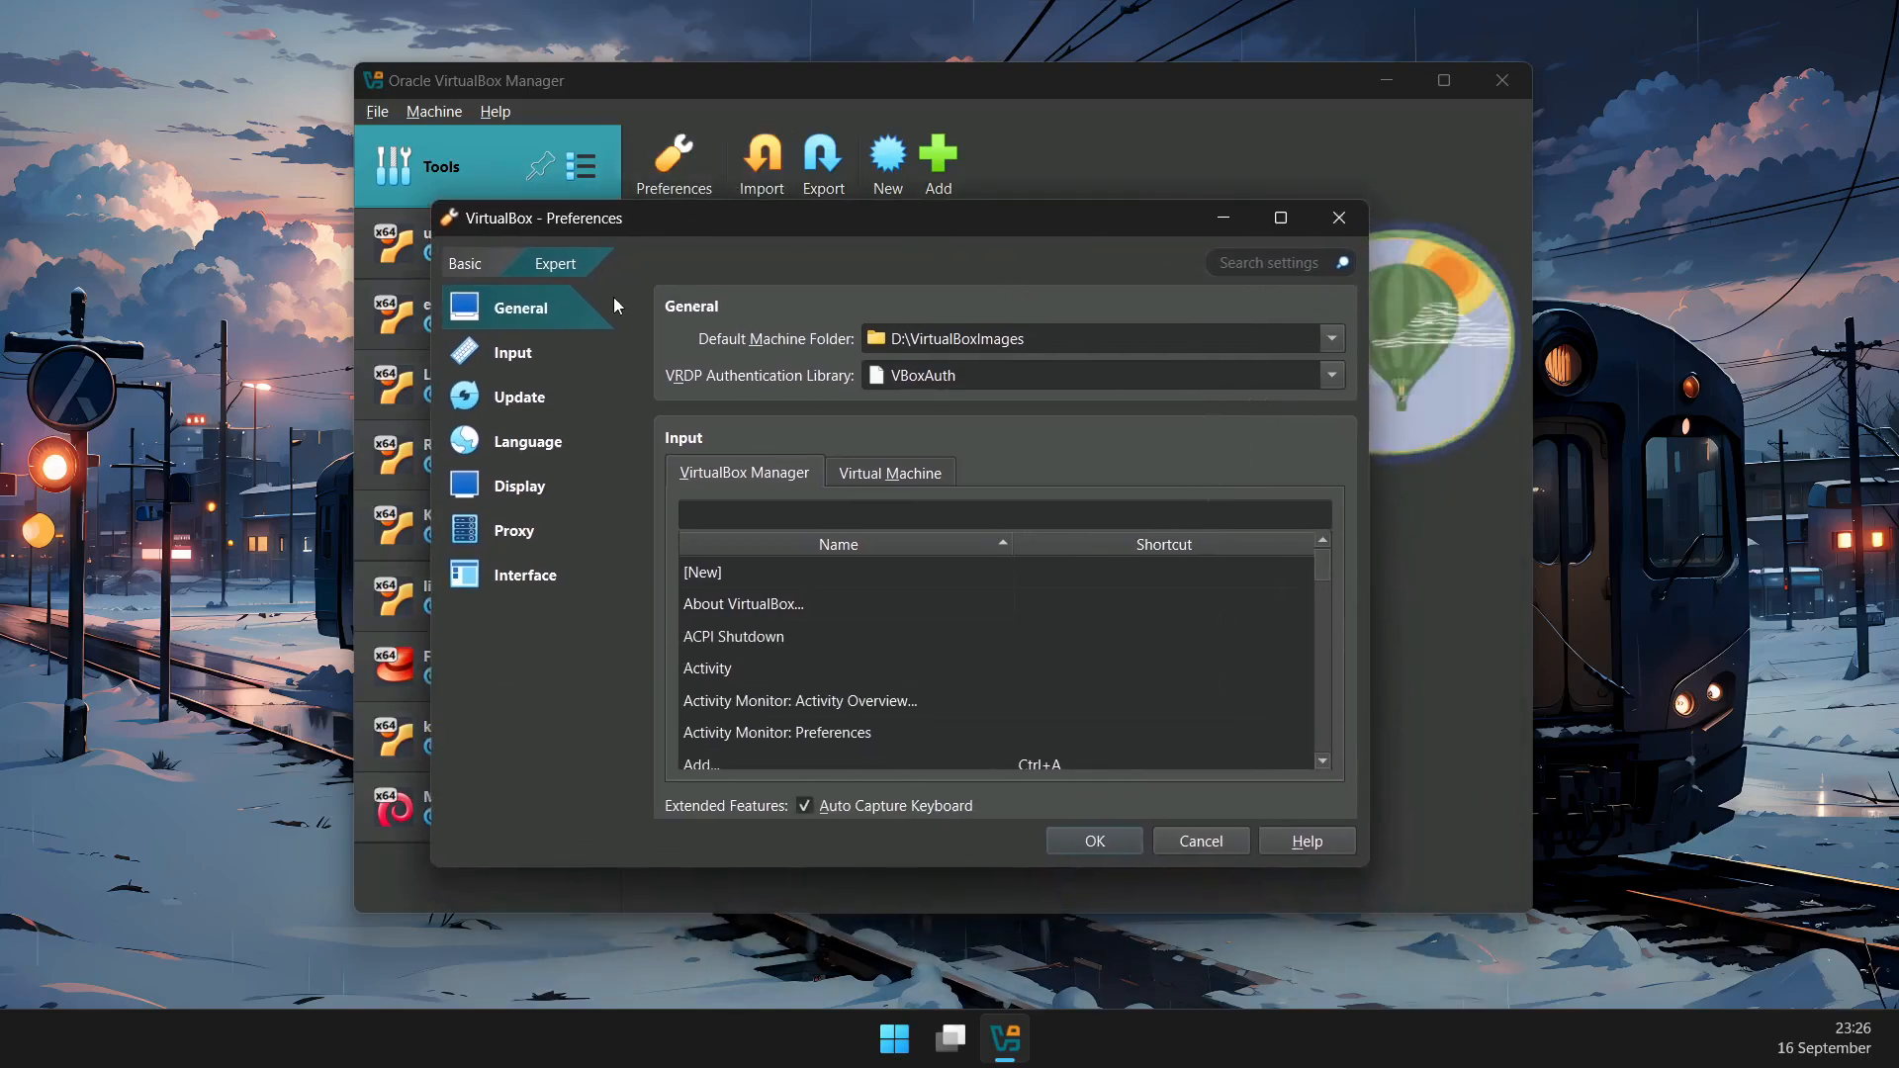
left_click(513, 352)
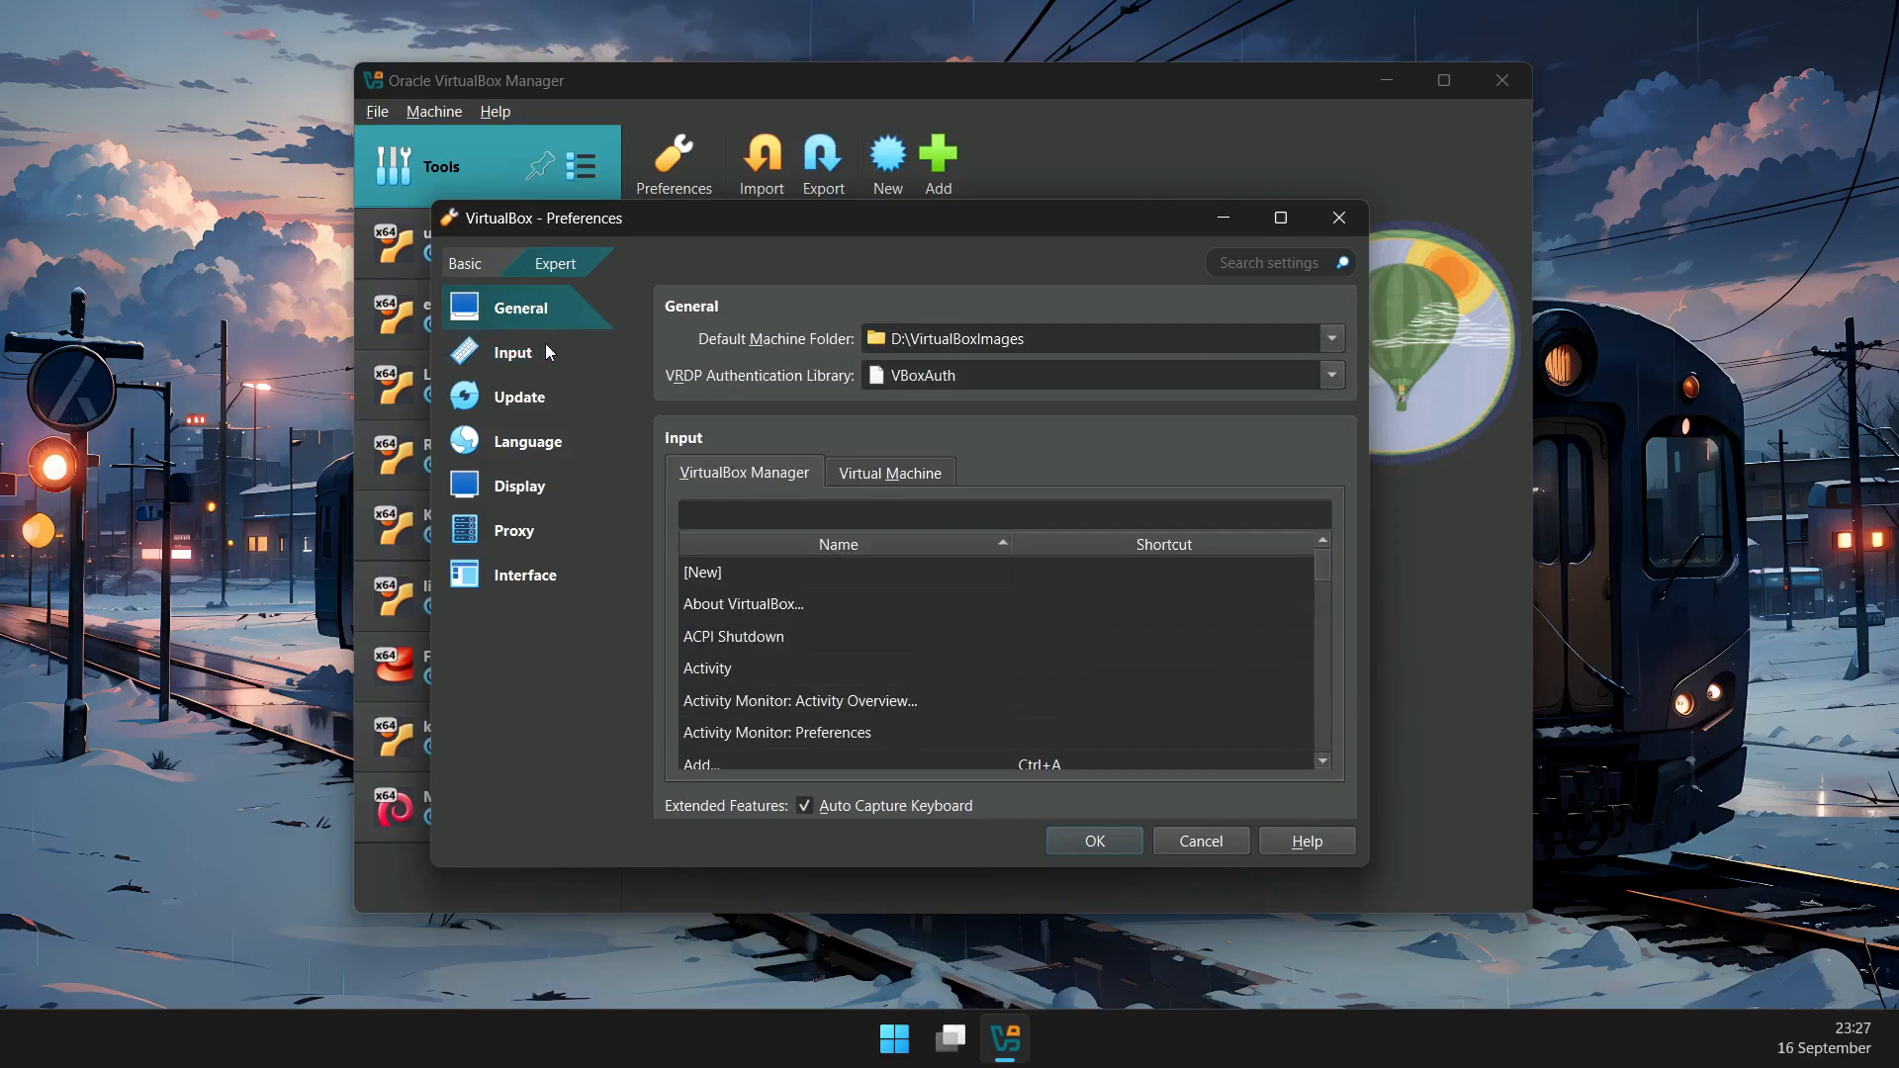
left_click(518, 396)
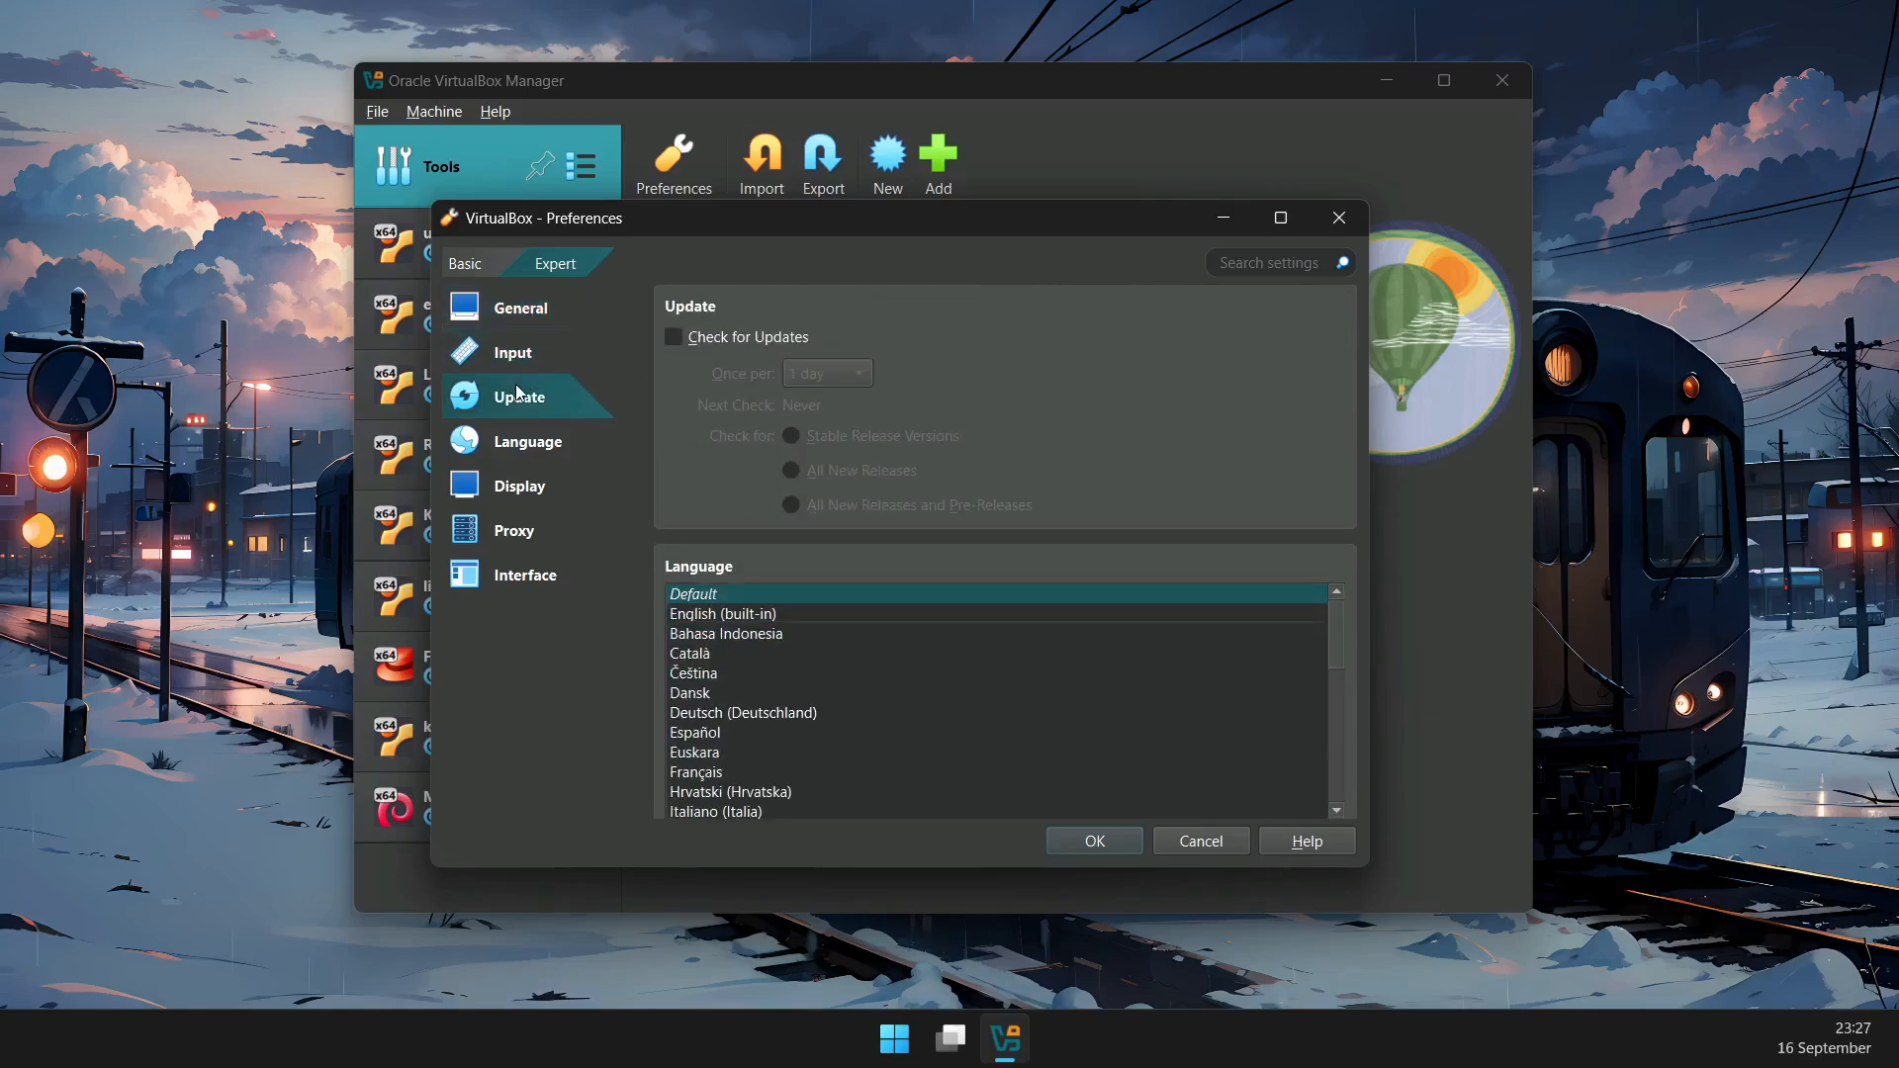
left_click(526, 441)
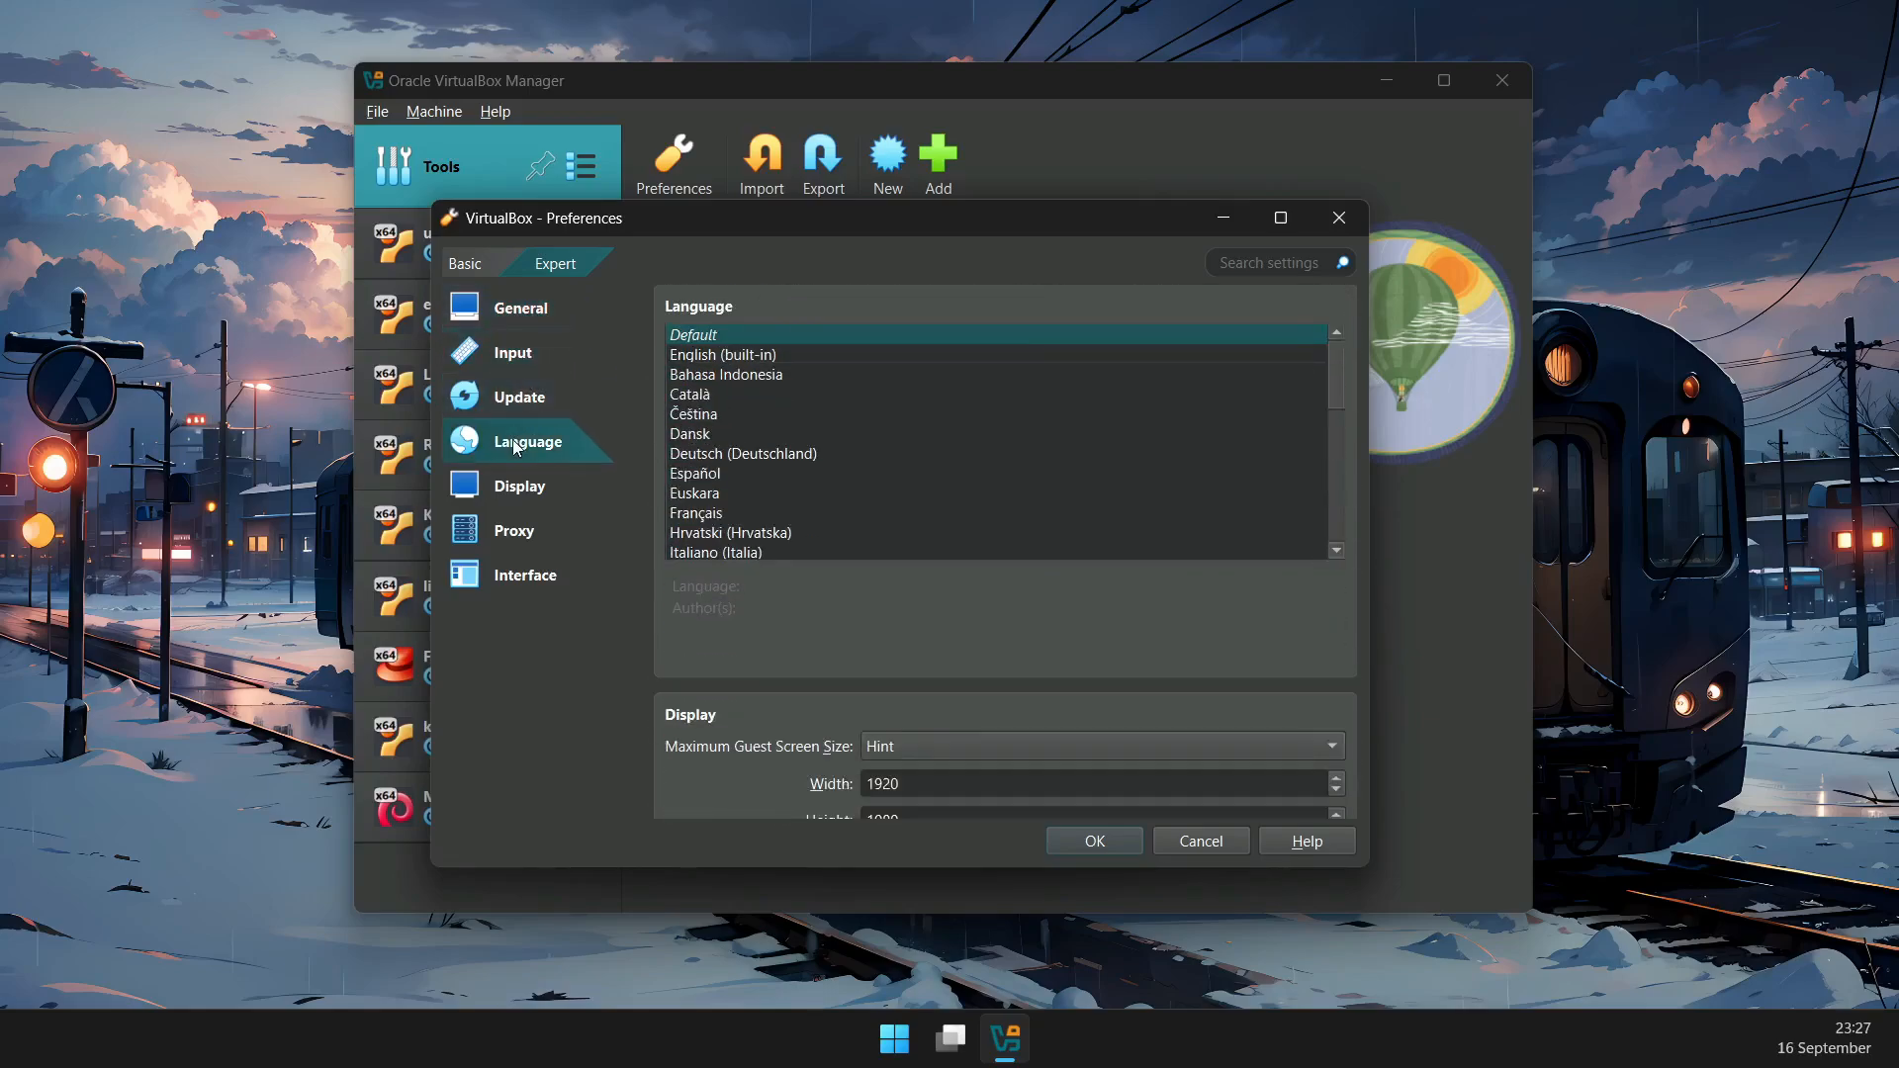
left_click(517, 484)
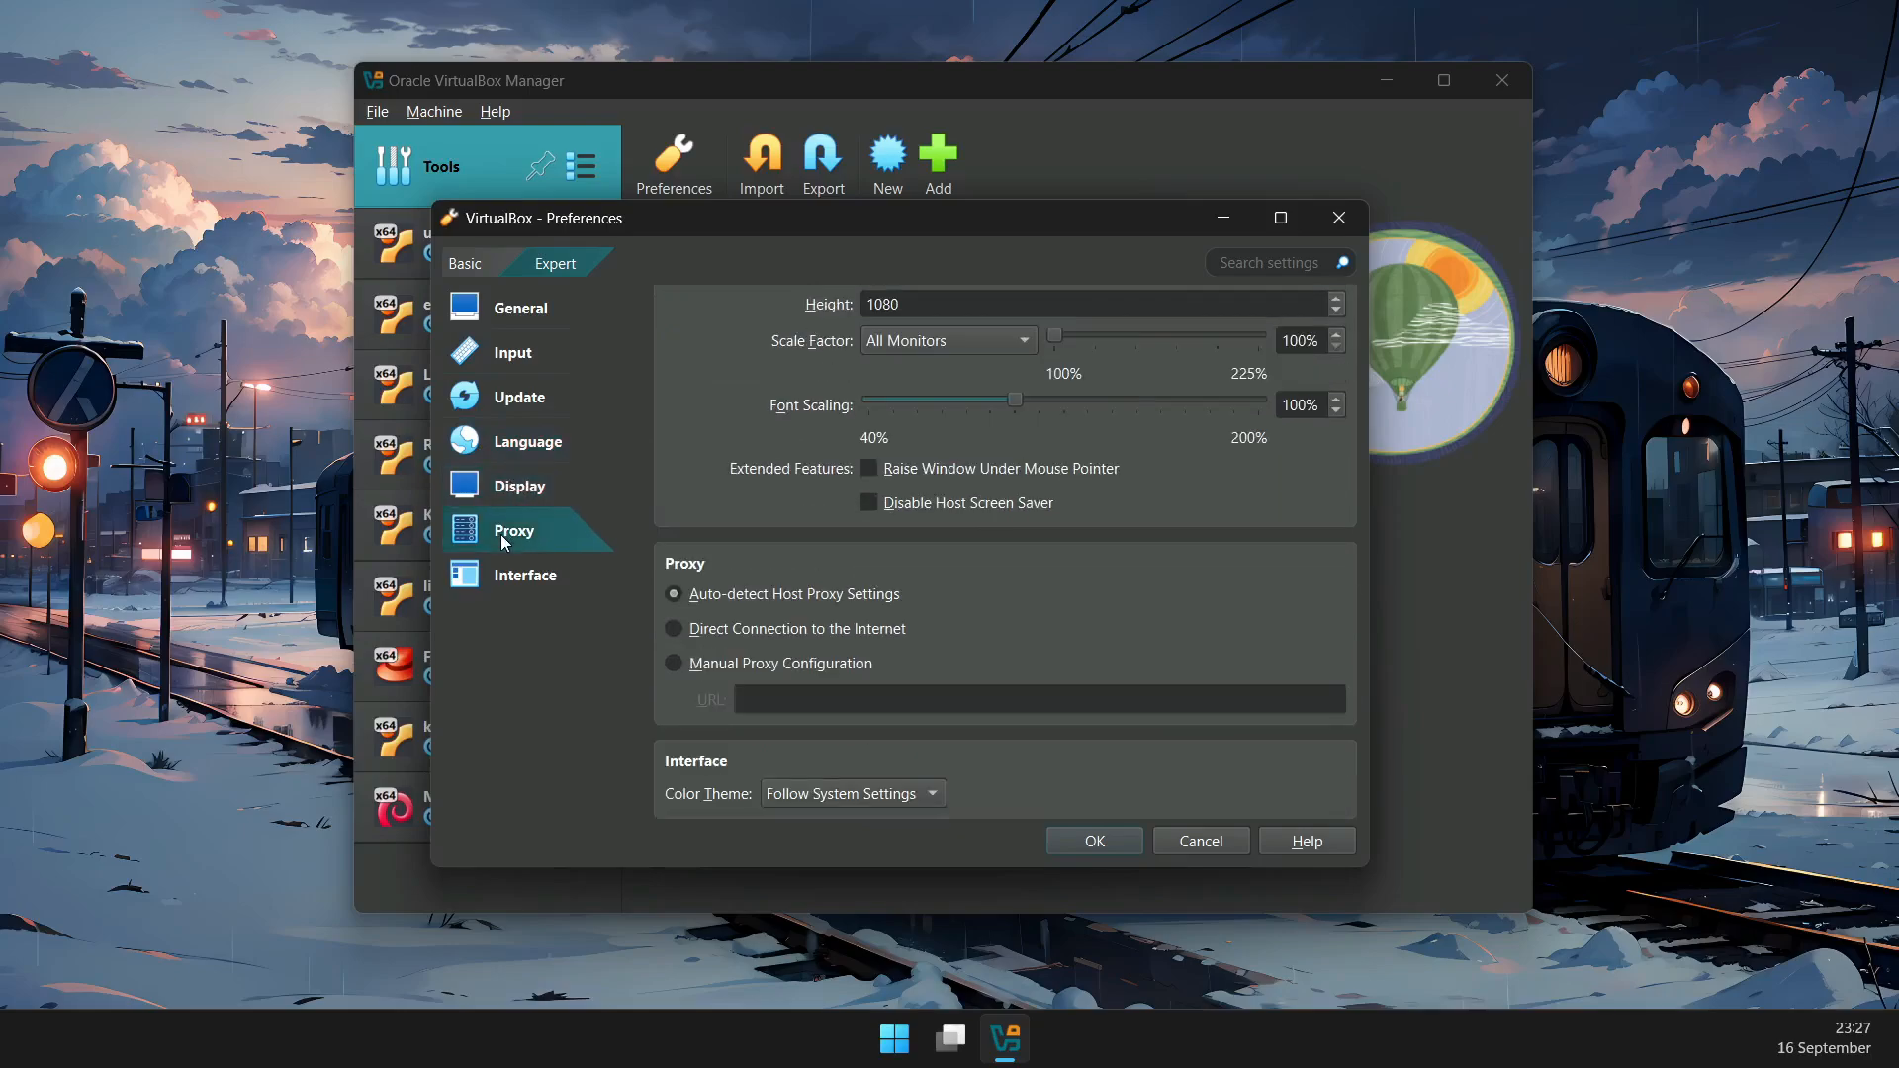
left_click(516, 485)
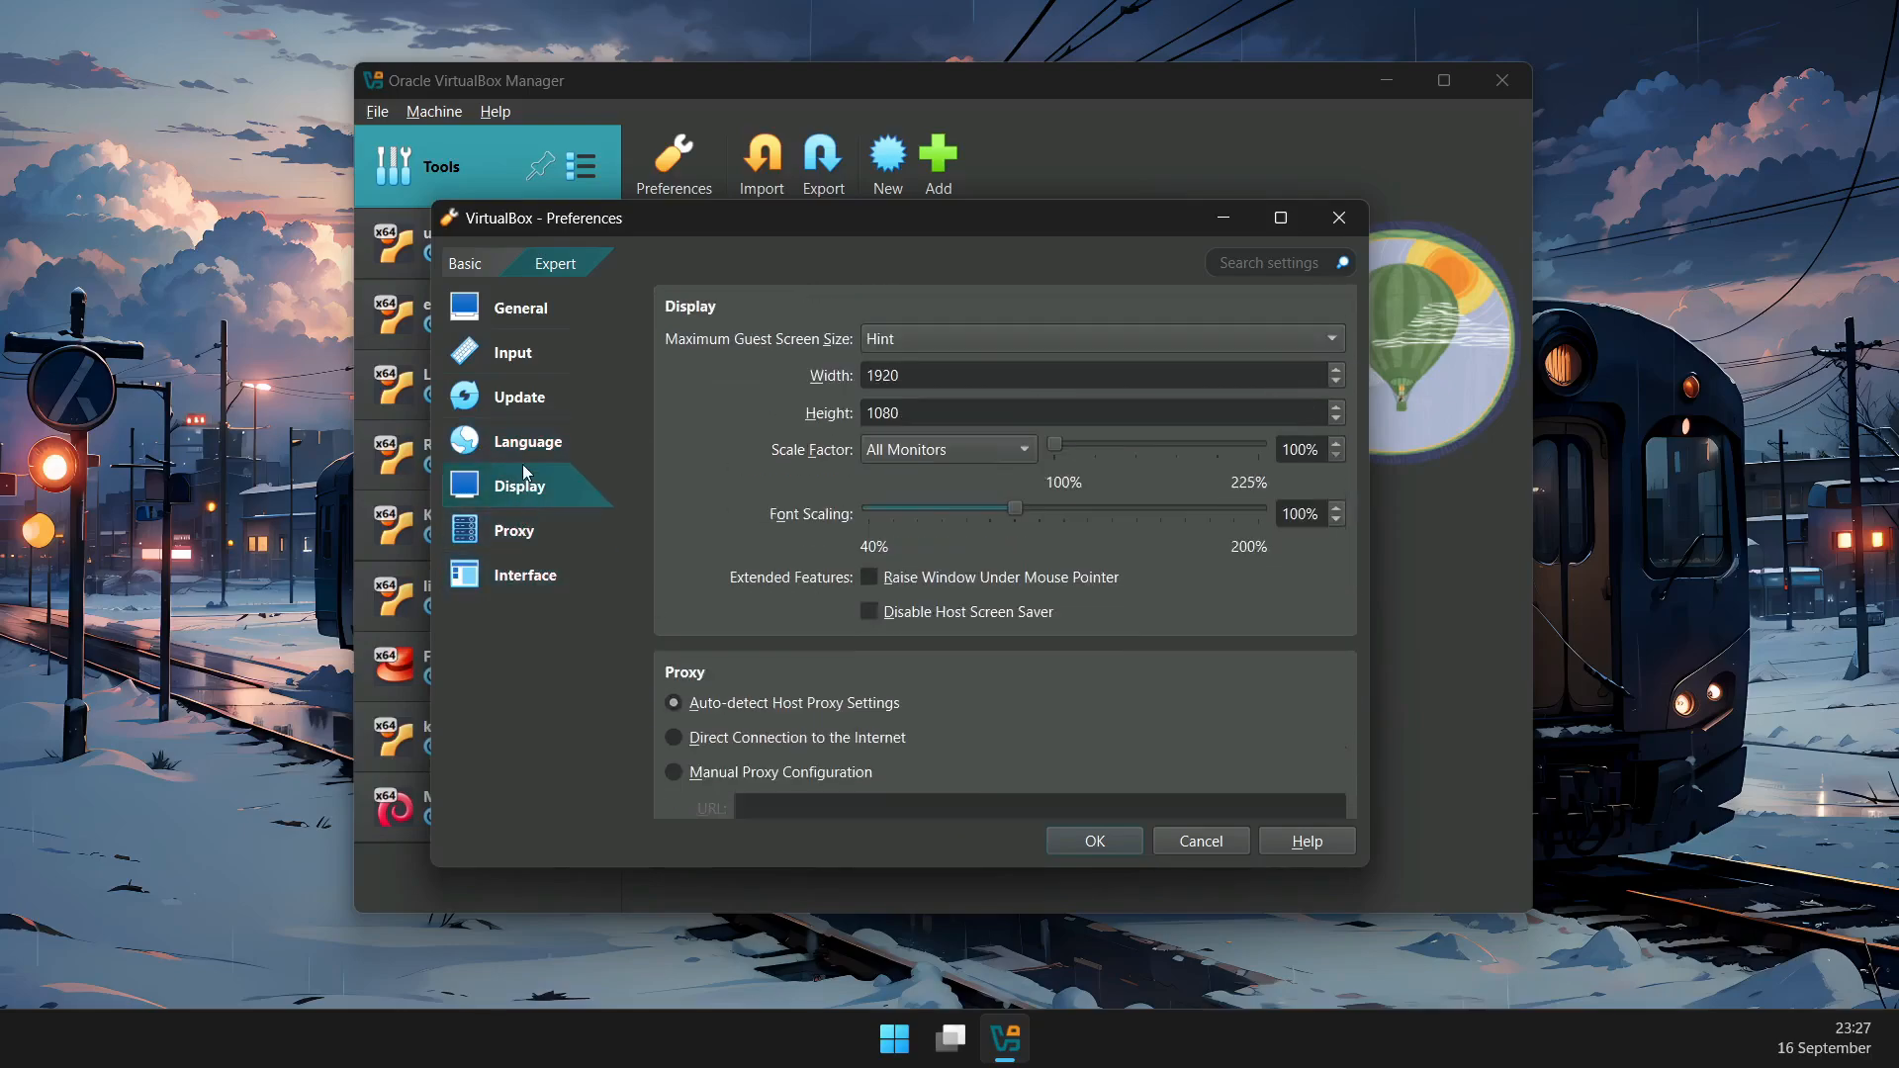
left_click(462, 263)
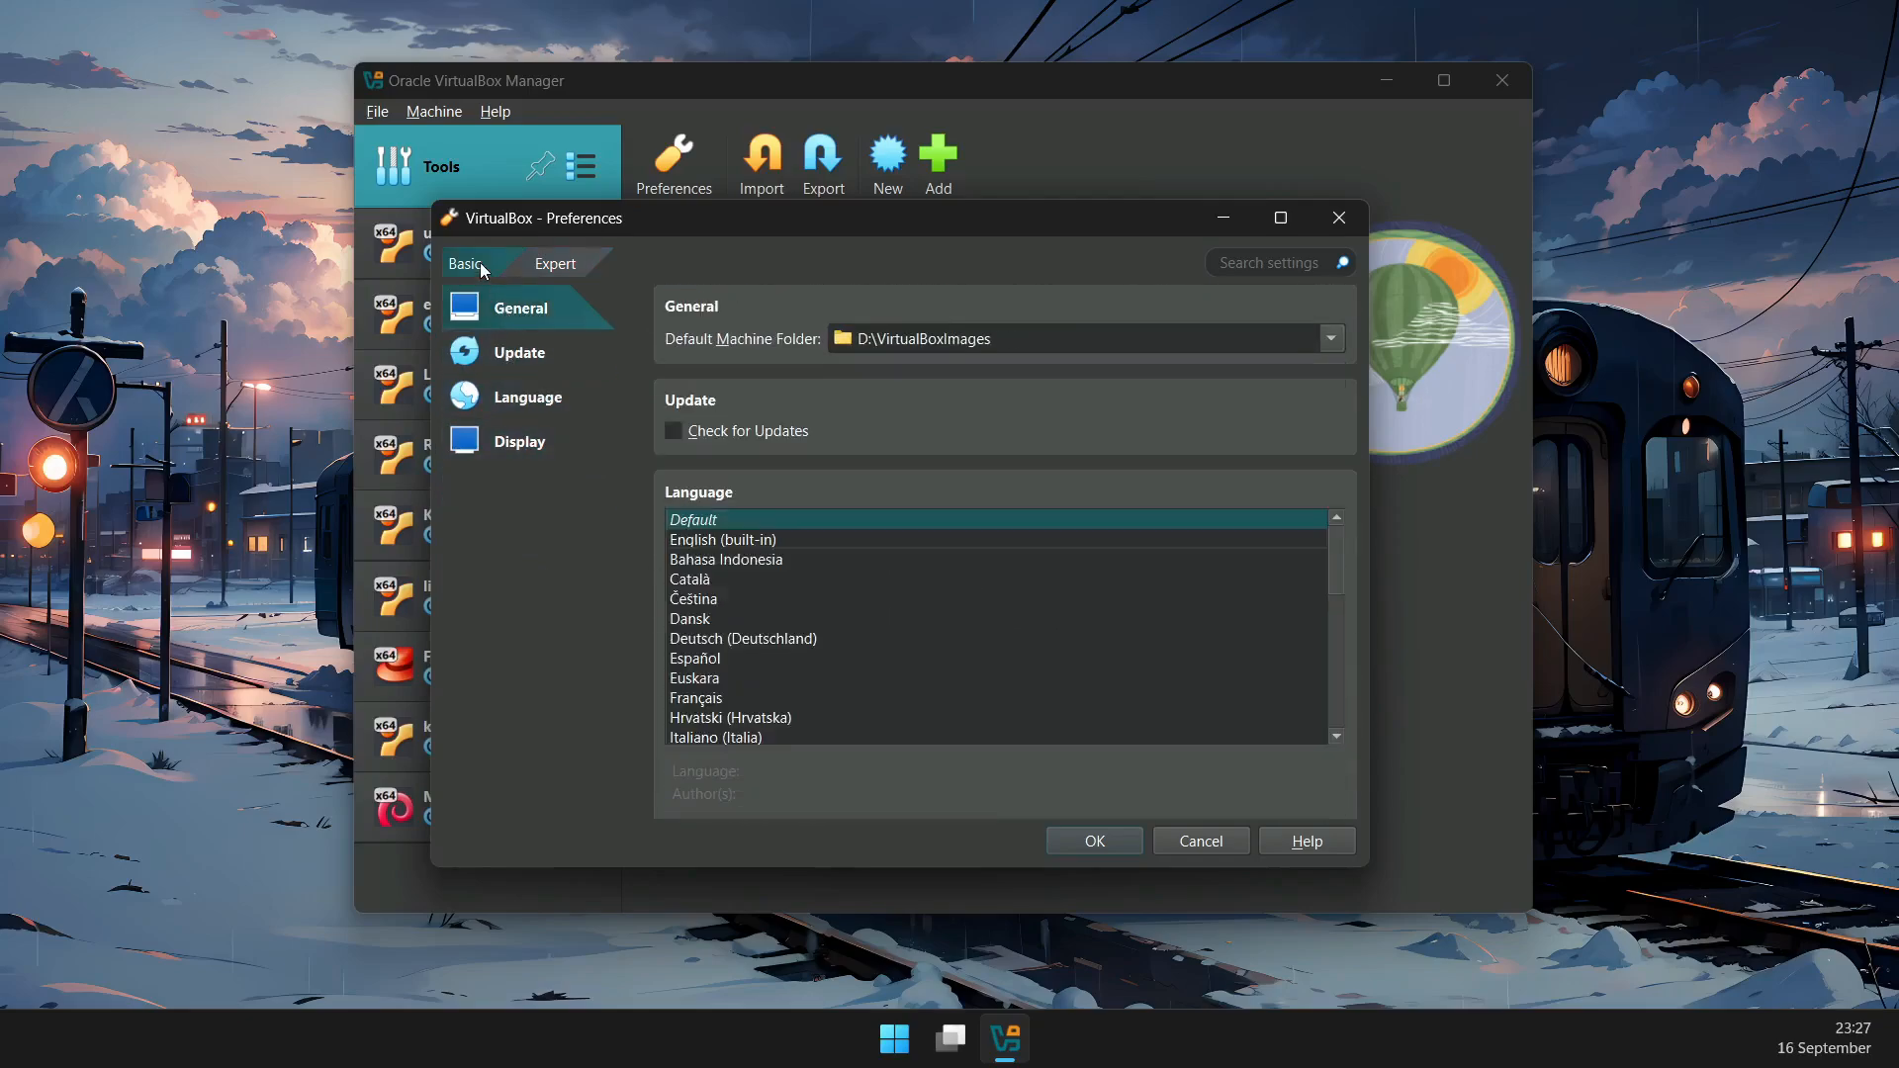
left_click(528, 395)
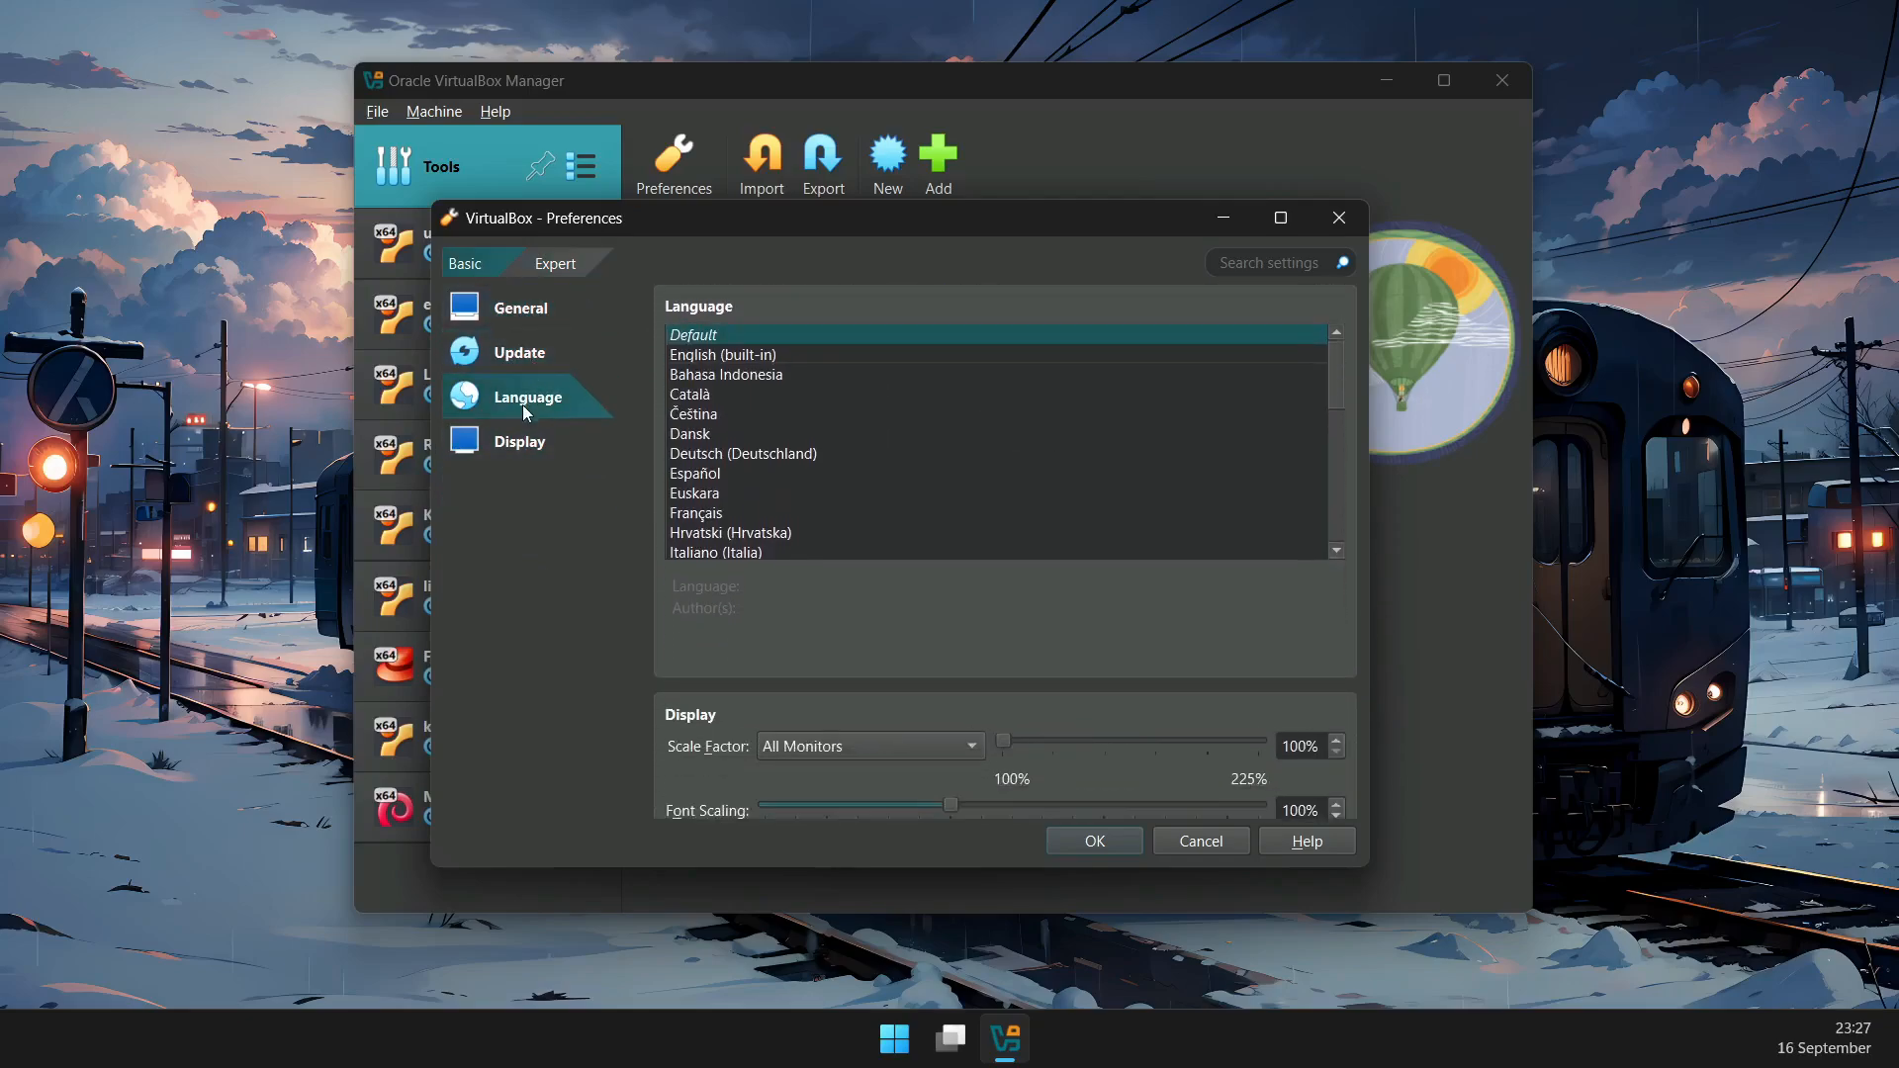
left_click(554, 263)
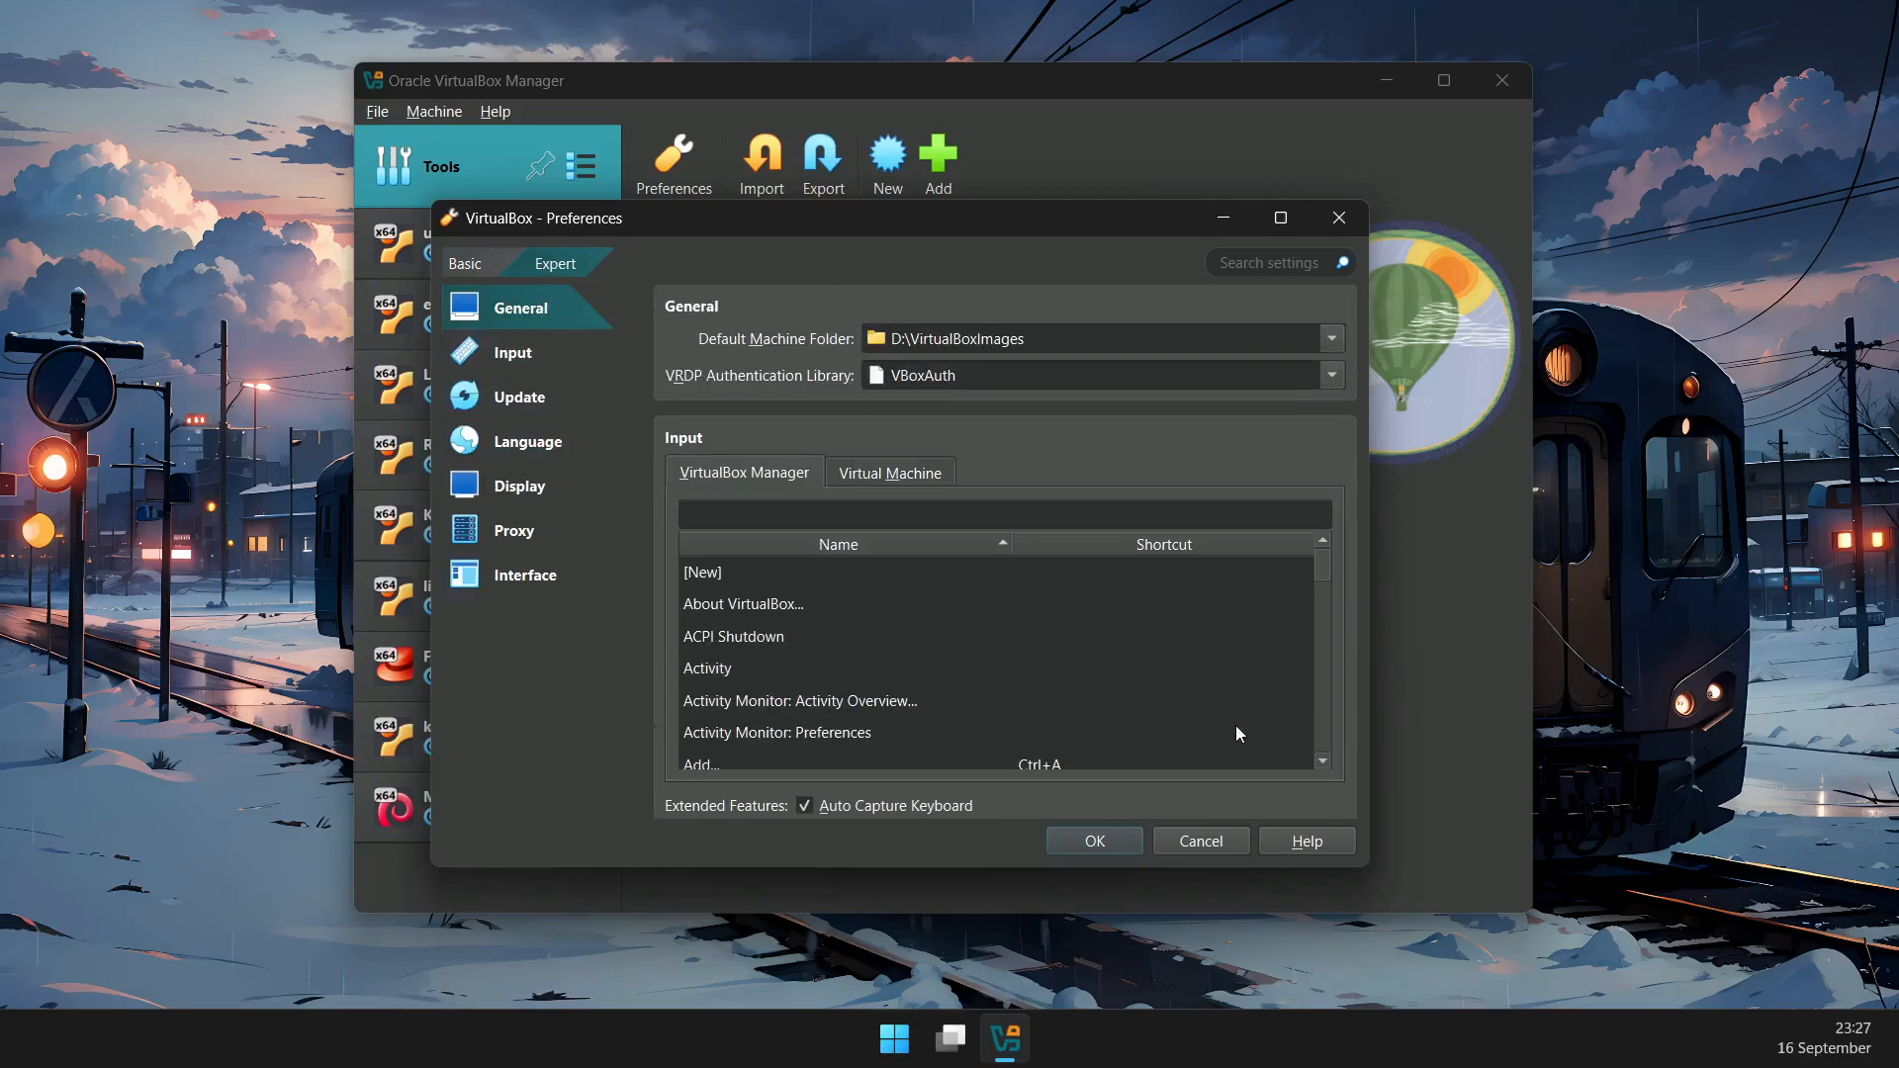
left_click(1199, 839)
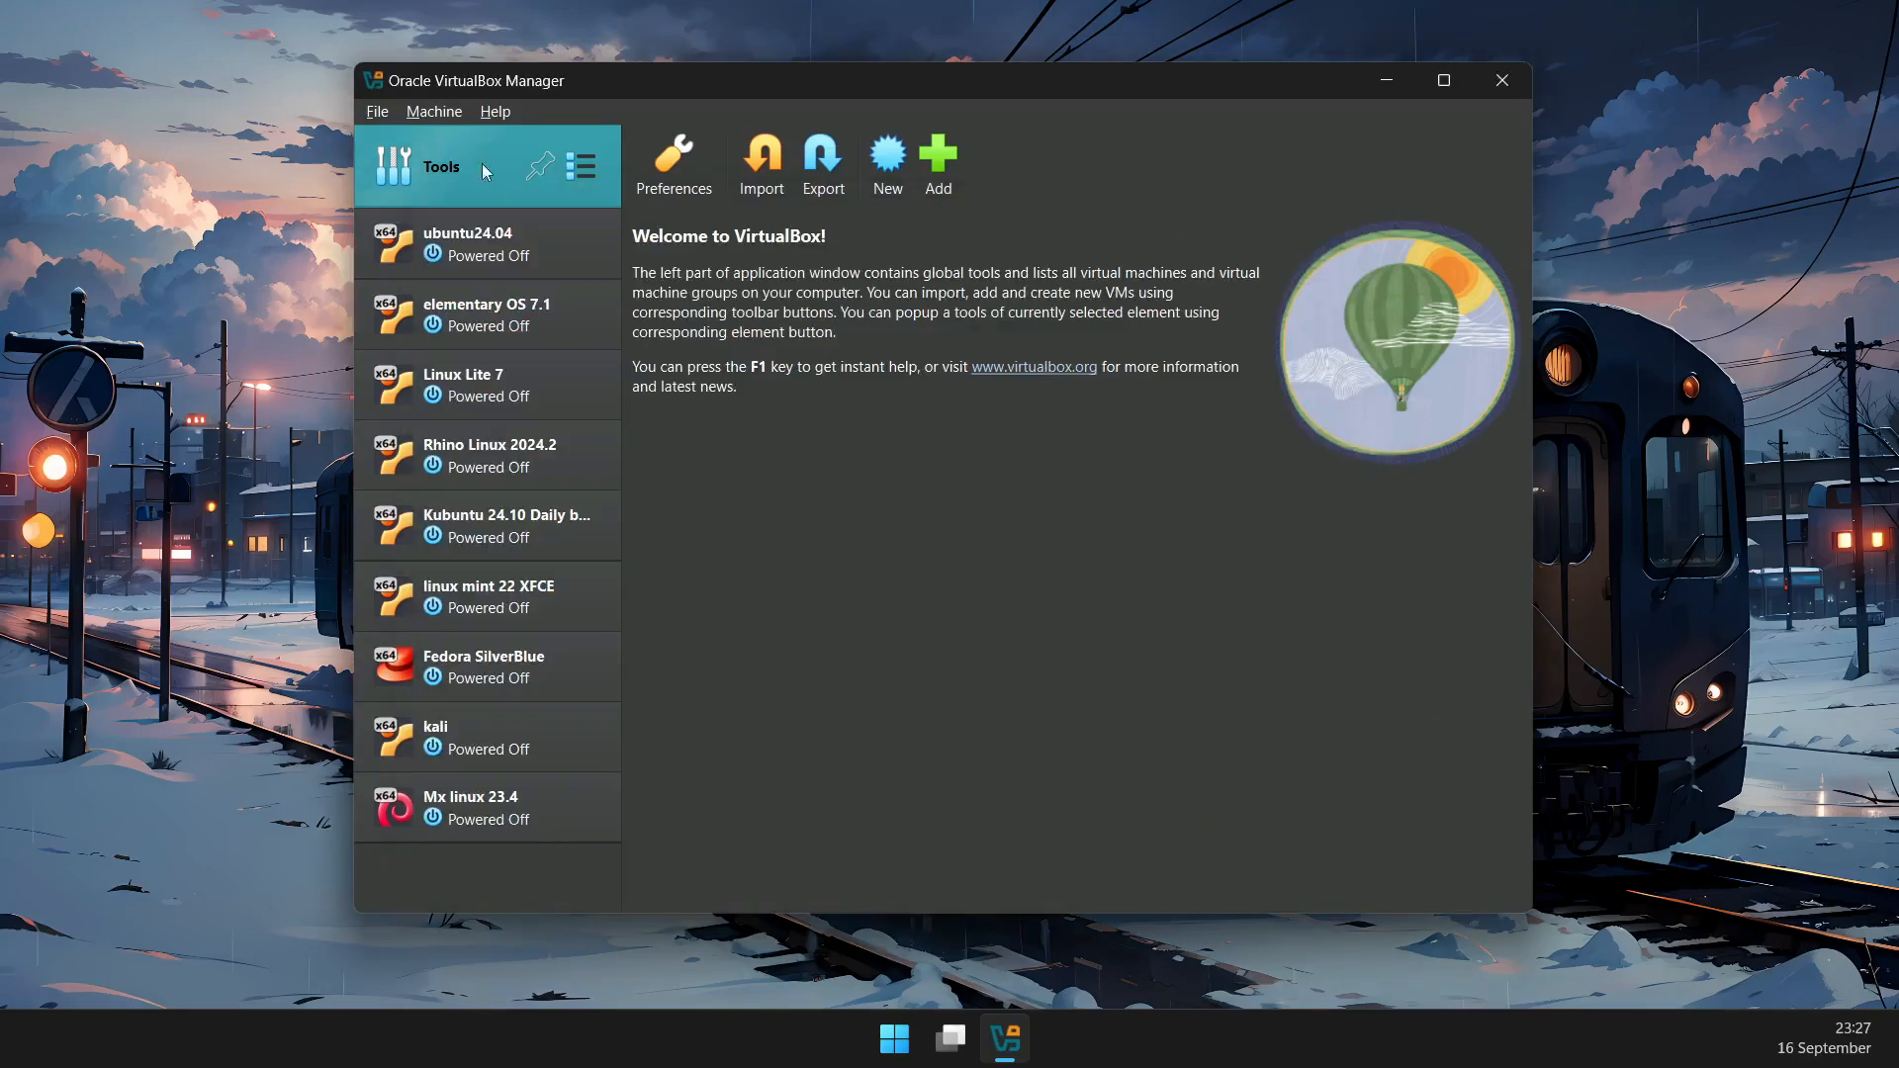
- Look through the File and Help menus, then close the VirtualBox Manager window
left_click(375, 111)
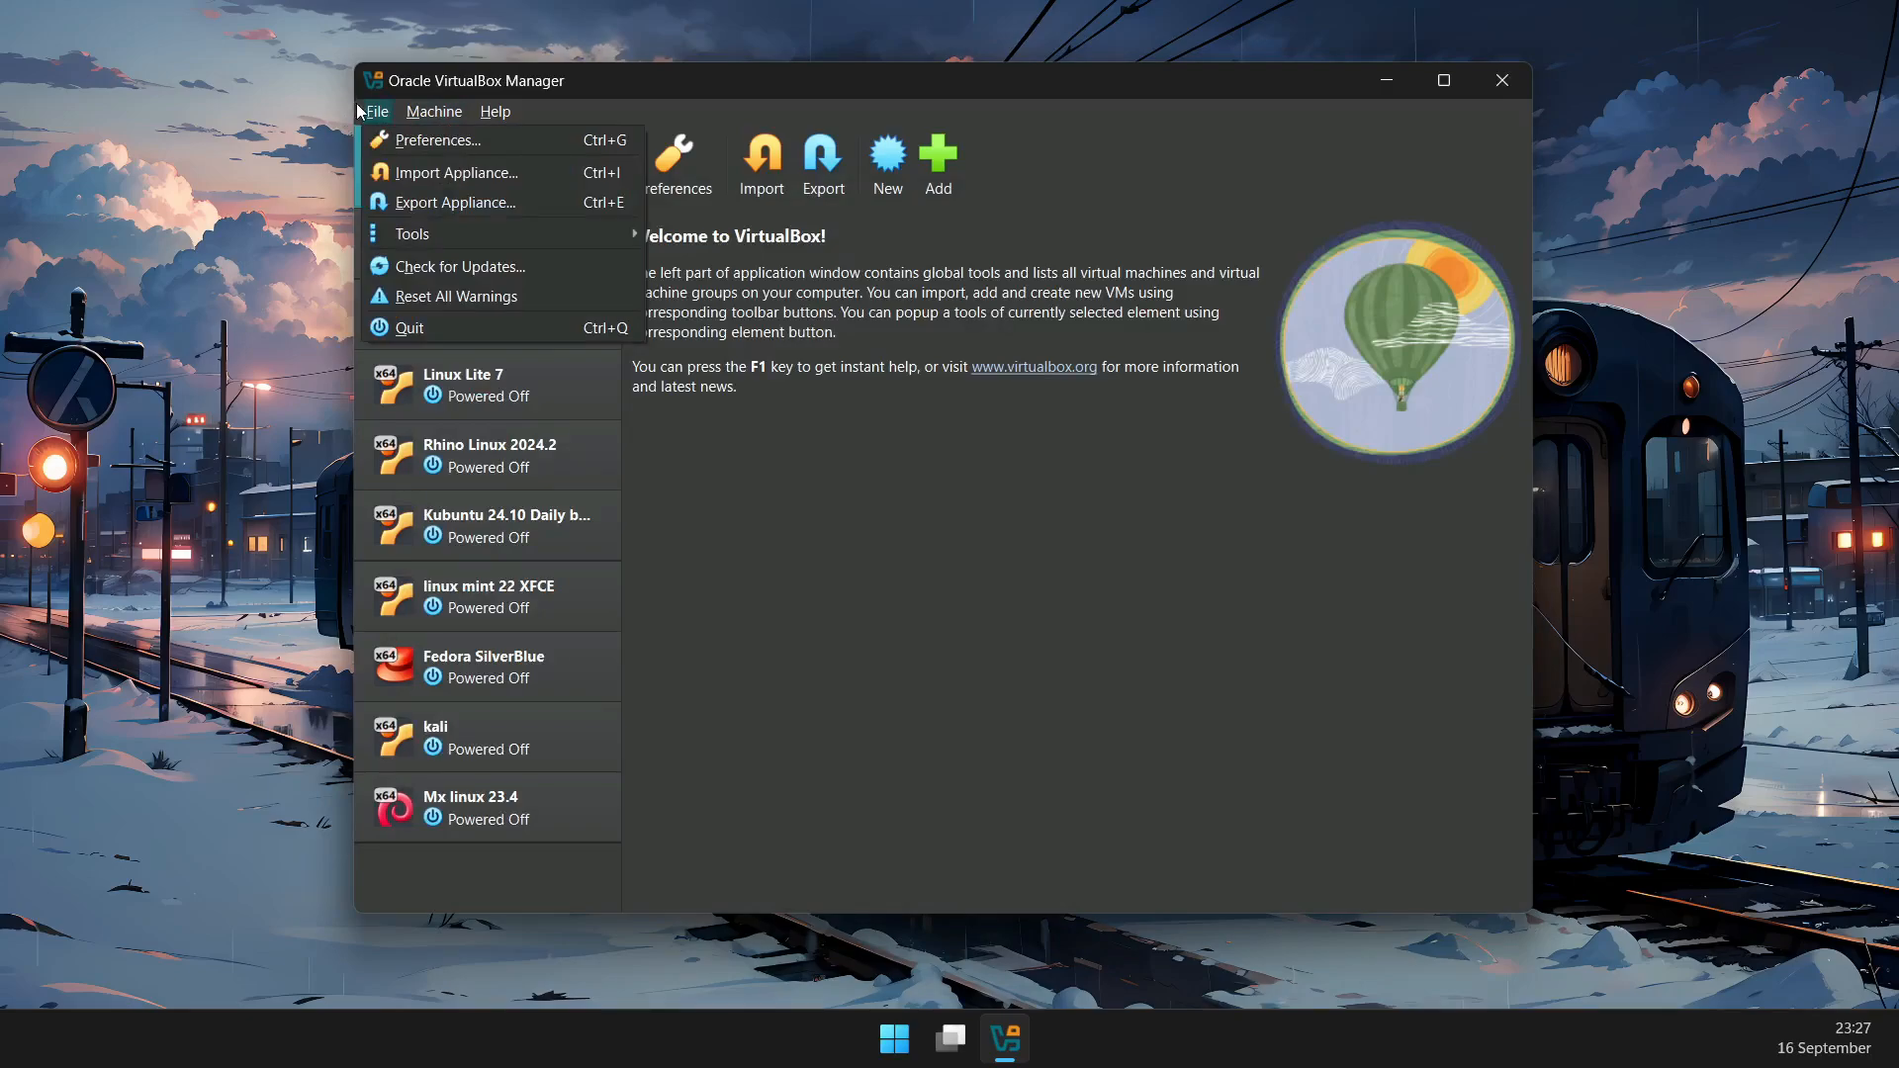
left_click(494, 111)
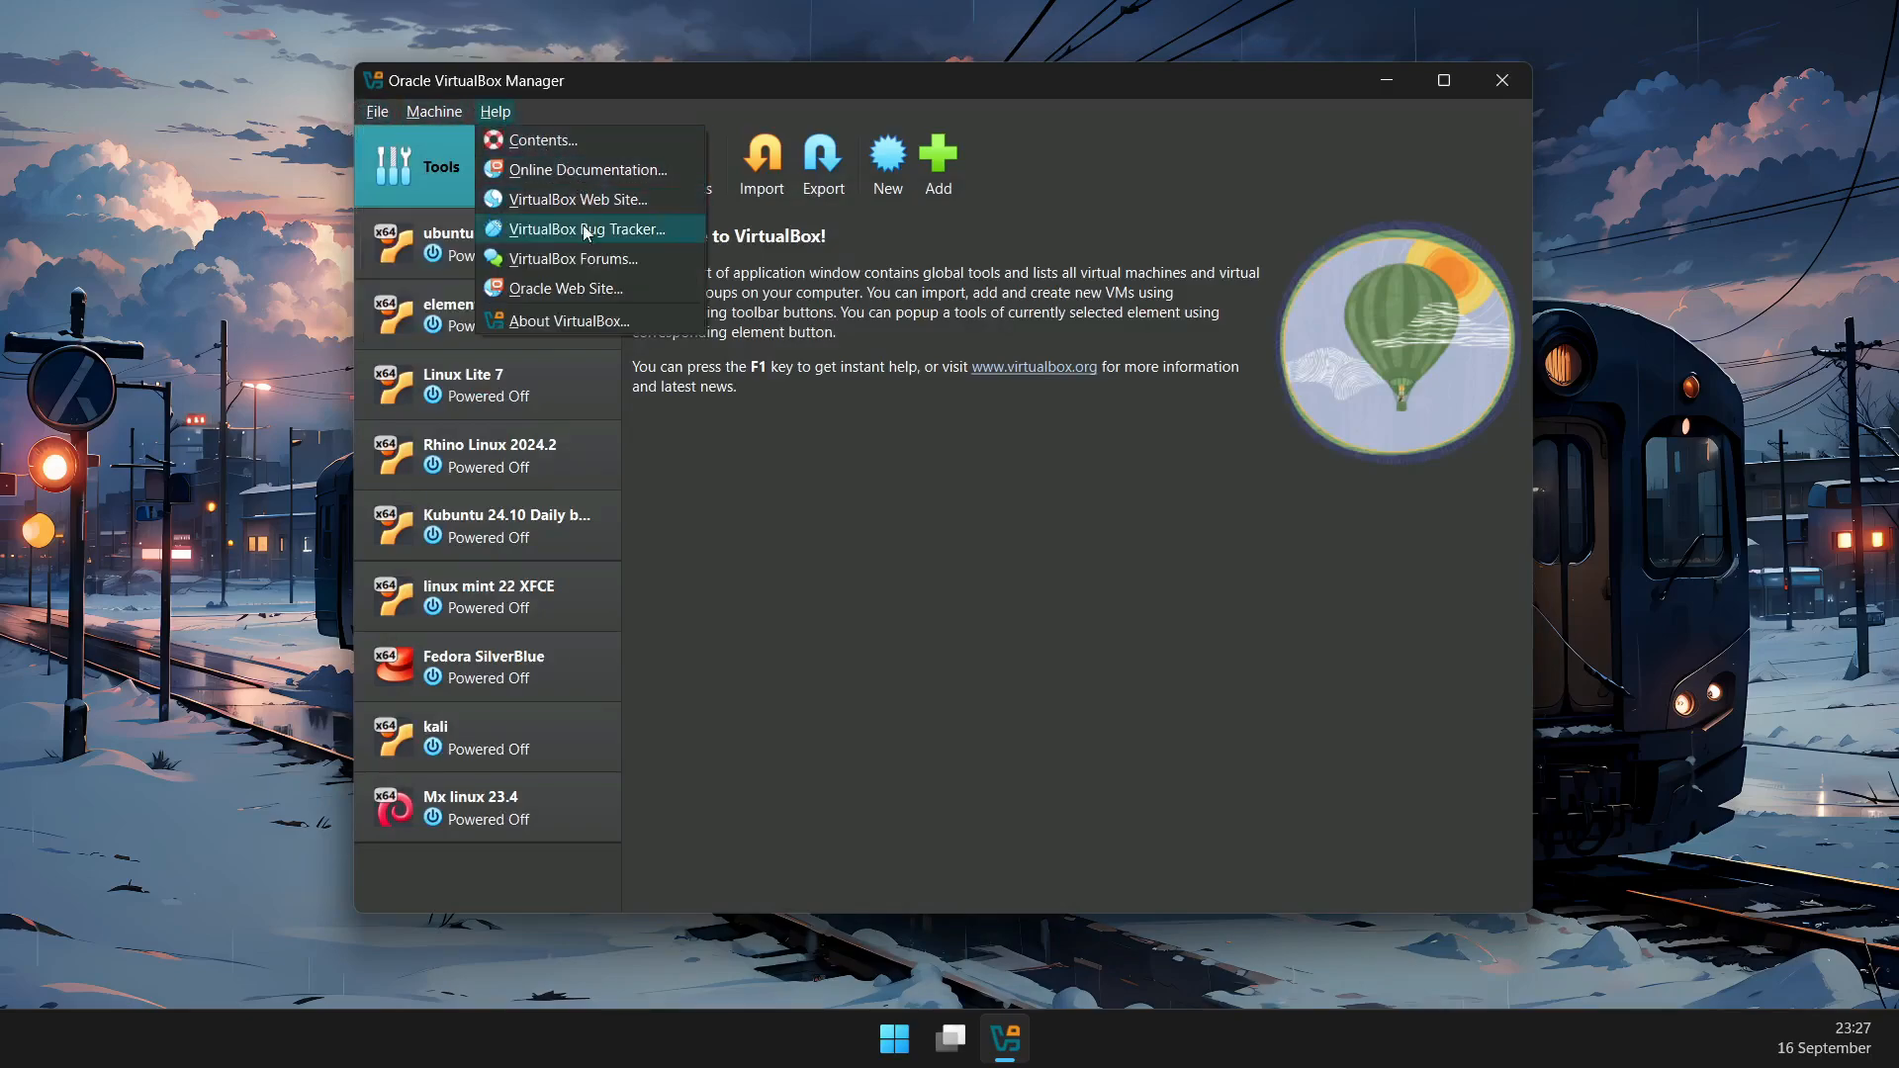
left_click(564, 320)
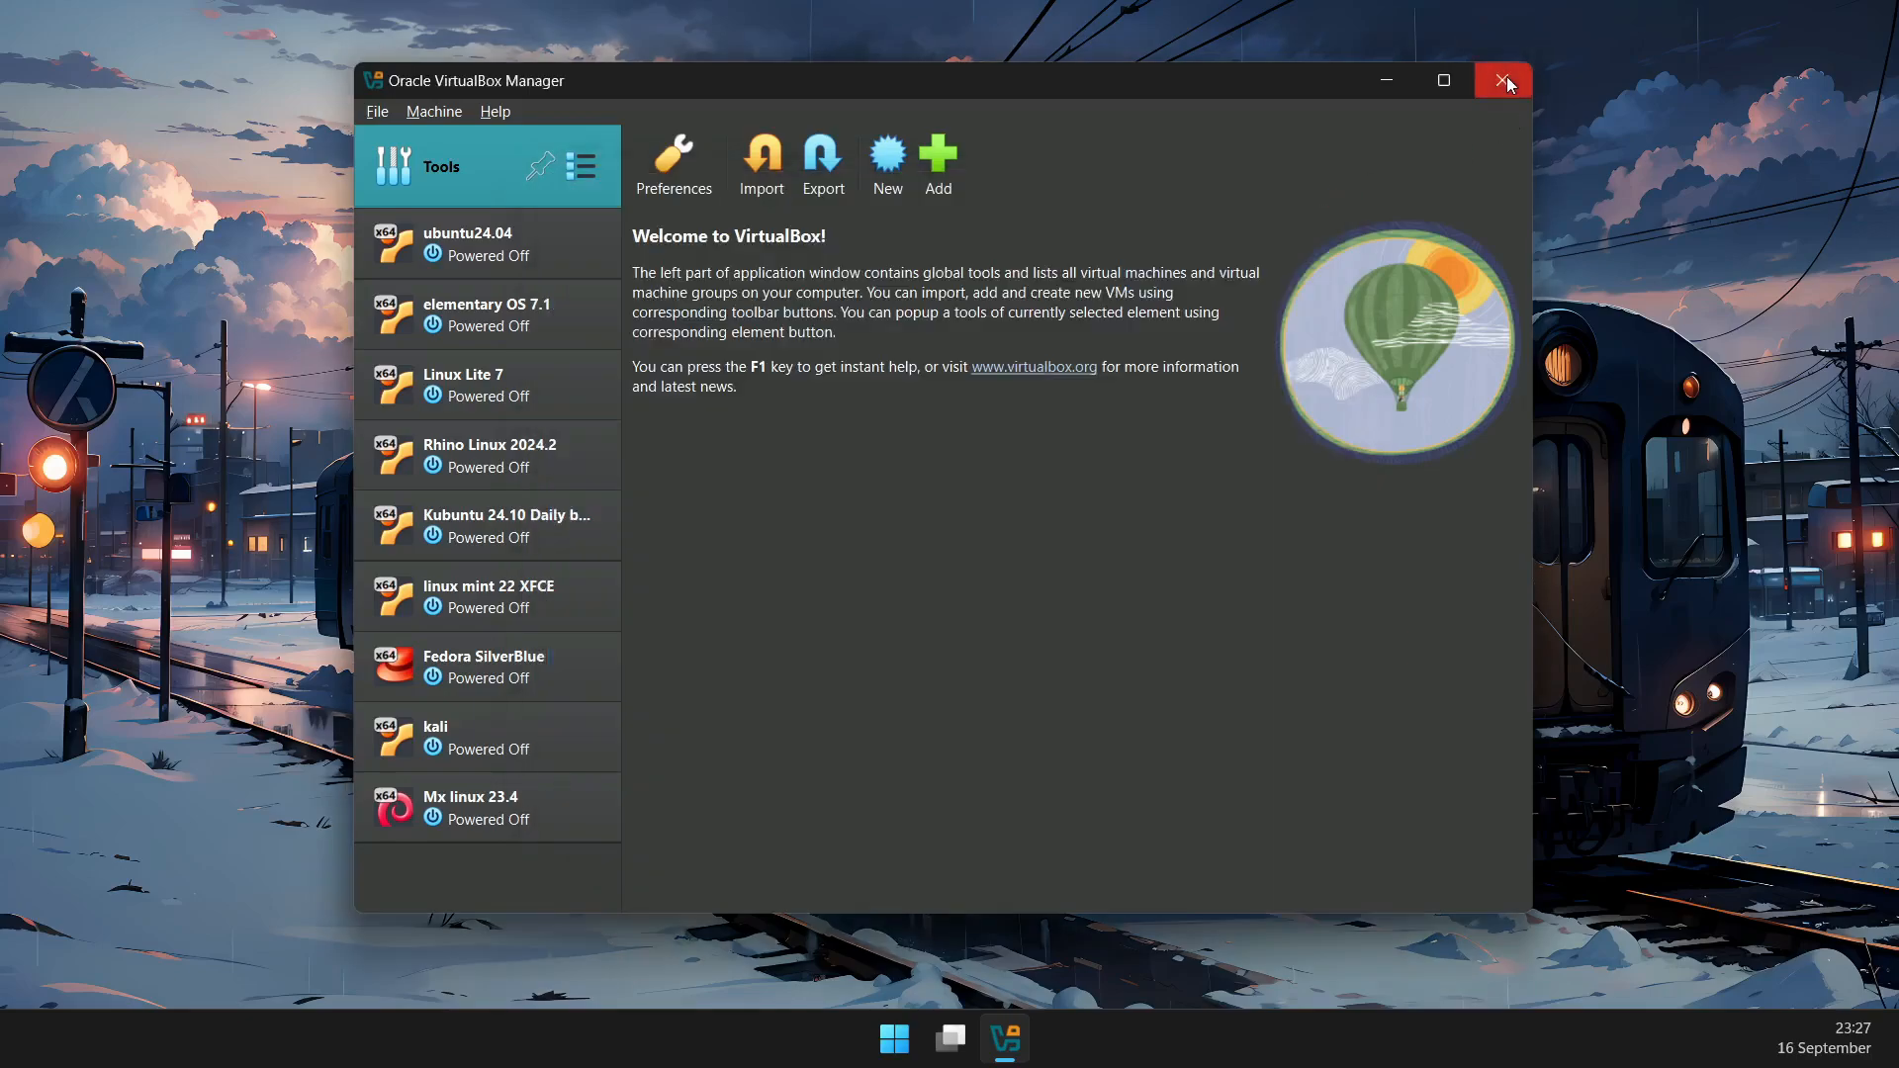
left_click(1504, 79)
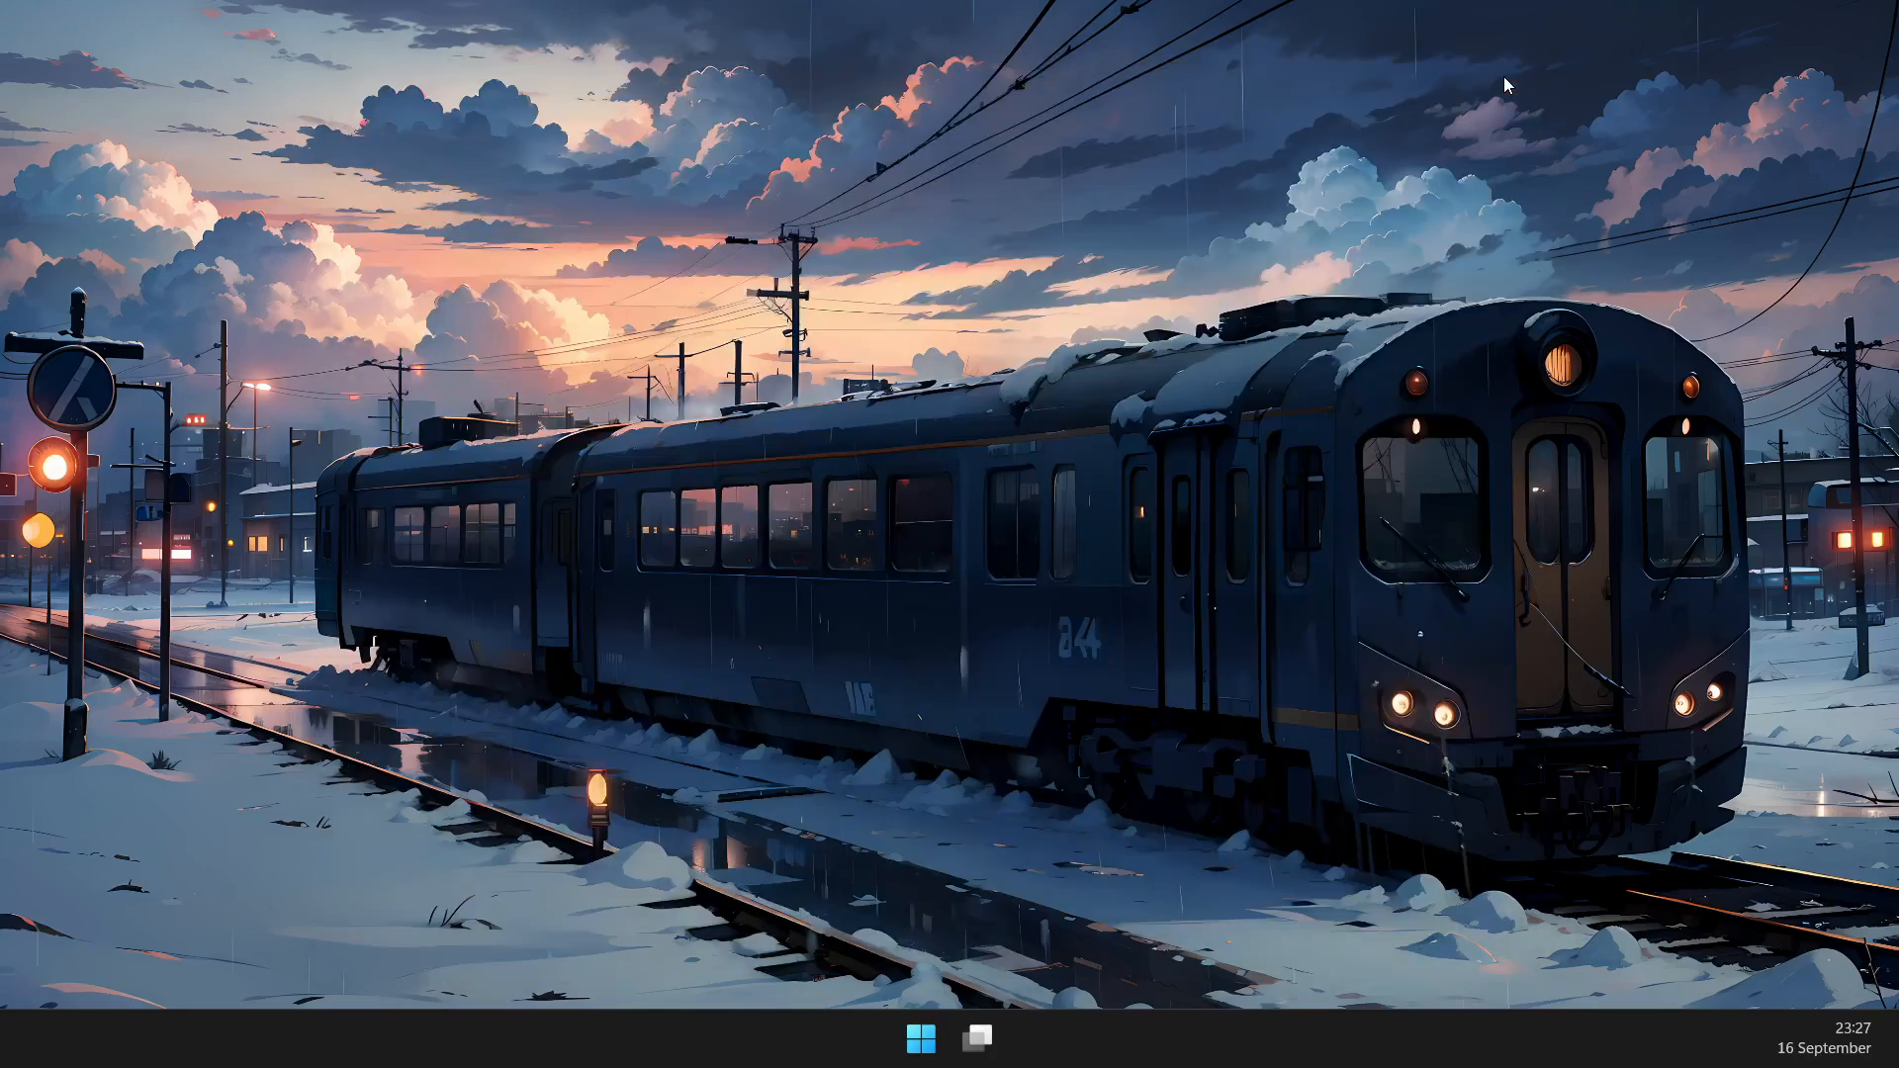